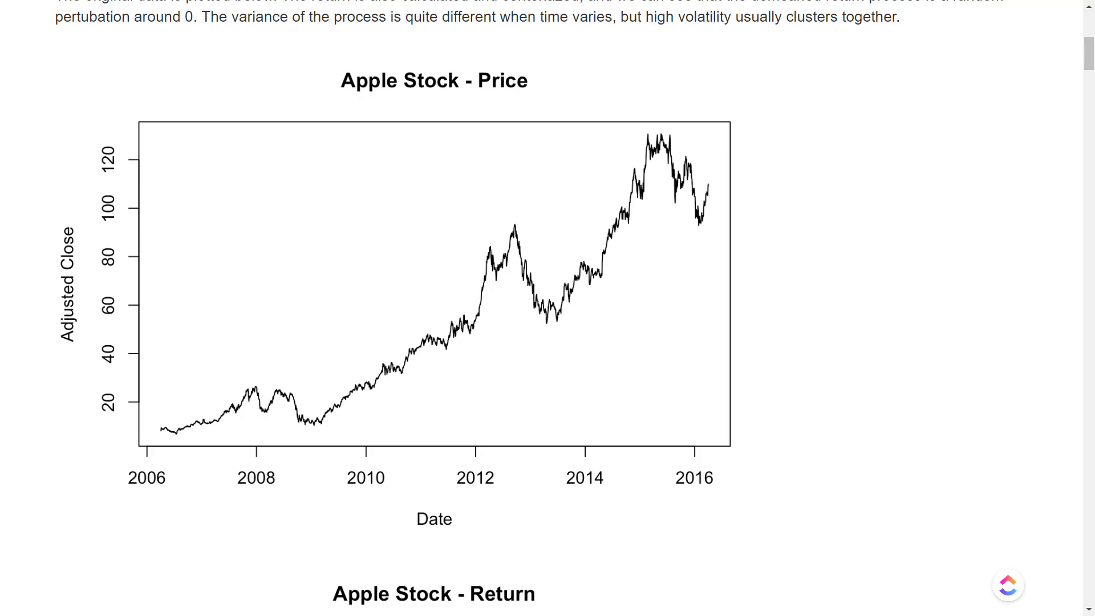
mouse_move(920, 344)
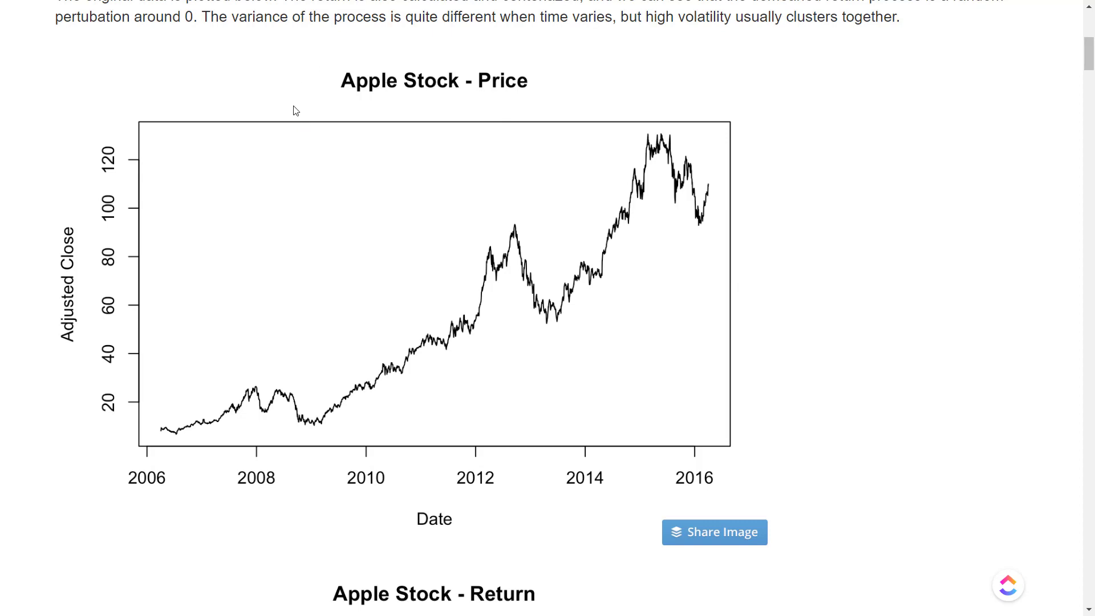
mouse_move(244, 134)
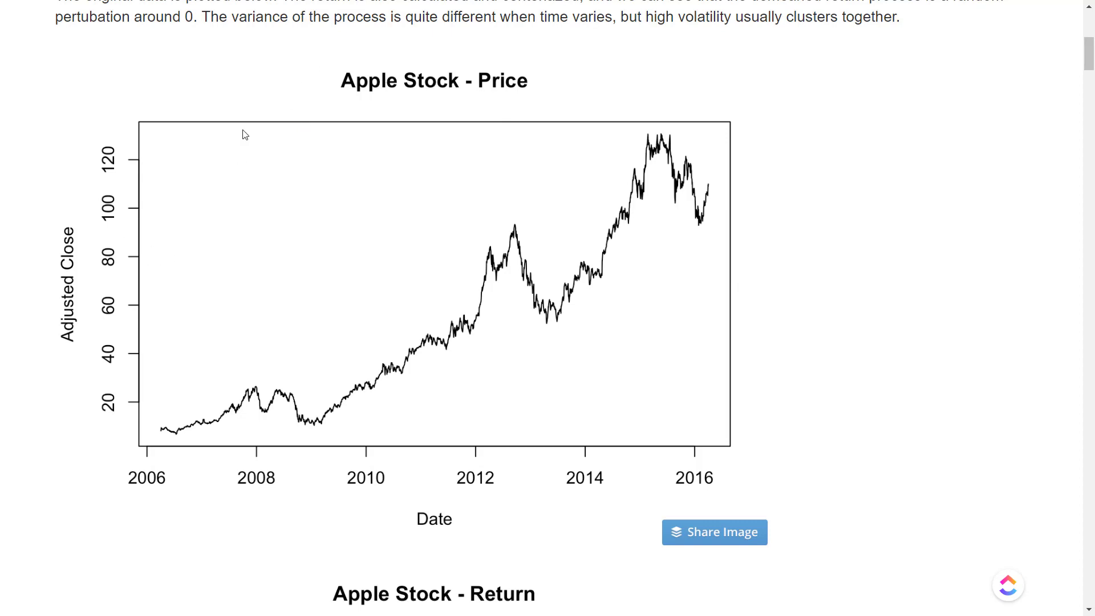
mouse_move(136, 454)
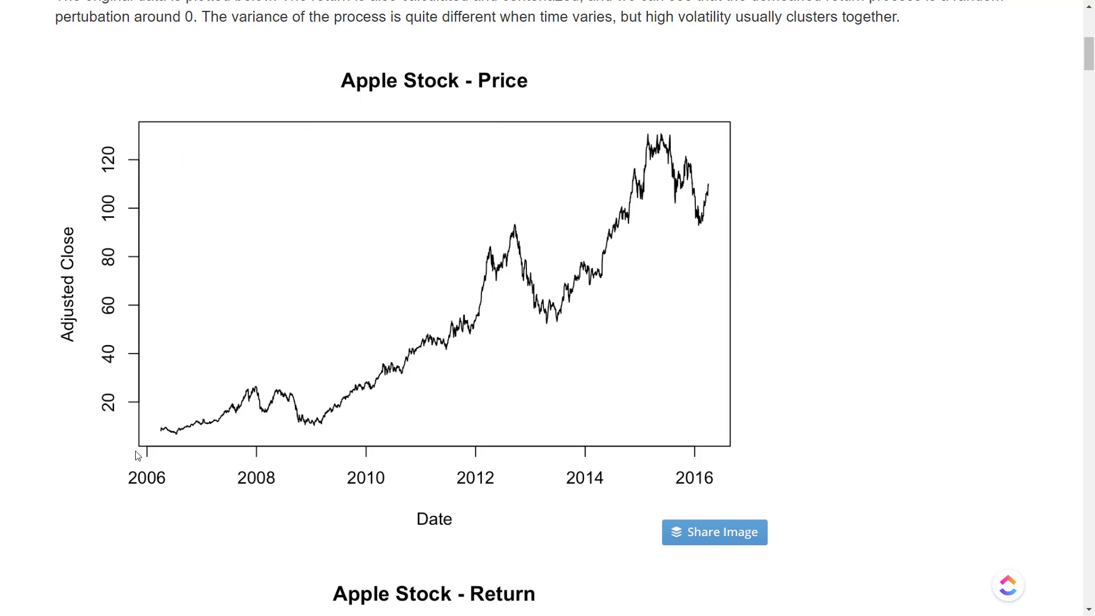
mouse_move(426, 462)
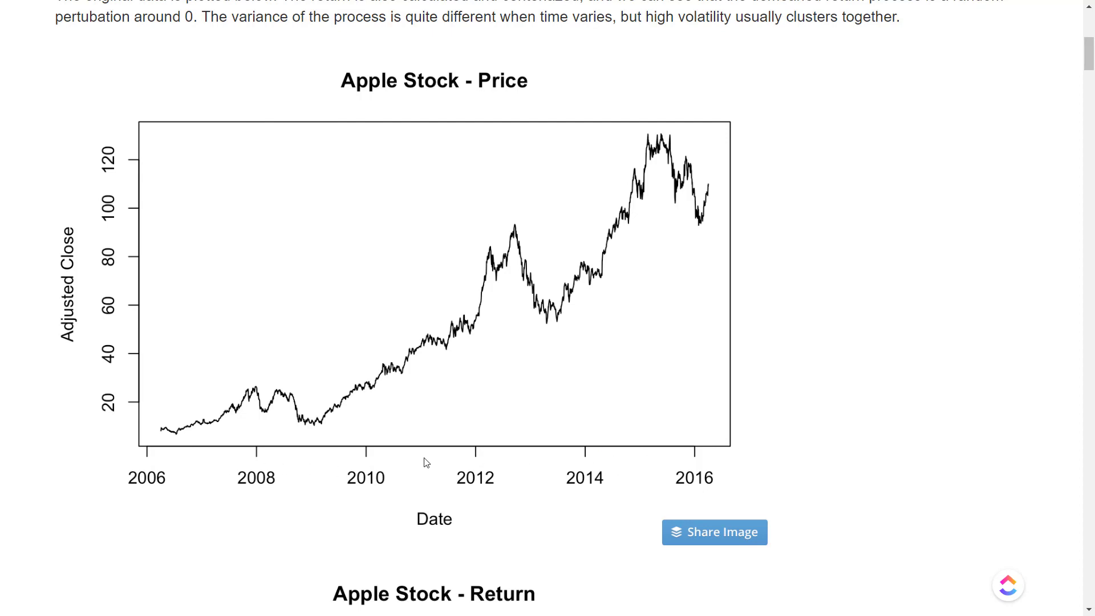
mouse_move(509, 208)
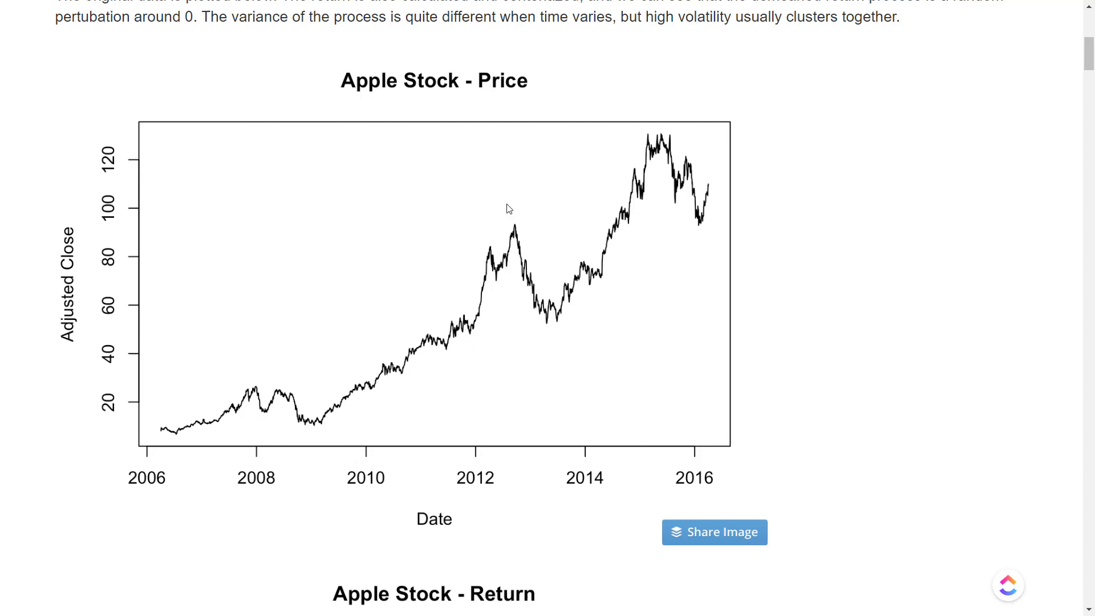
mouse_move(730, 272)
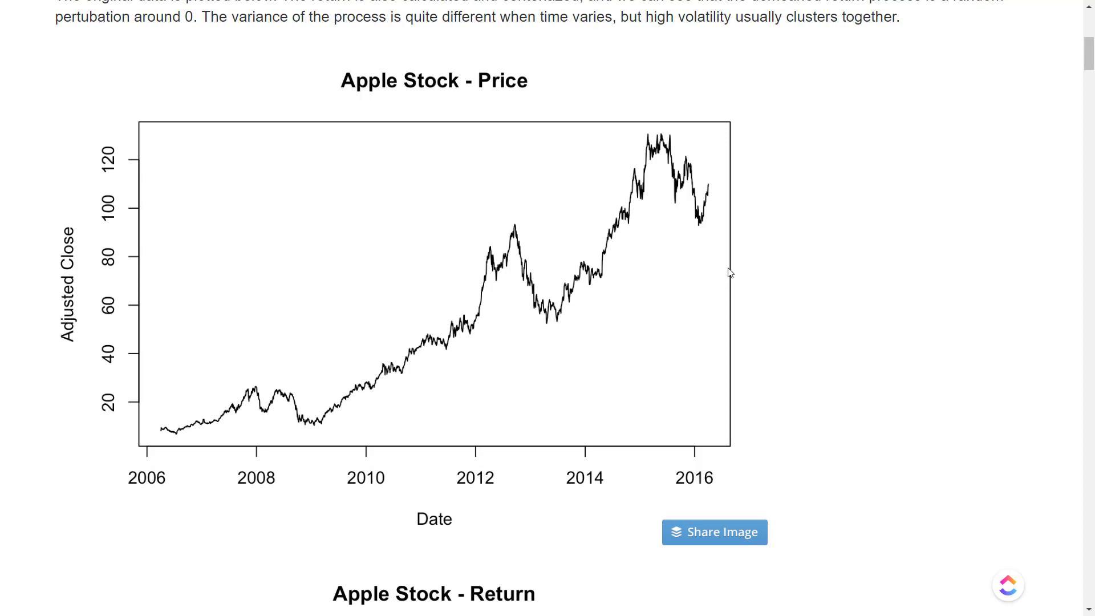
mouse_move(907, 297)
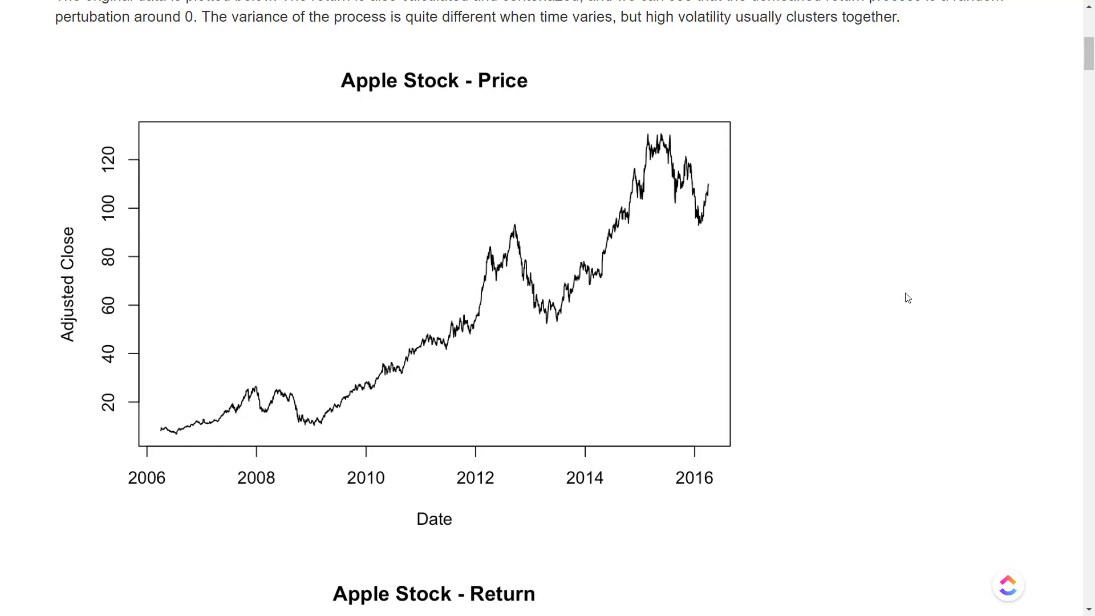
mouse_move(911, 302)
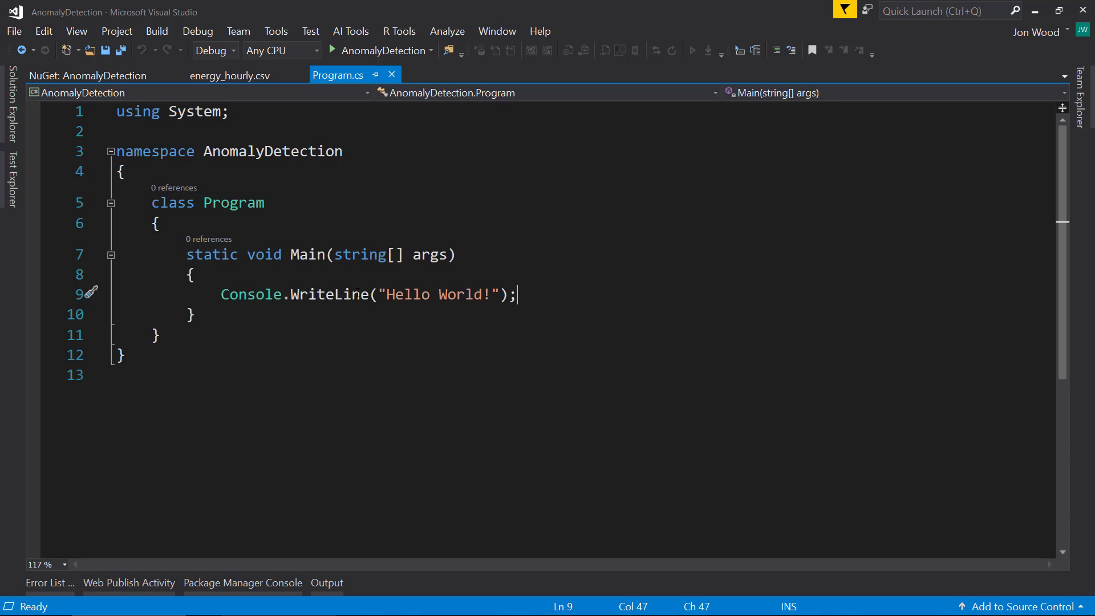
Open energy_hourly.csv to inspect its hourly Datetime and Energy readings starting 2011-12-31
click(228, 75)
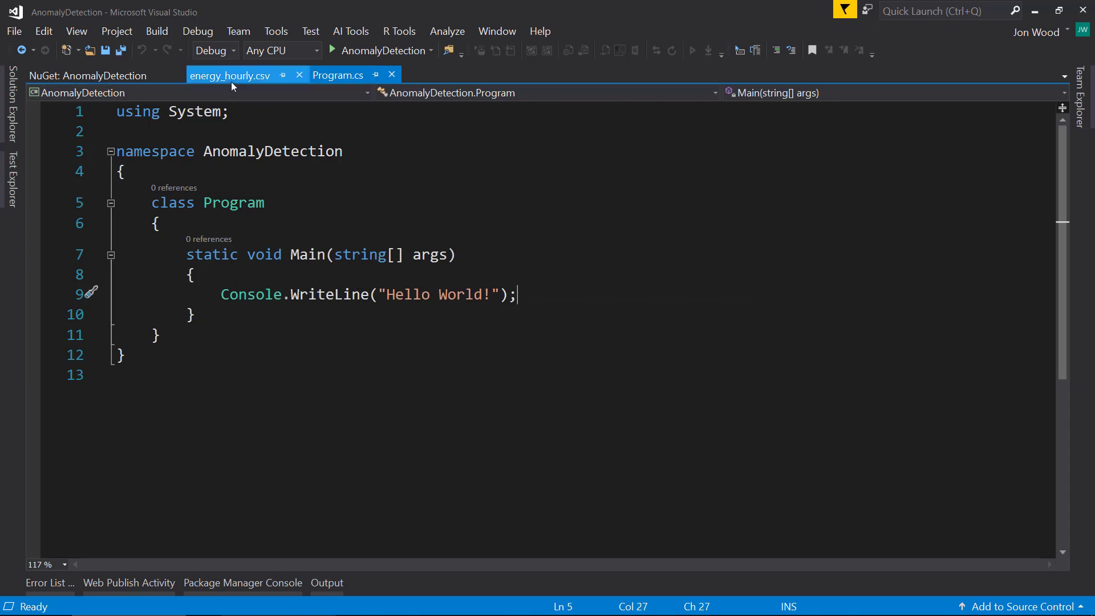
click(228, 75)
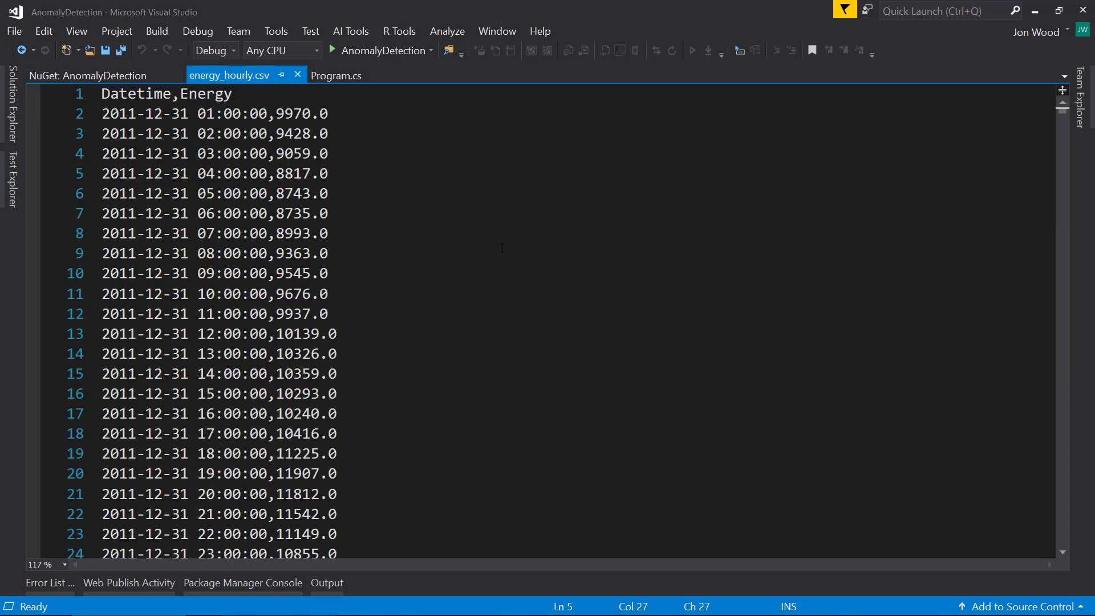
scroll(up, 3)
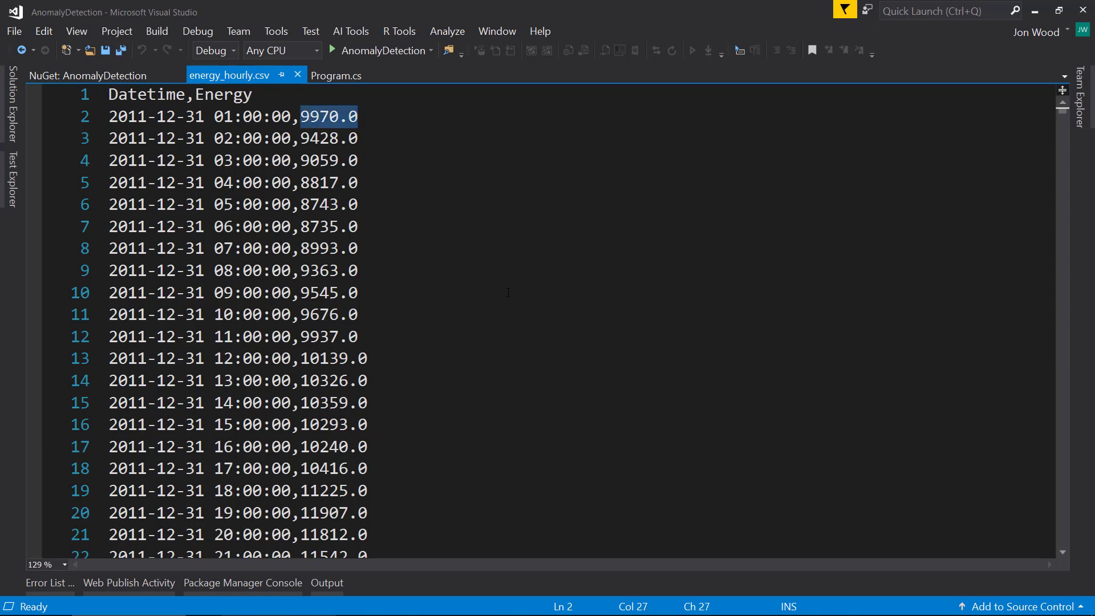
click(381, 183)
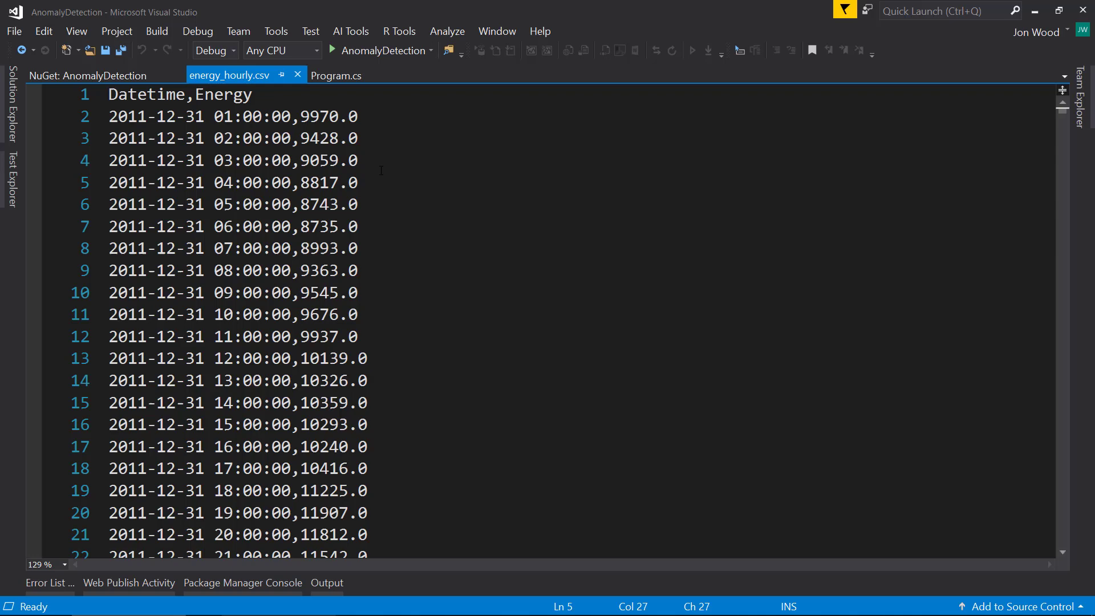
mouse_move(87, 76)
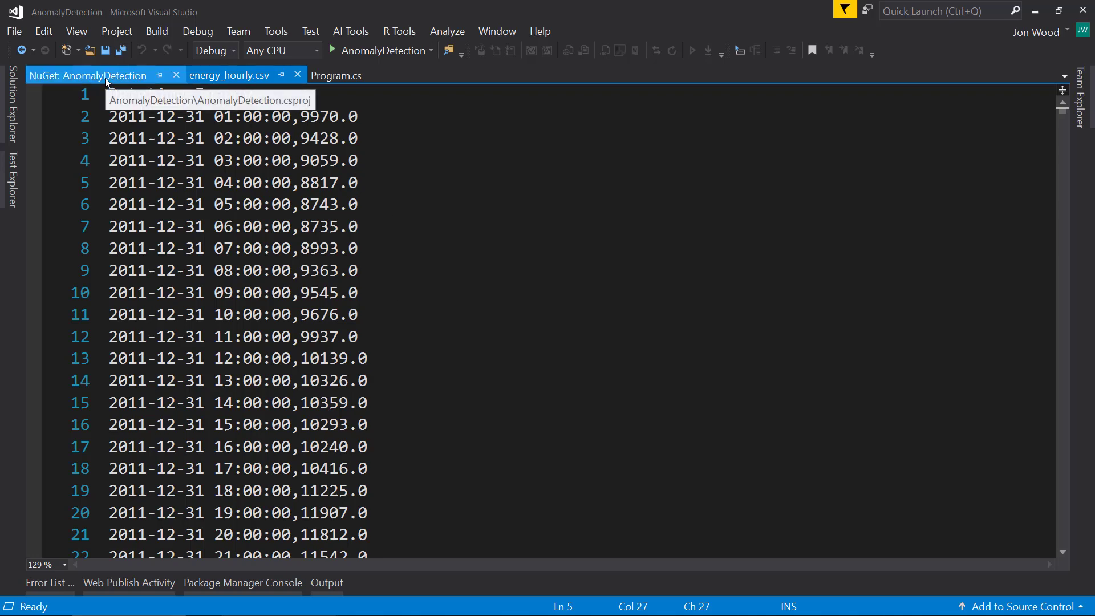
mouse_move(433, 271)
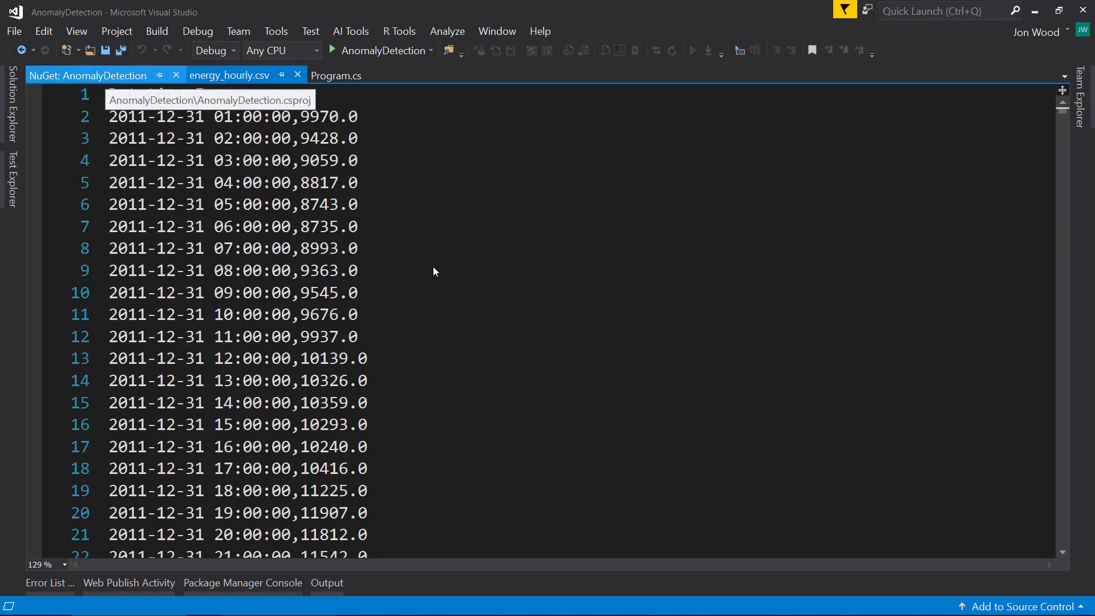
Search NuGet for microsoft.ml and install Microsoft.ML, accepting the license
click(88, 75)
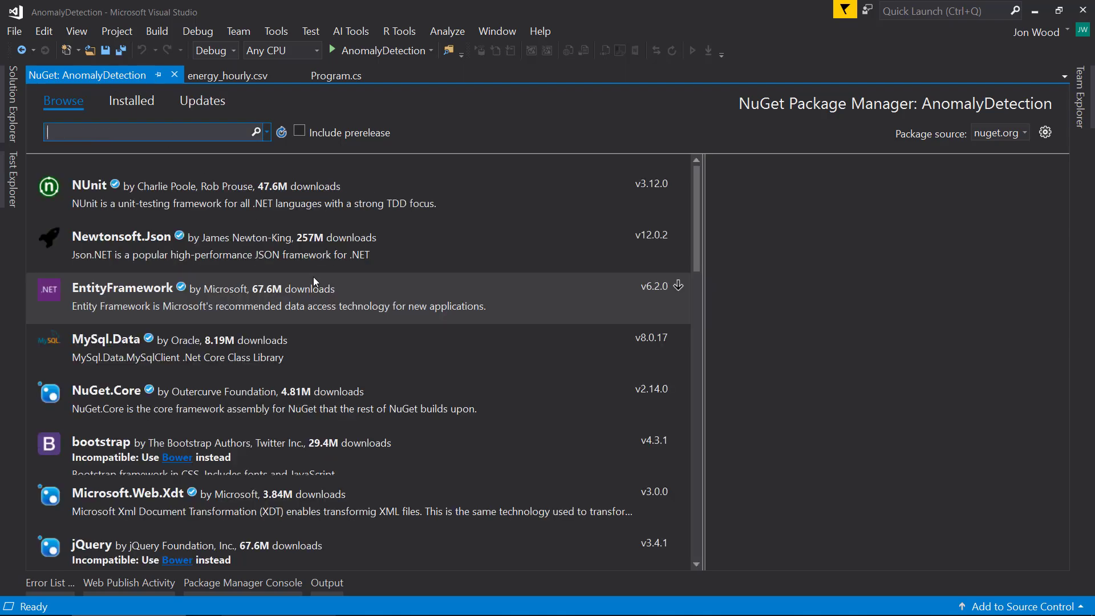
text(nicro)
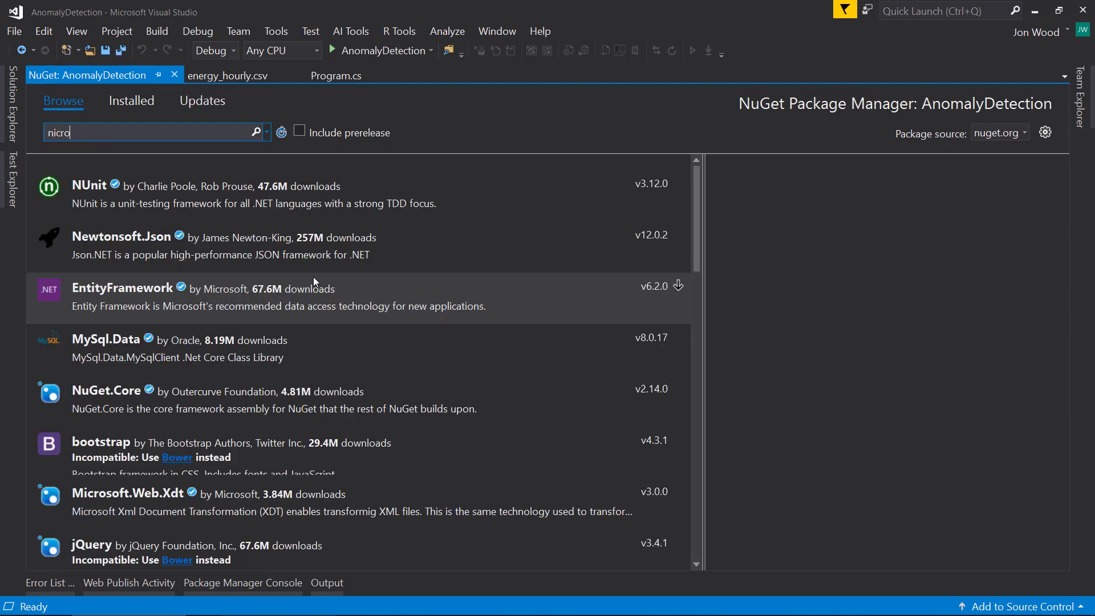
text(microsoft.ml)
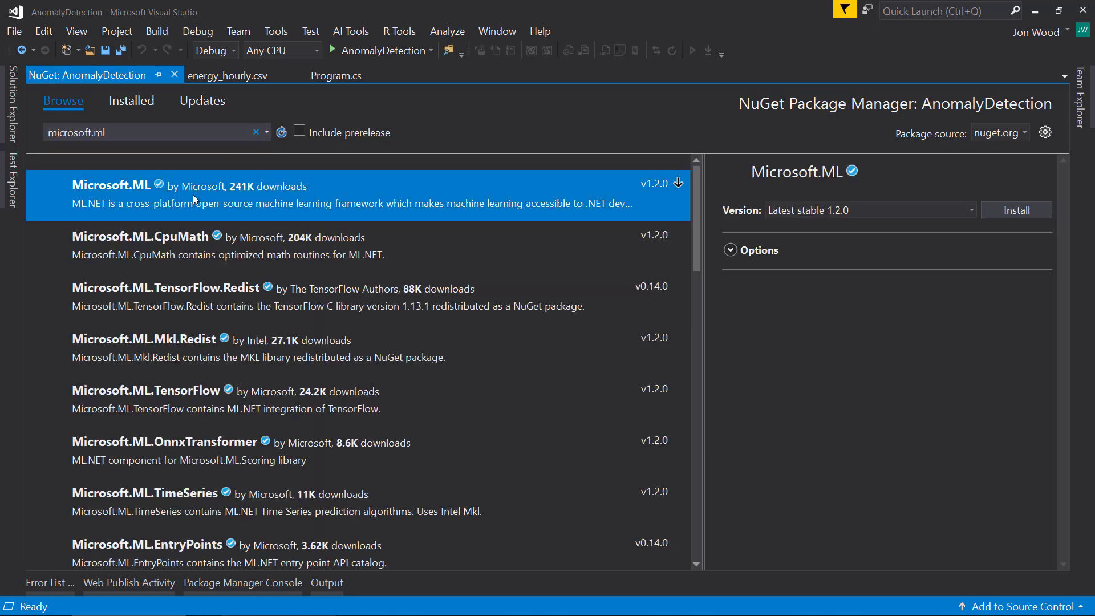
click(1015, 210)
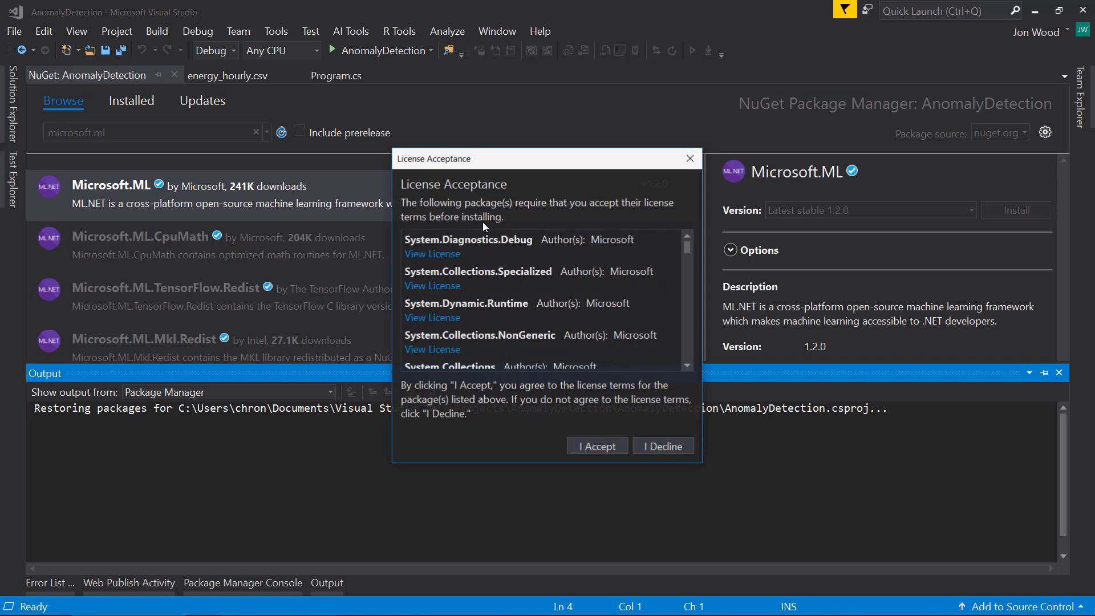
click(596, 445)
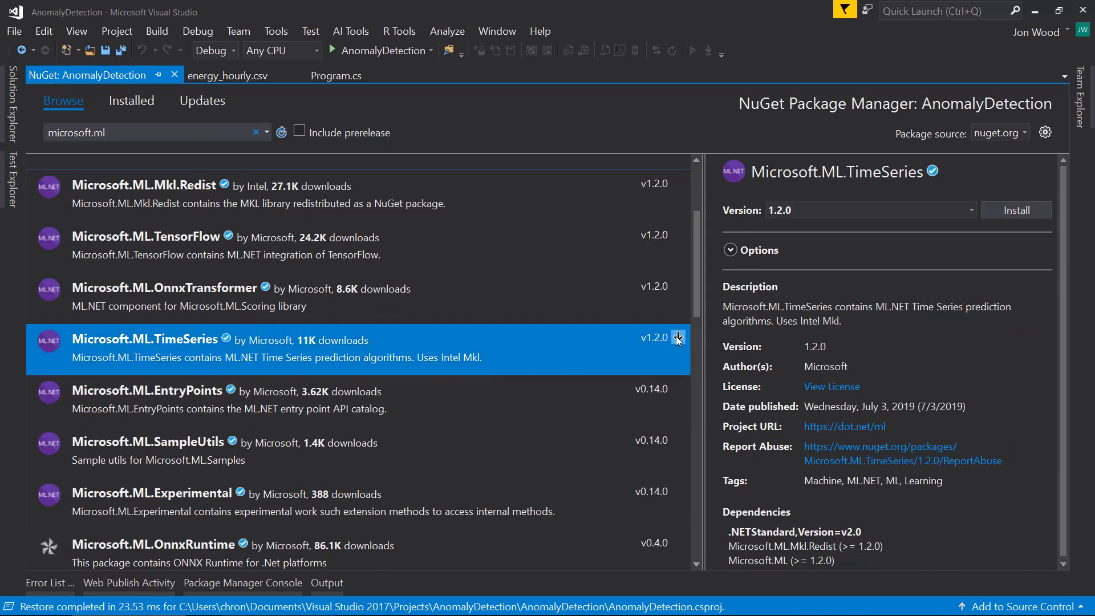
Install Microsoft.ML.TimeSeries and return to Program.cs
click(1015, 209)
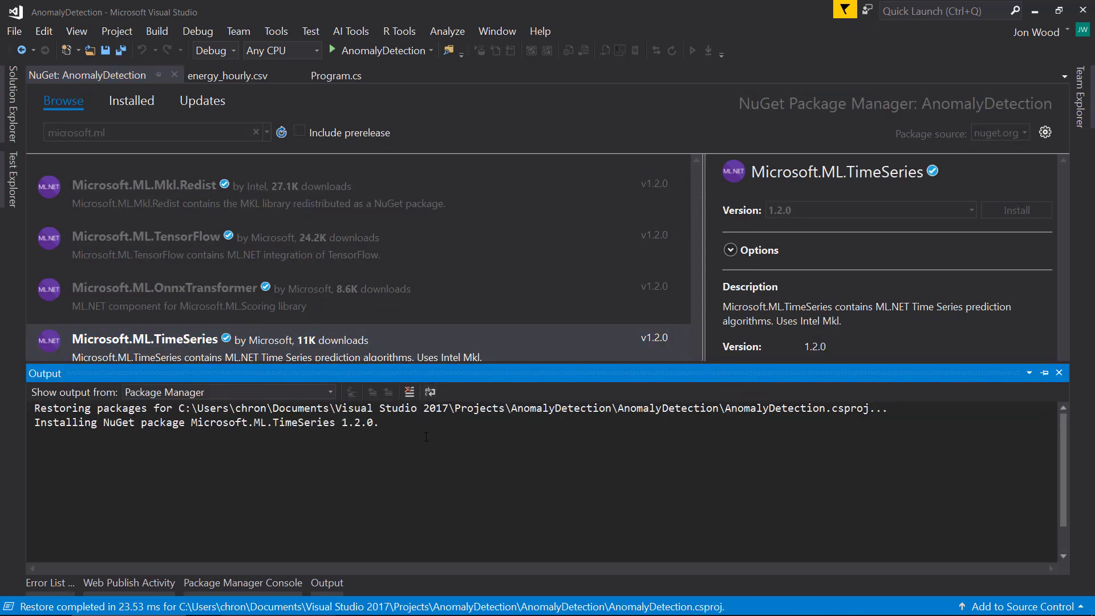
click(44, 583)
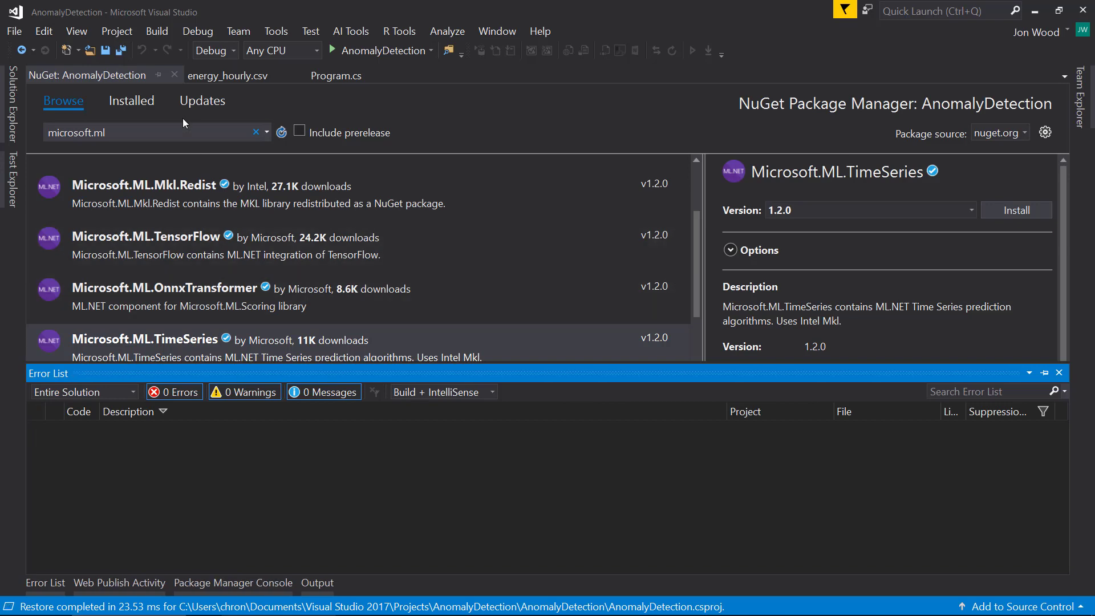
click(335, 76)
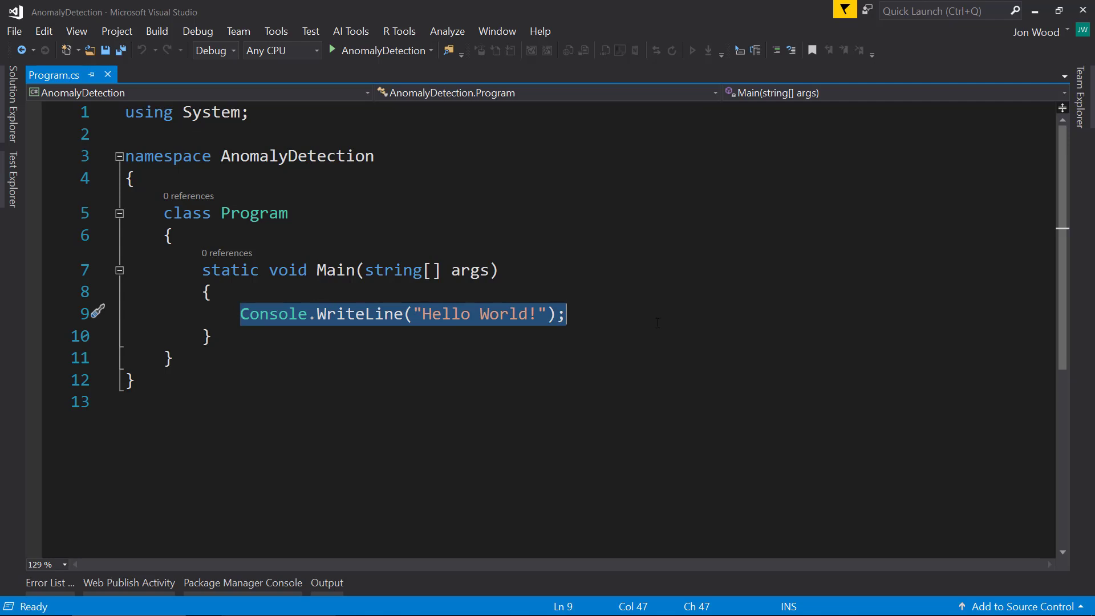
Replace Hello World with var context = new MLContext(); and add the Microsoft.ML using directive
key(Delete)
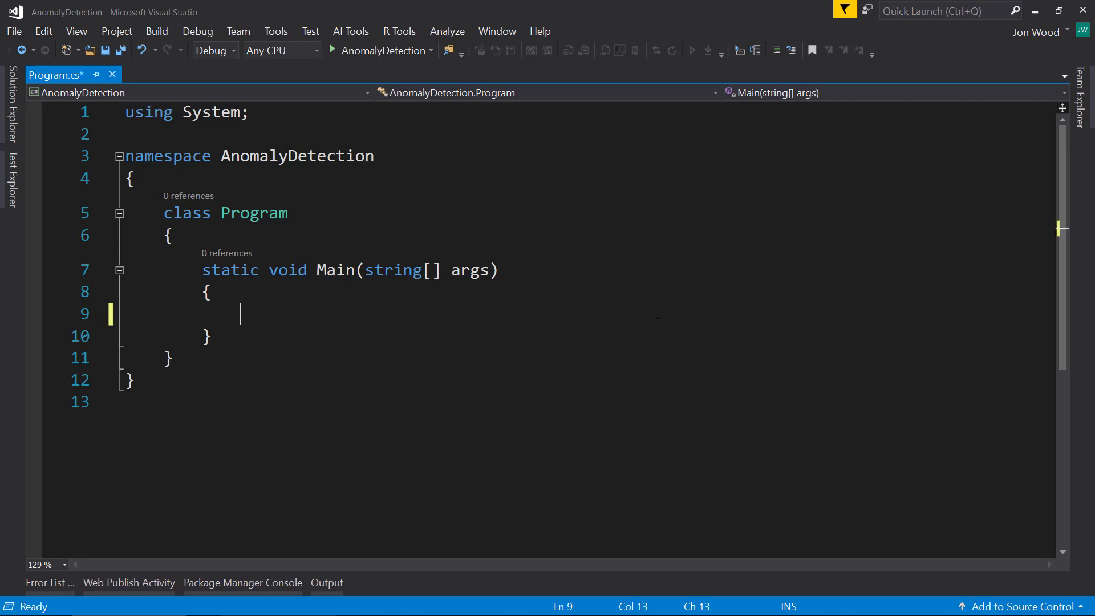
text(var context = new ML)
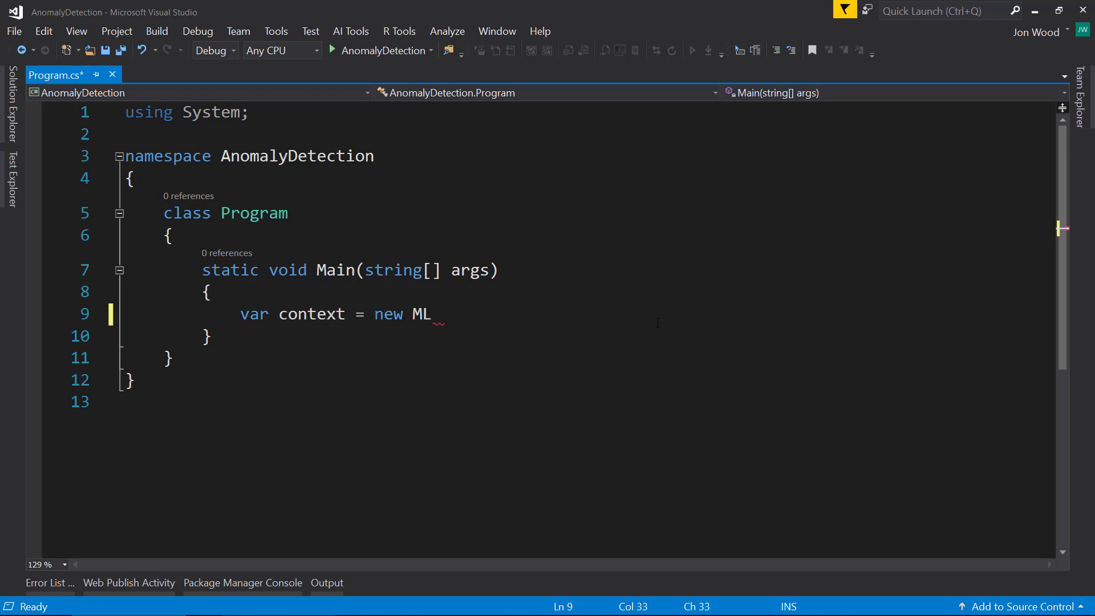
text(Context();)
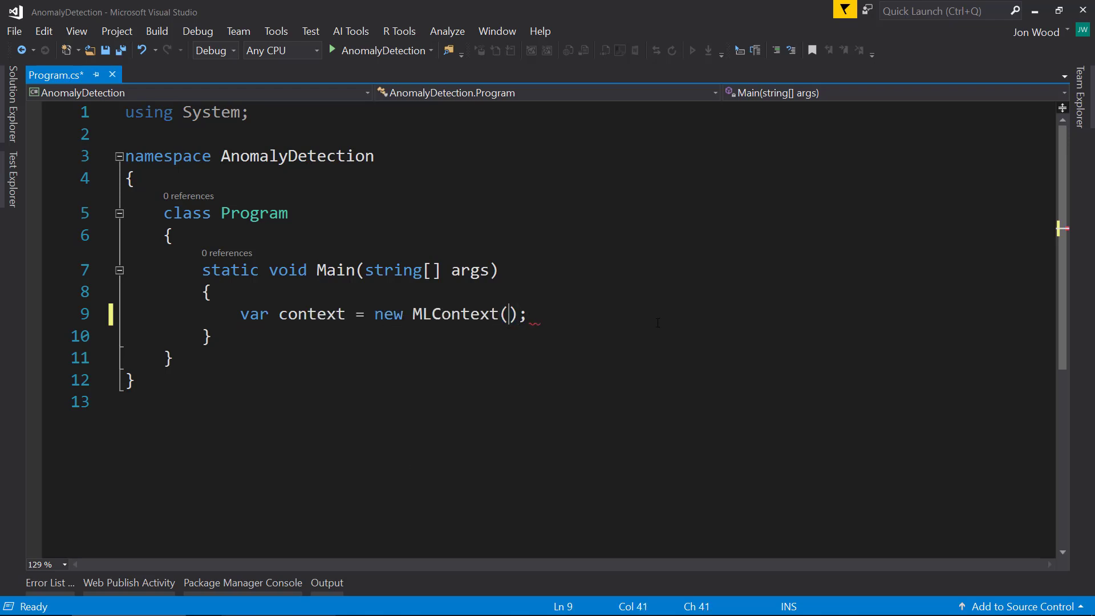
click(97, 311)
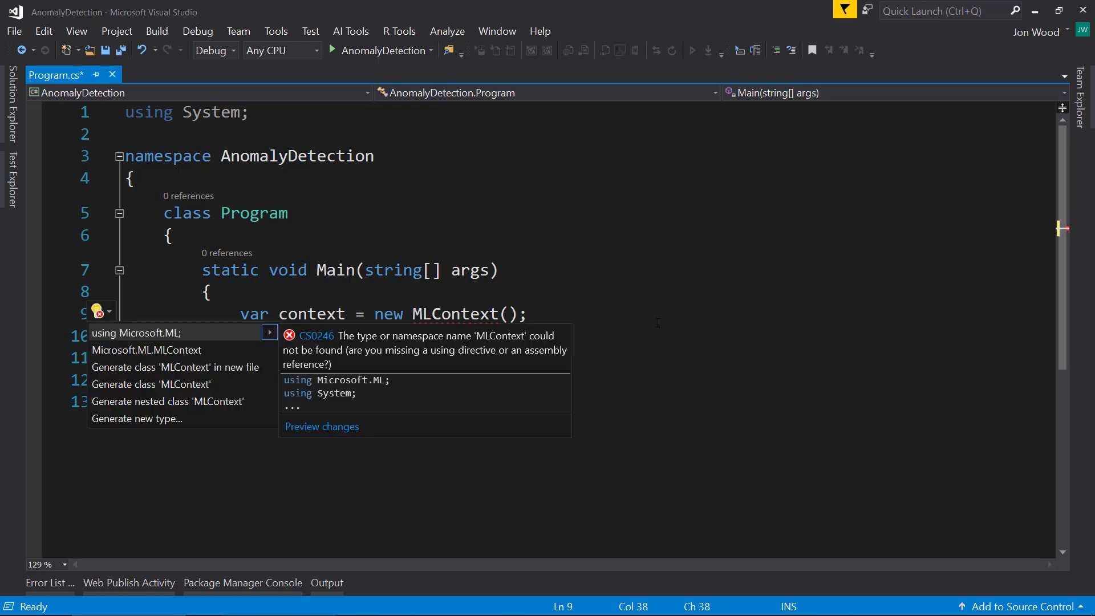
click(143, 332)
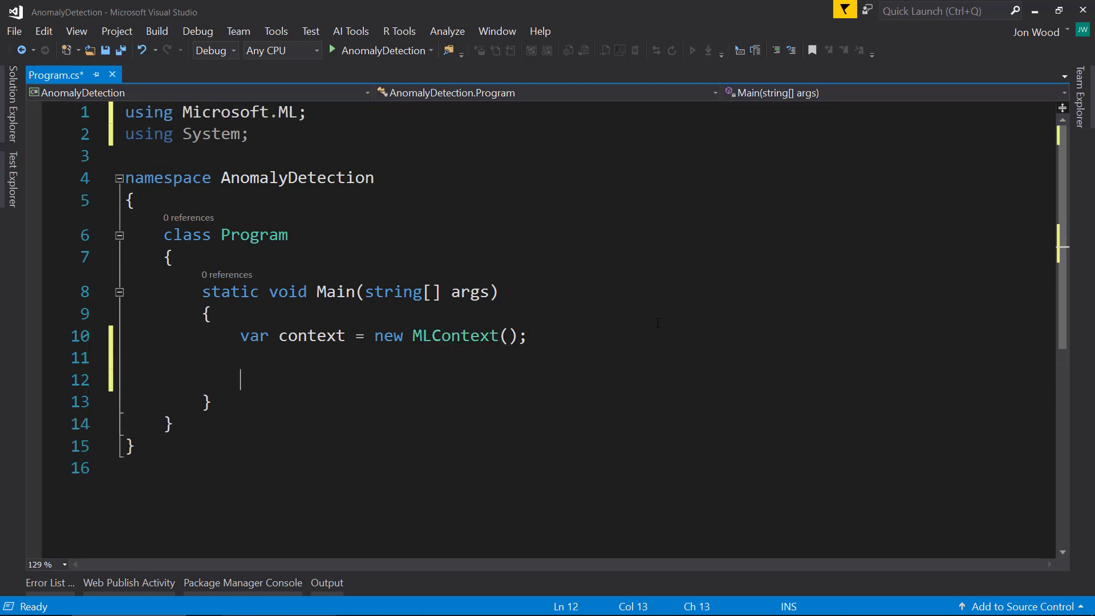
Start var data = context.Data.LoadFromTextFile<> on the next line
text(var dat)
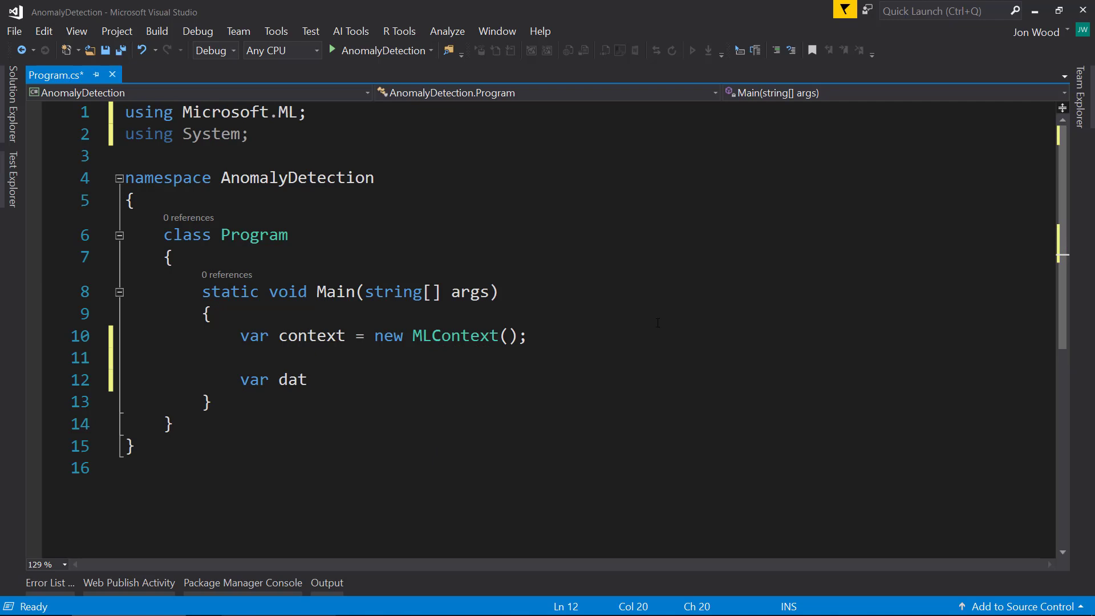
text(a -)
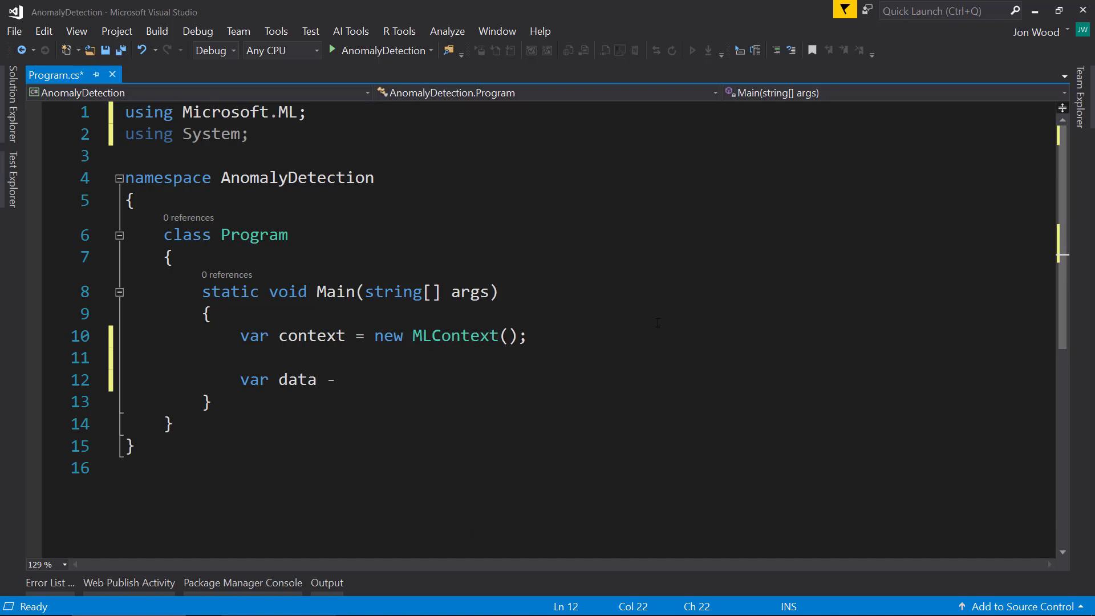
text(= context.)
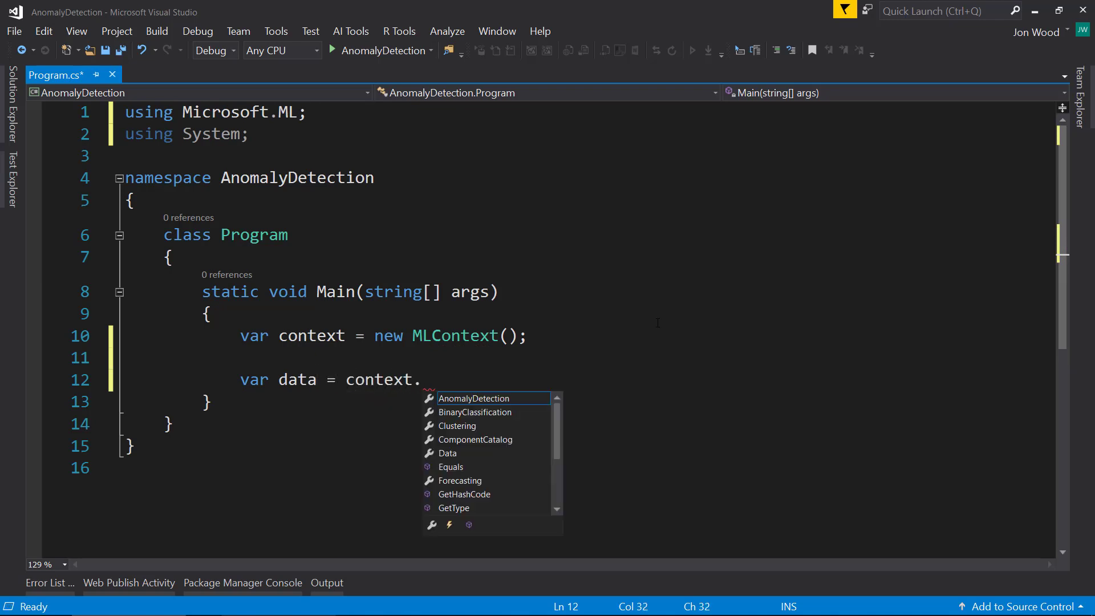
text(Data.LoadFromTextFile)
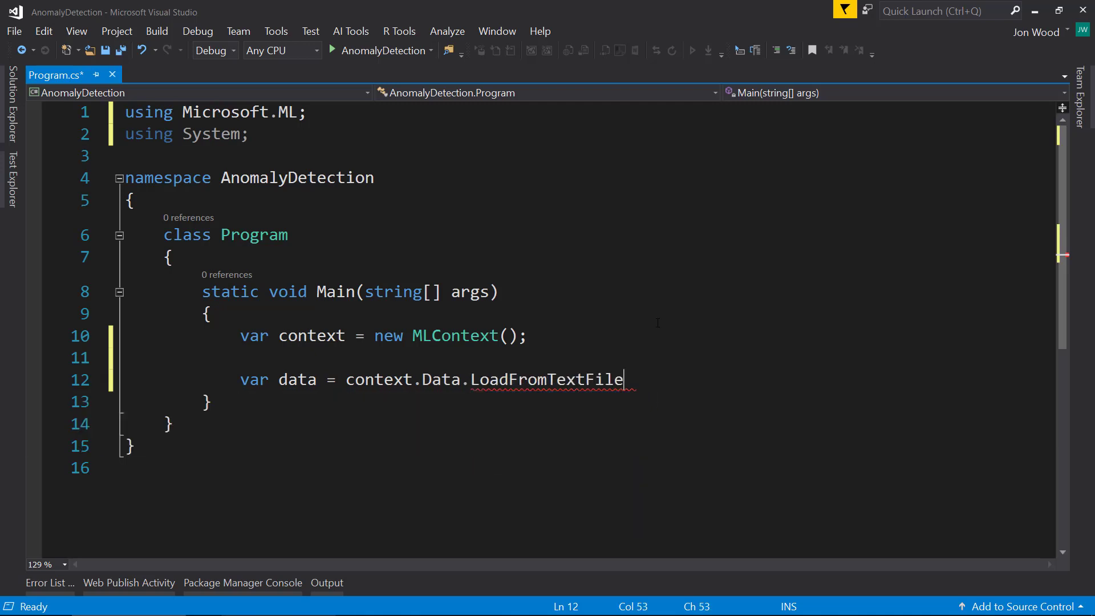
text(<>)
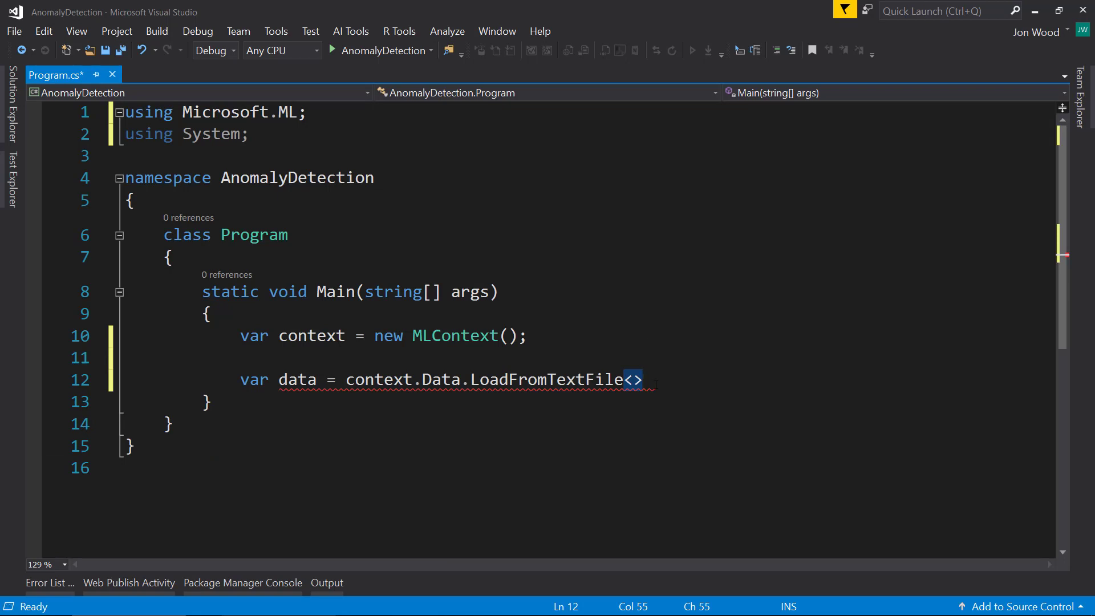
click(11, 105)
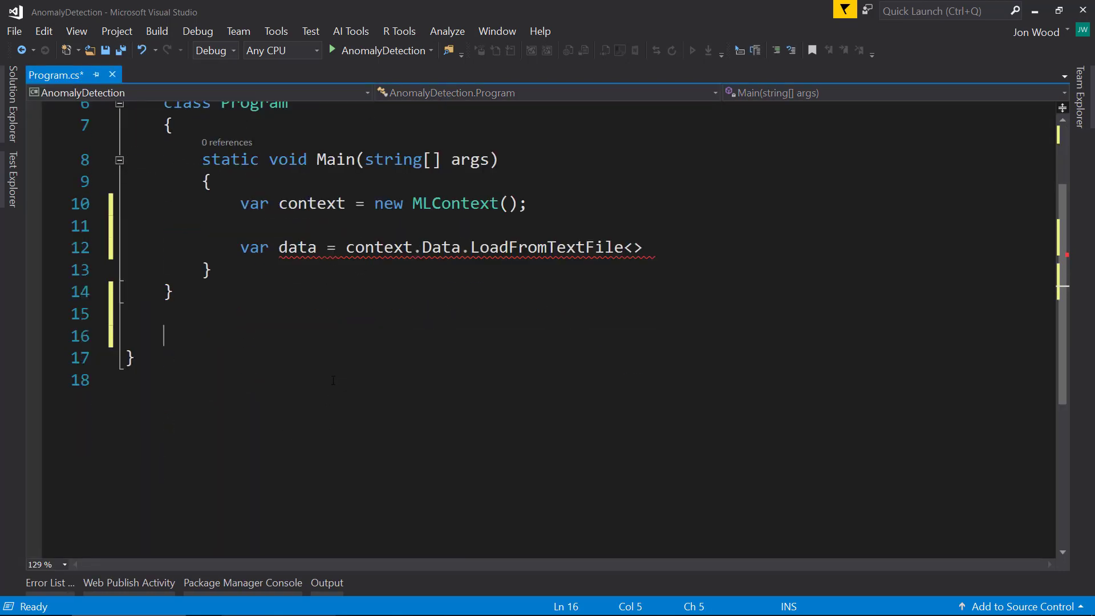
Create class EnergyData with a [LoadColumn(0)] DateTime Date property
text(class)
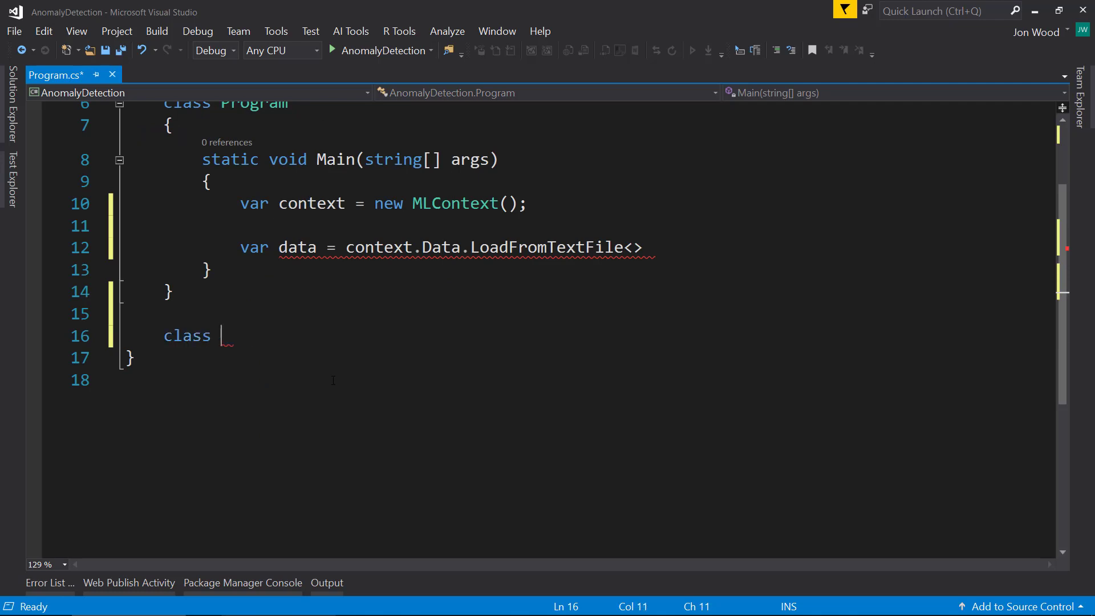
text(EnergyData)
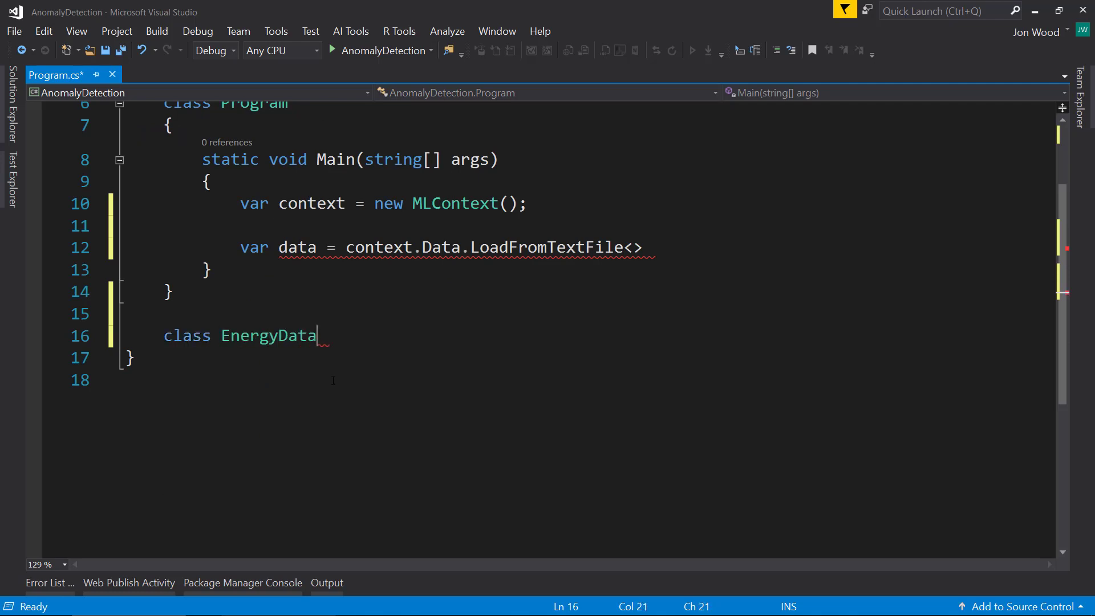
text({)
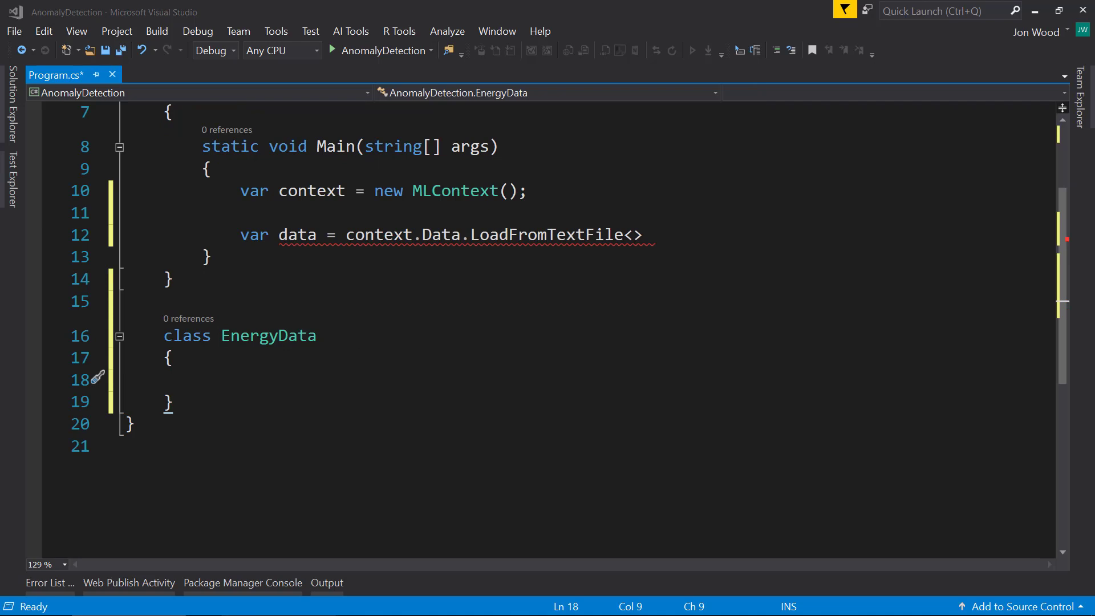
click(202, 379)
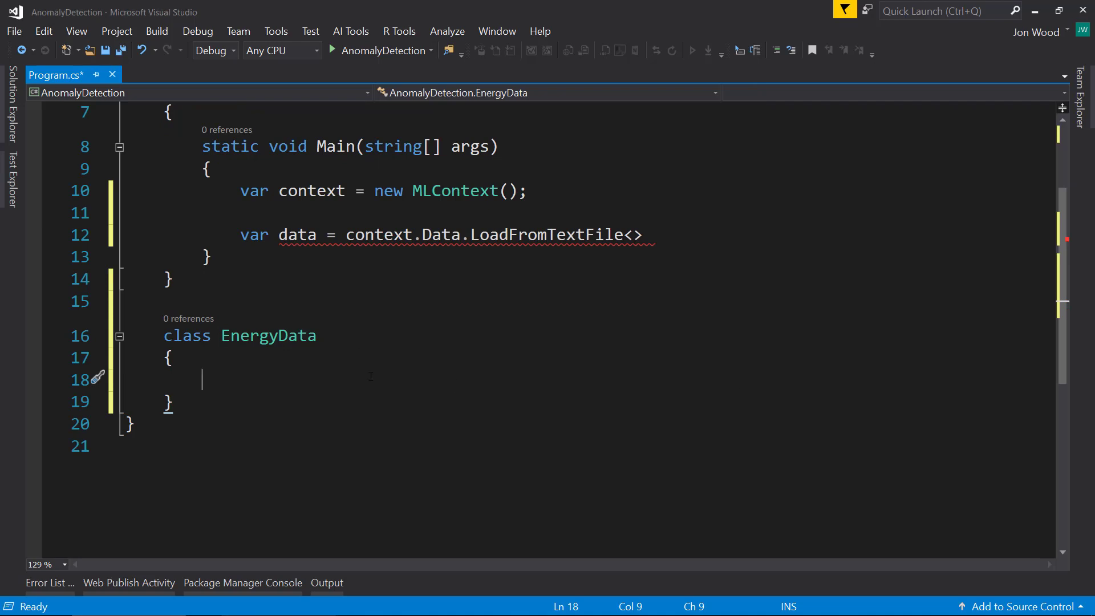
text([LoadColumn(0)
text(prop)
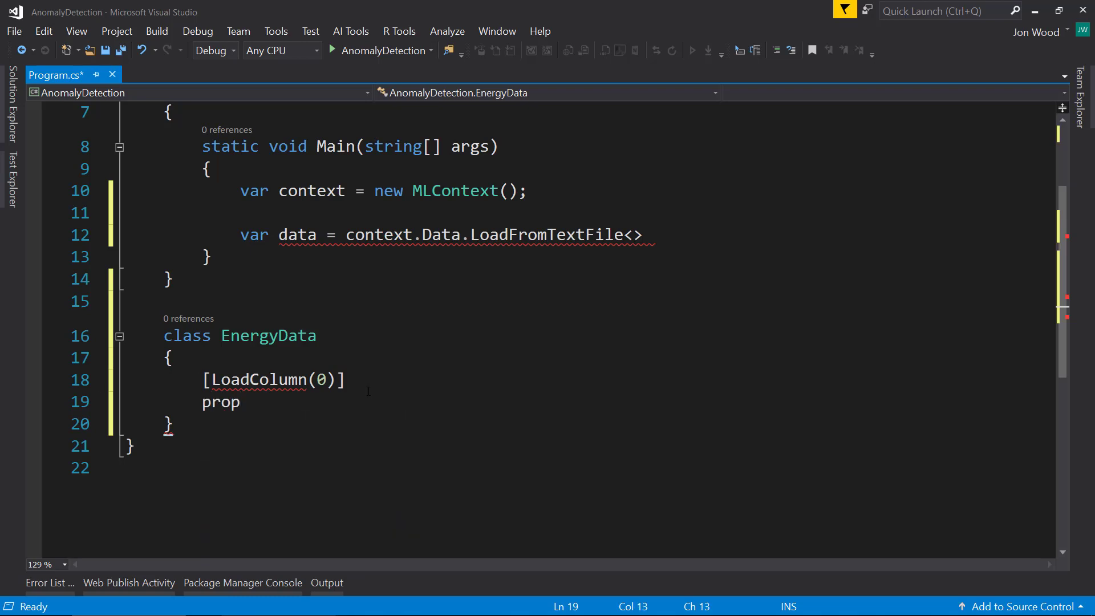
key(Tab)
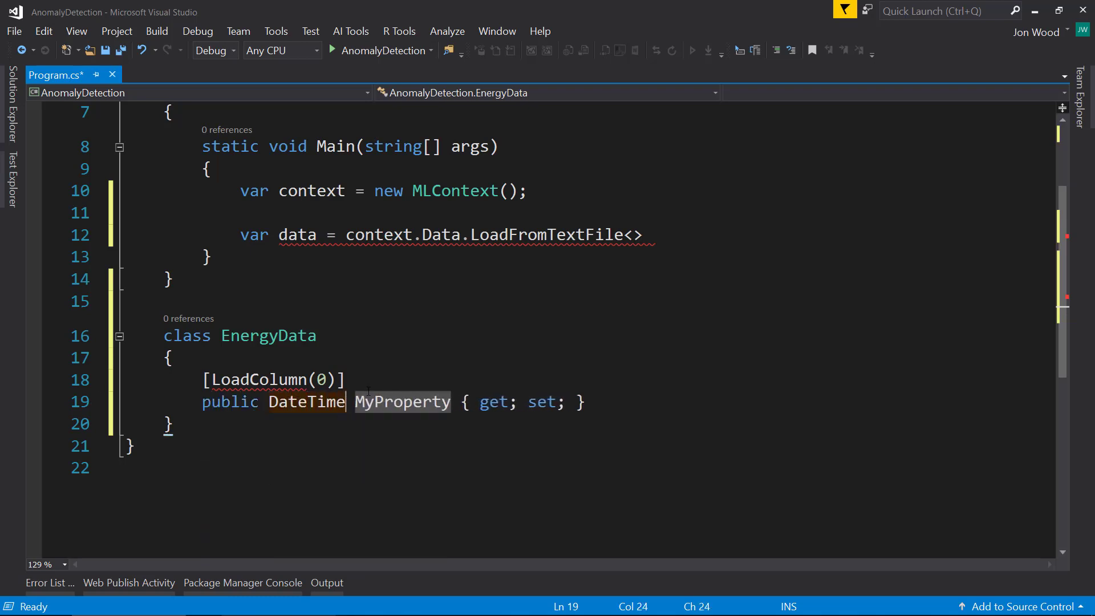
text(Dat)
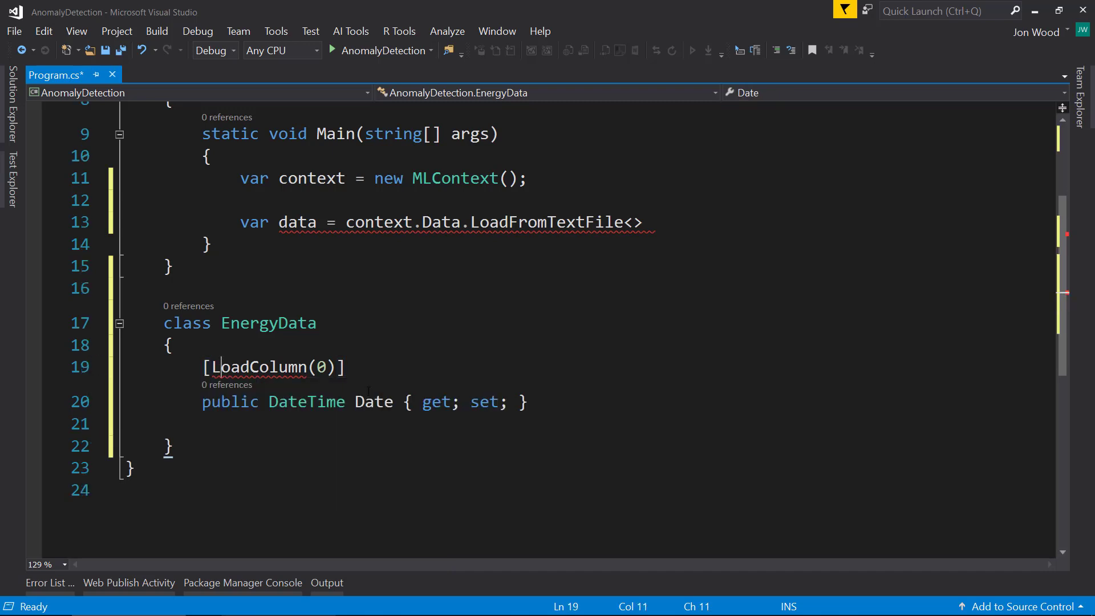
Add a [LoadColumn(1)] float Energy property, save, and use EnergyData in LoadFromTextFile<>
text([])
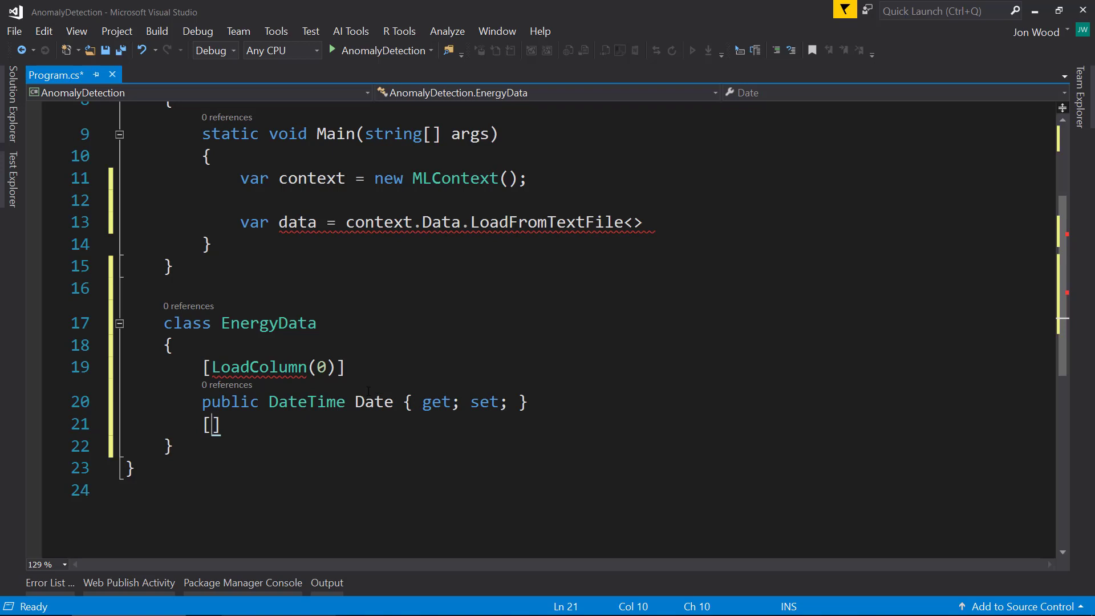
text(LoadColumn)
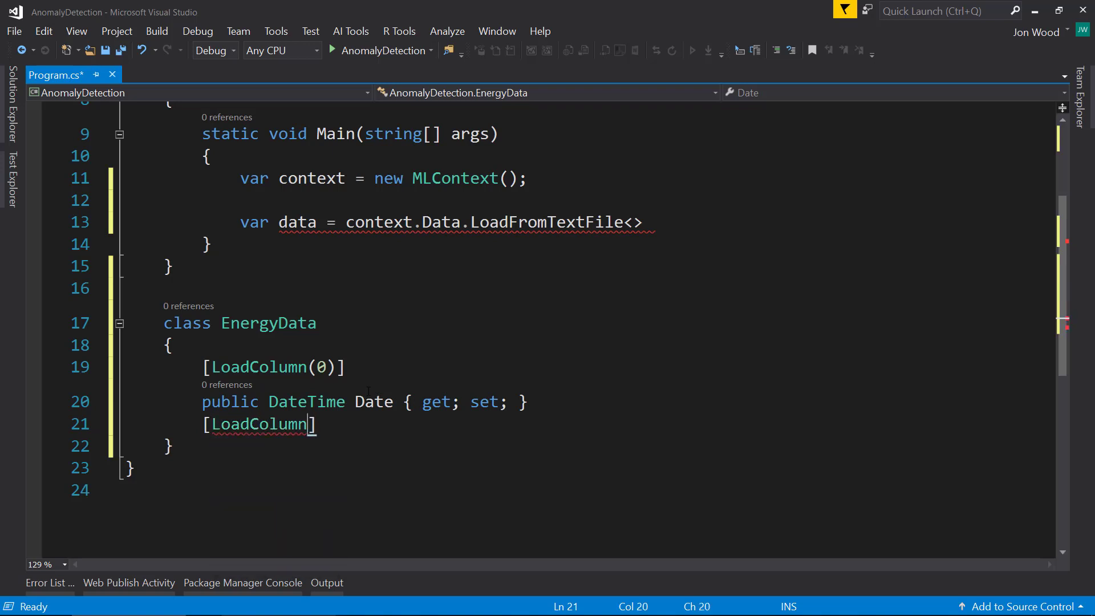
text((1))
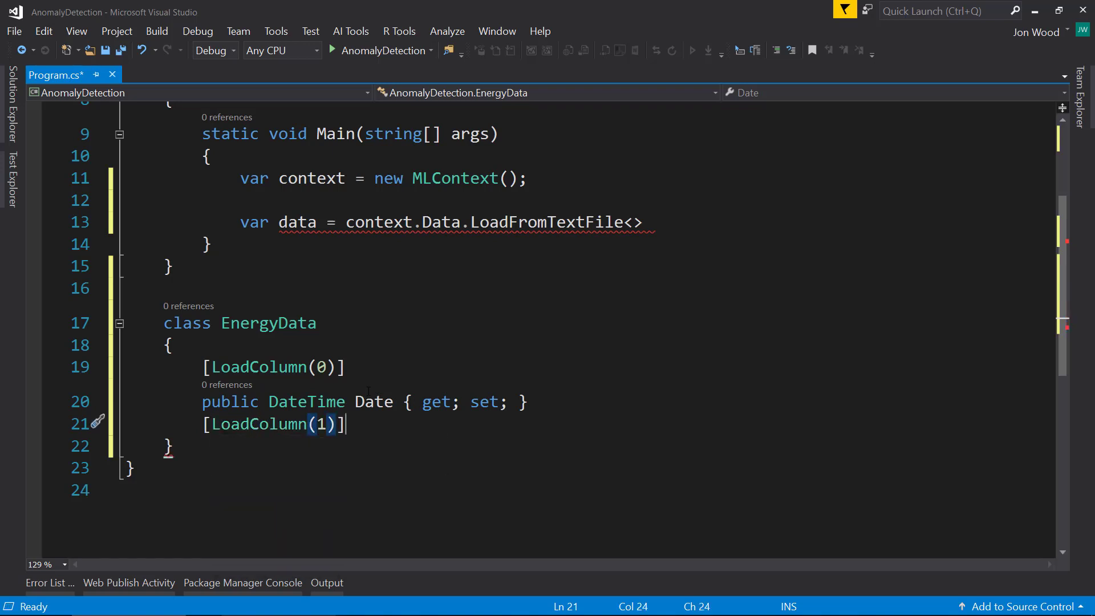
text(public int MyProperty { get; set; })
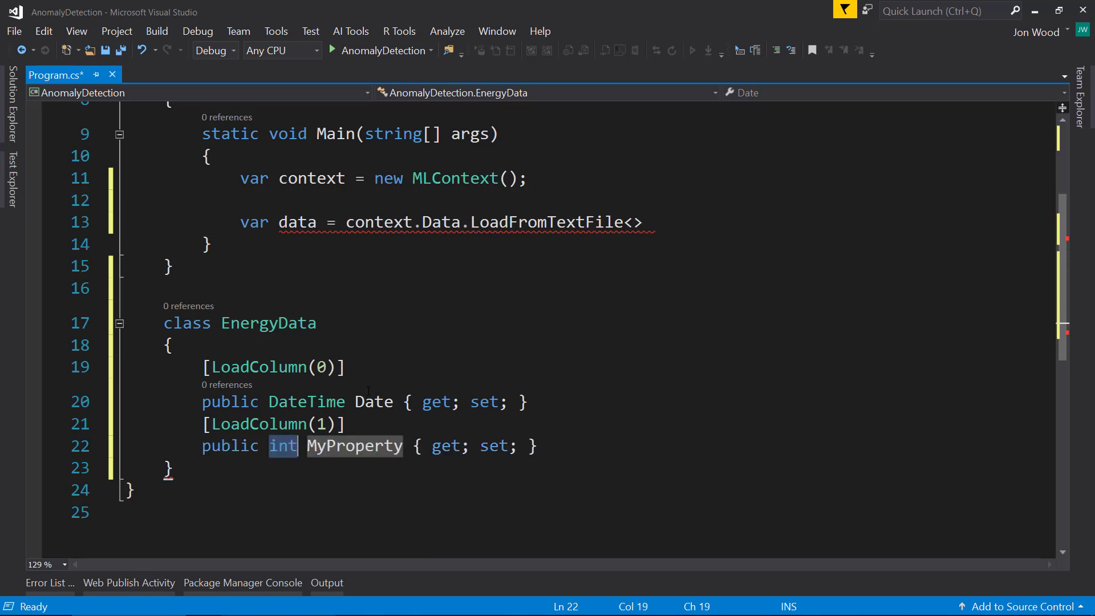
text(float)
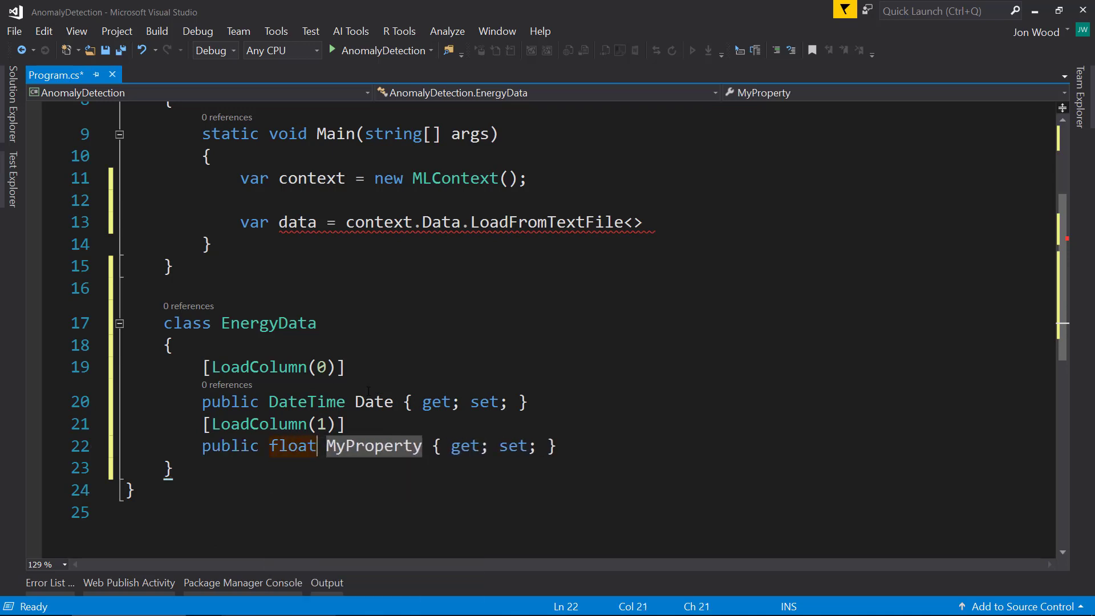
text(Energy)
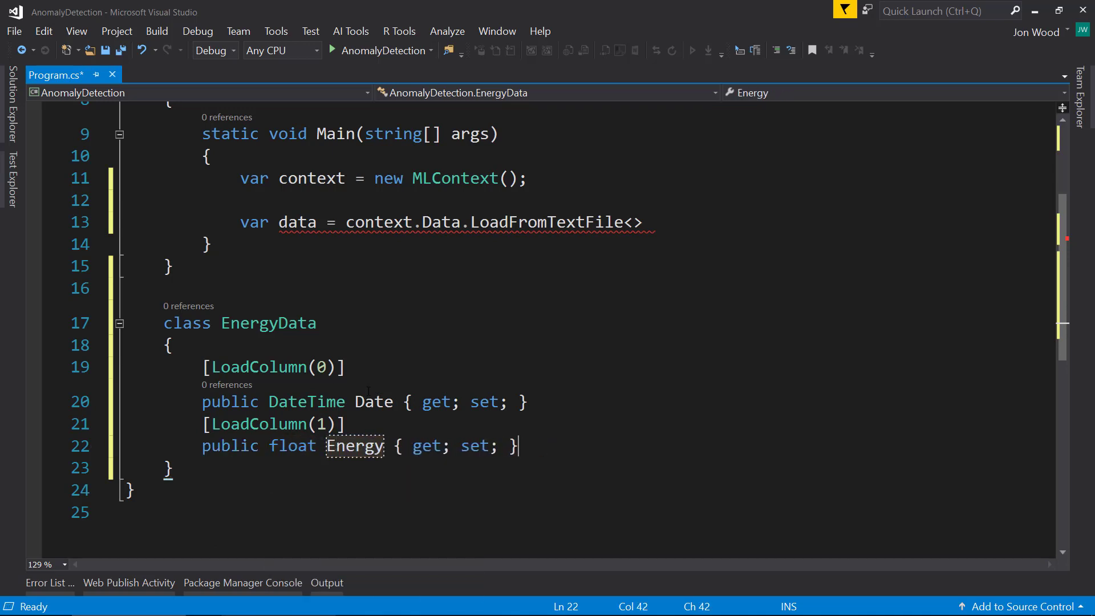
key(ctrl+s)
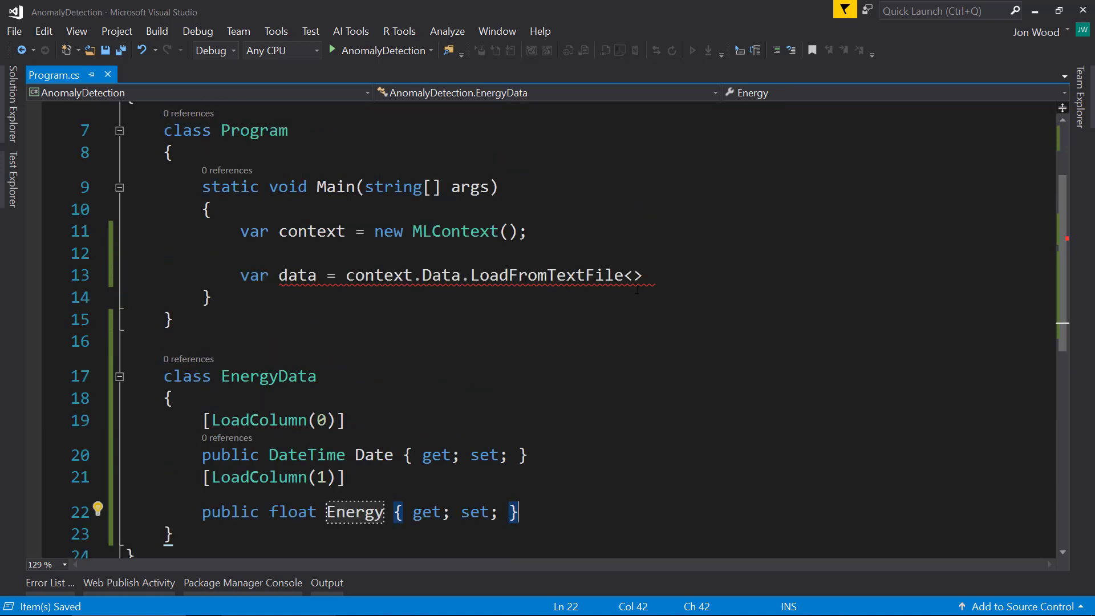
text(EnergyData)
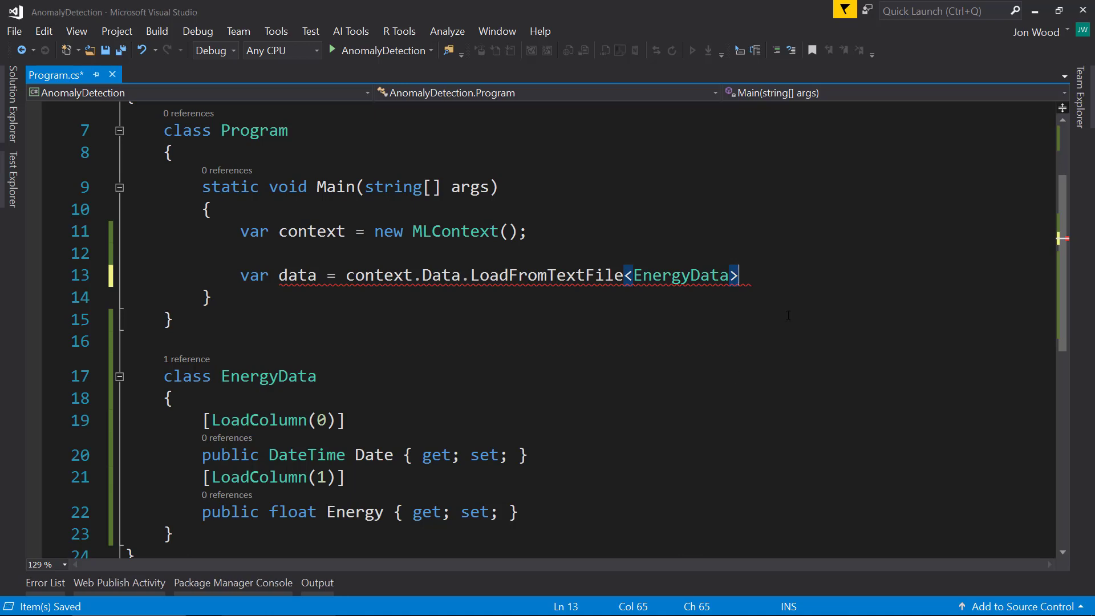
Pass "./energy_hourly.csv", hasHeader: true and separatorChar ',' to LoadFromTextFile
text((".")
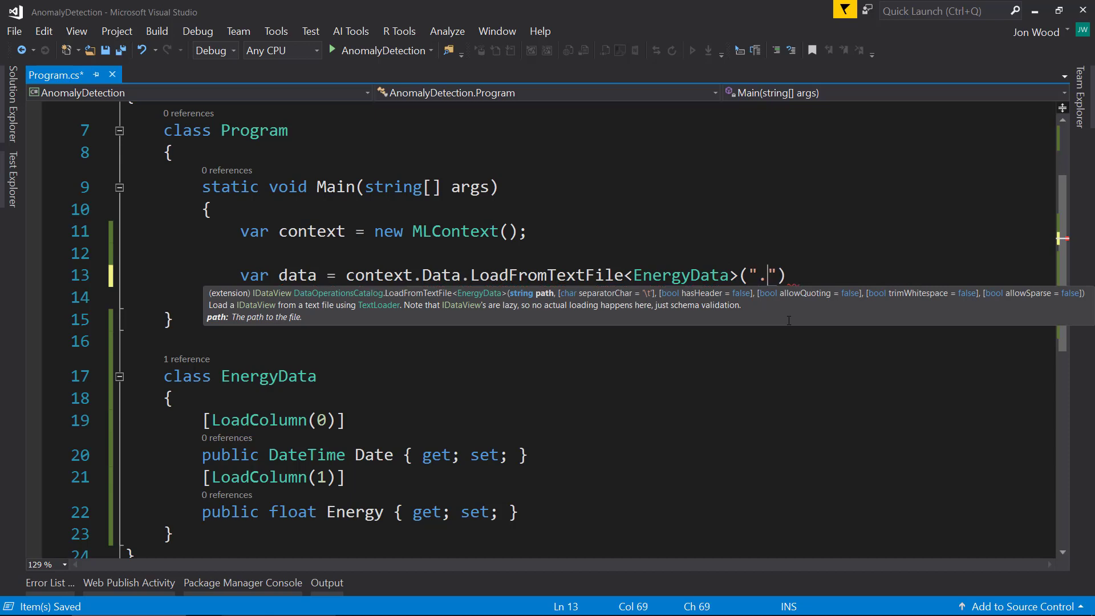
text(/energy_ho)
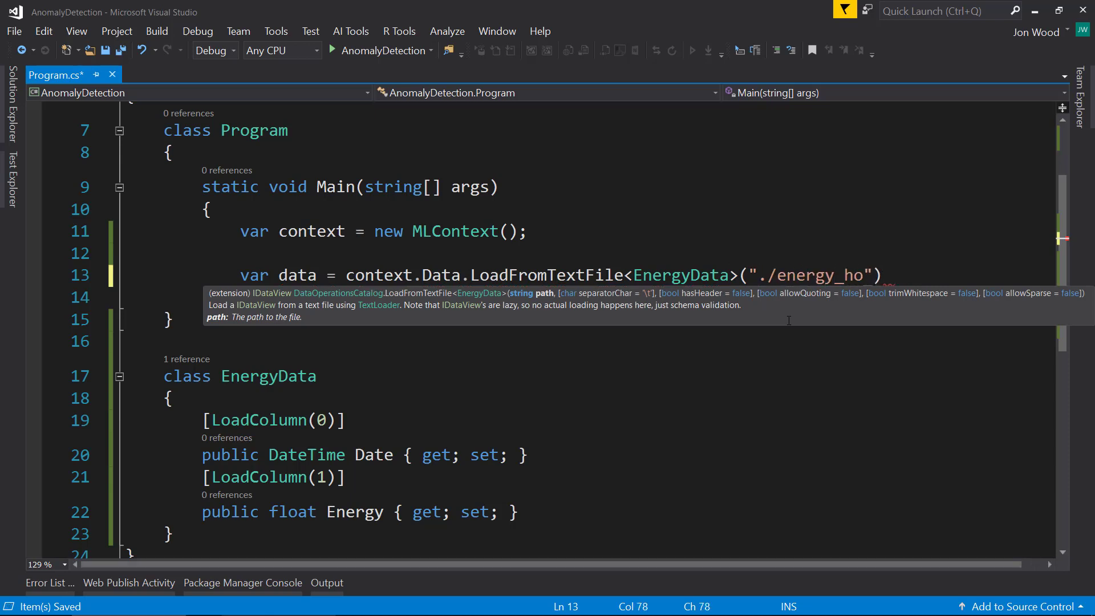
text(urly.csv)
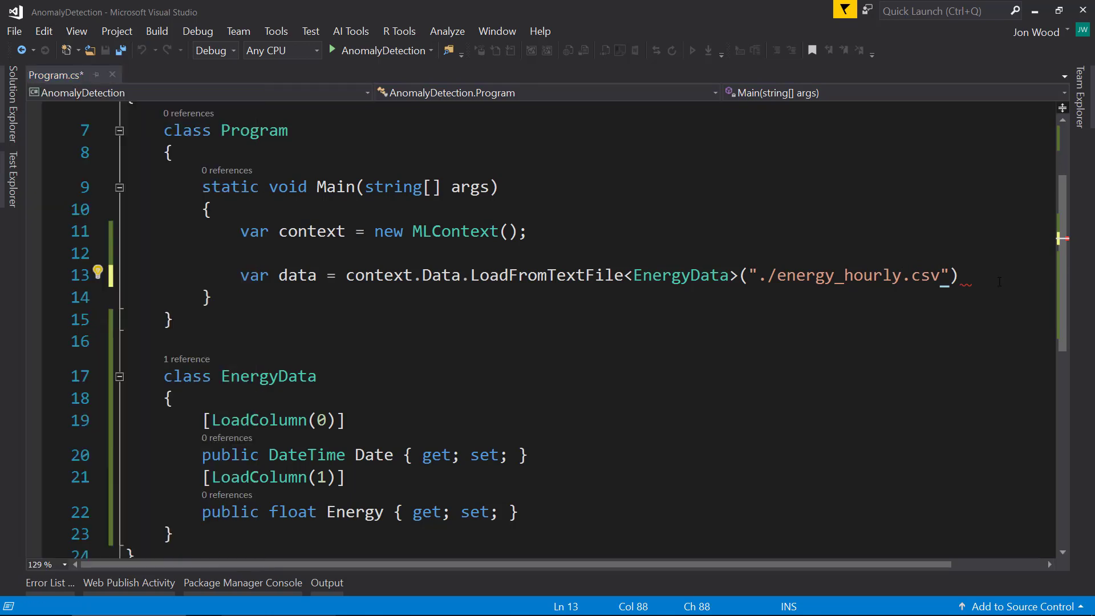
text(;)
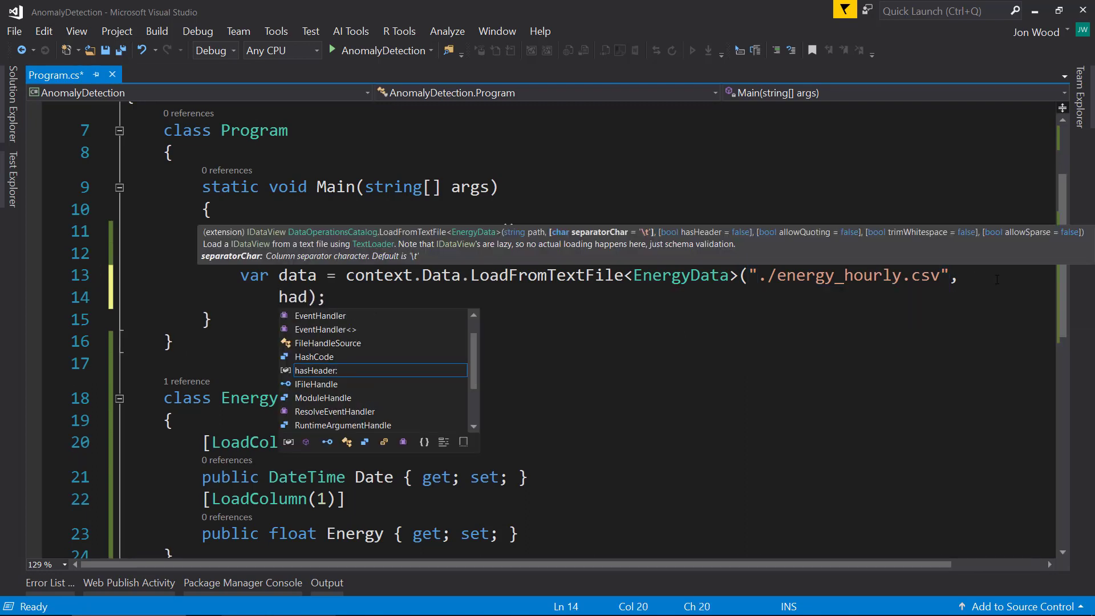
text(hasHeader: true,)
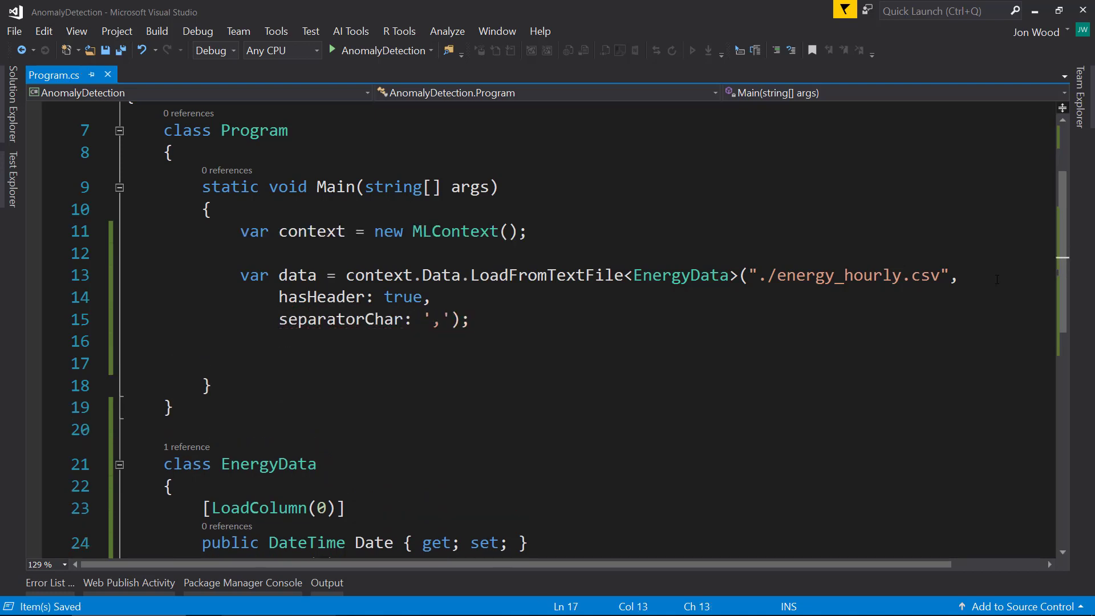
Start var pipeline = context.Transforms.DetectSpikeBySsa( with a nameof() first argument
text(')
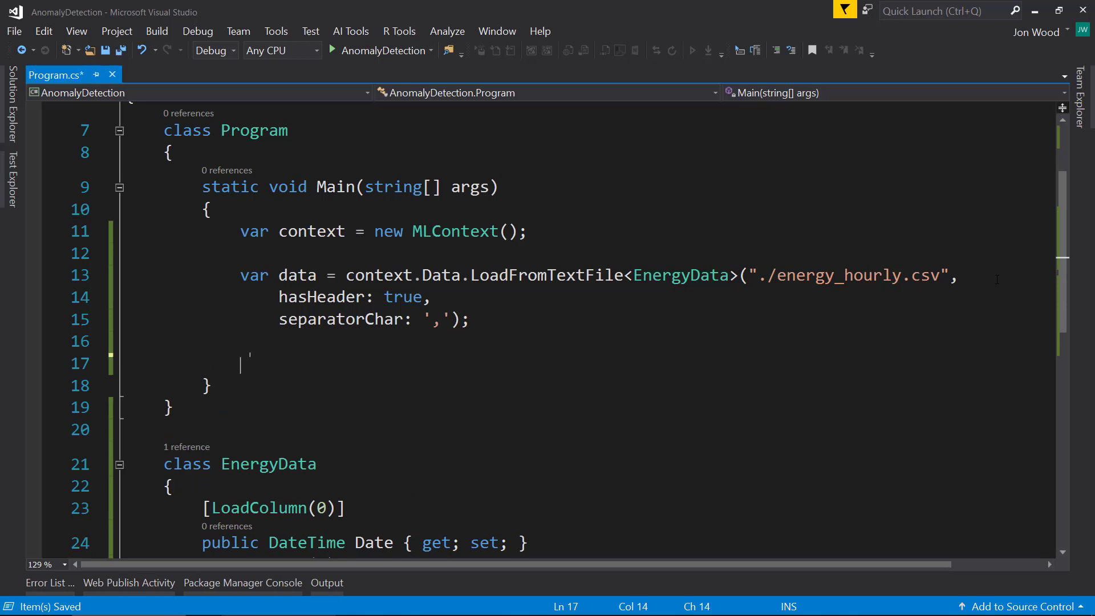
text(var pipel)
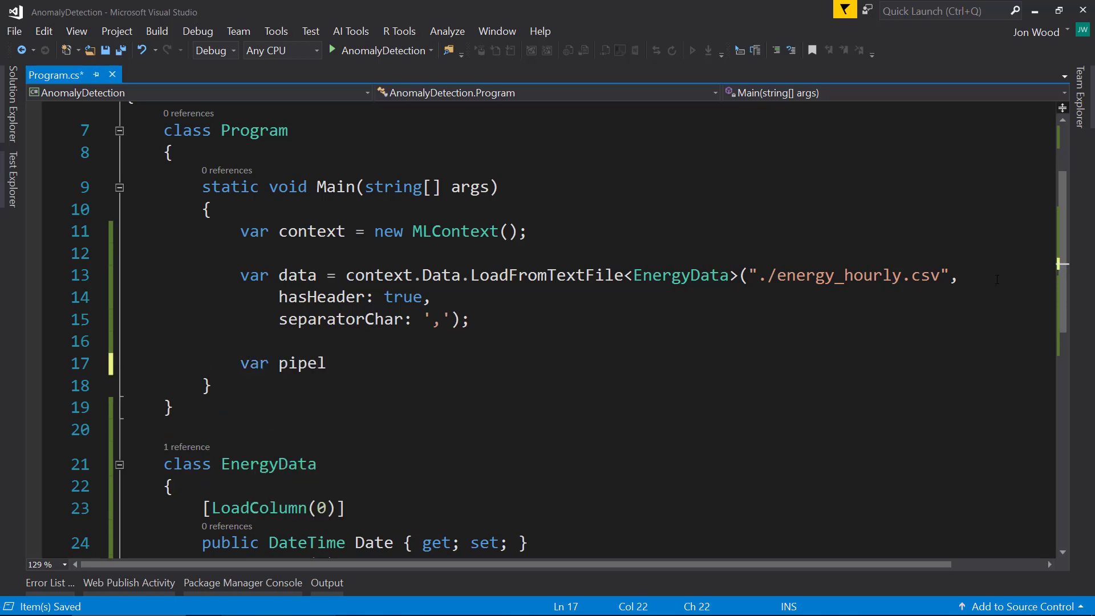
text(ine =)
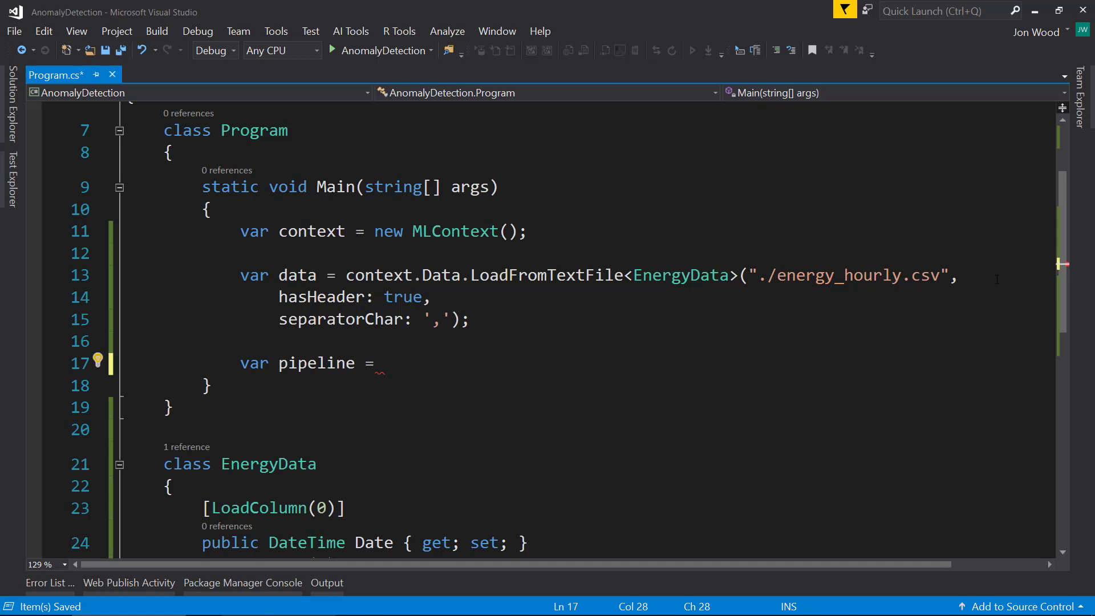
text(context.)
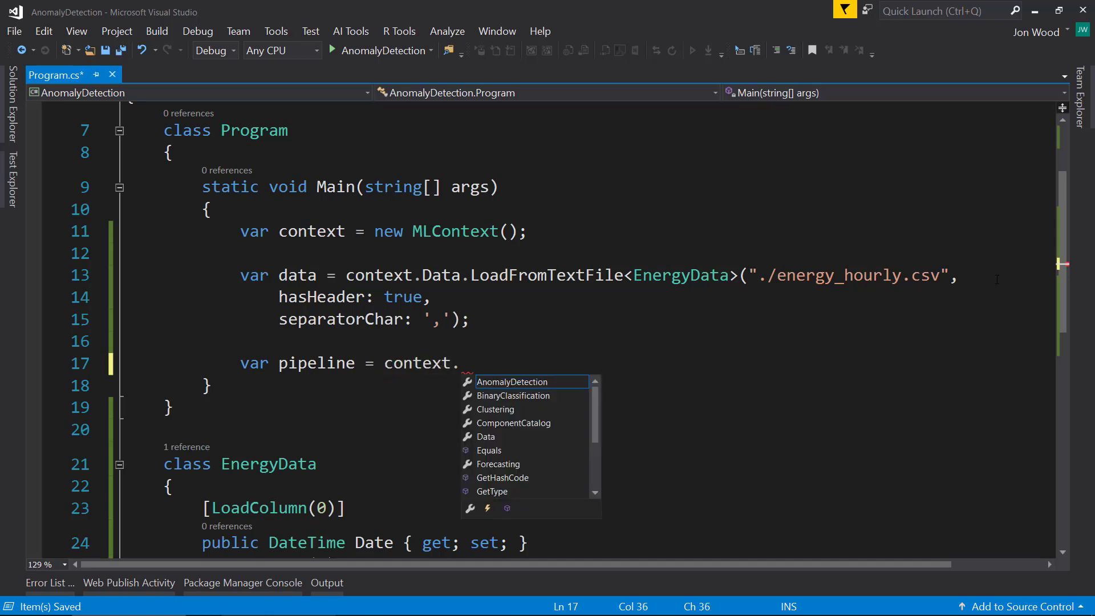
text(Transforms.)
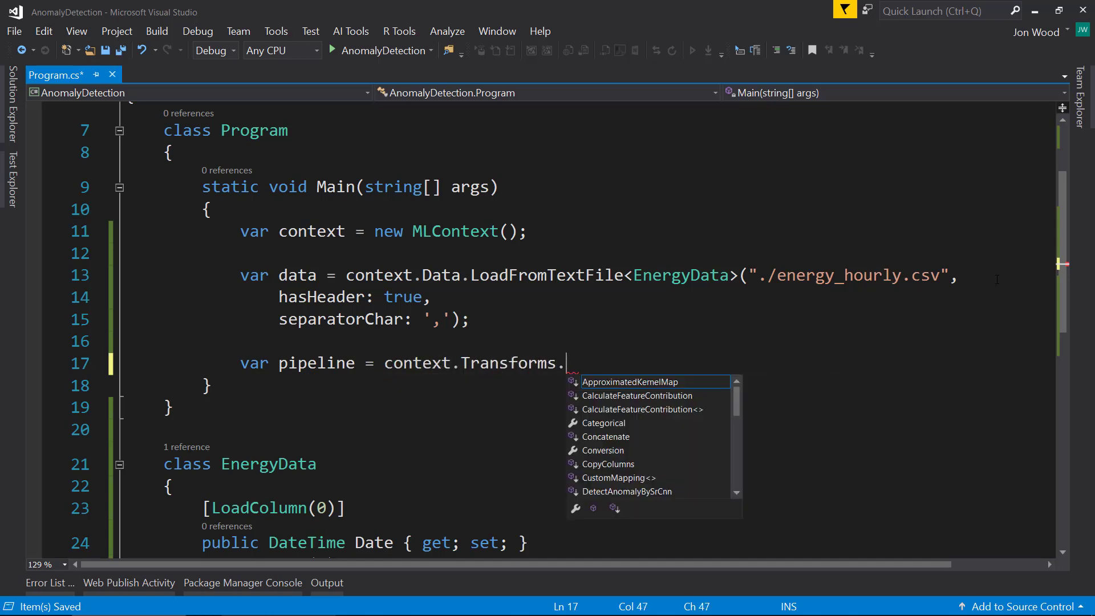
text(D)
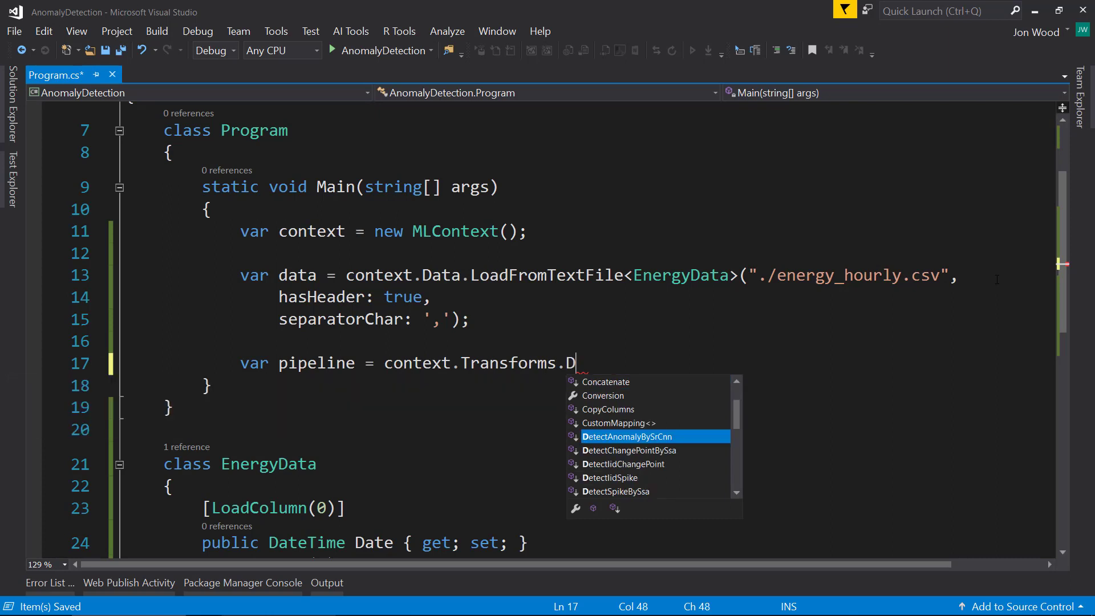
text(etectSpikeBySsa)
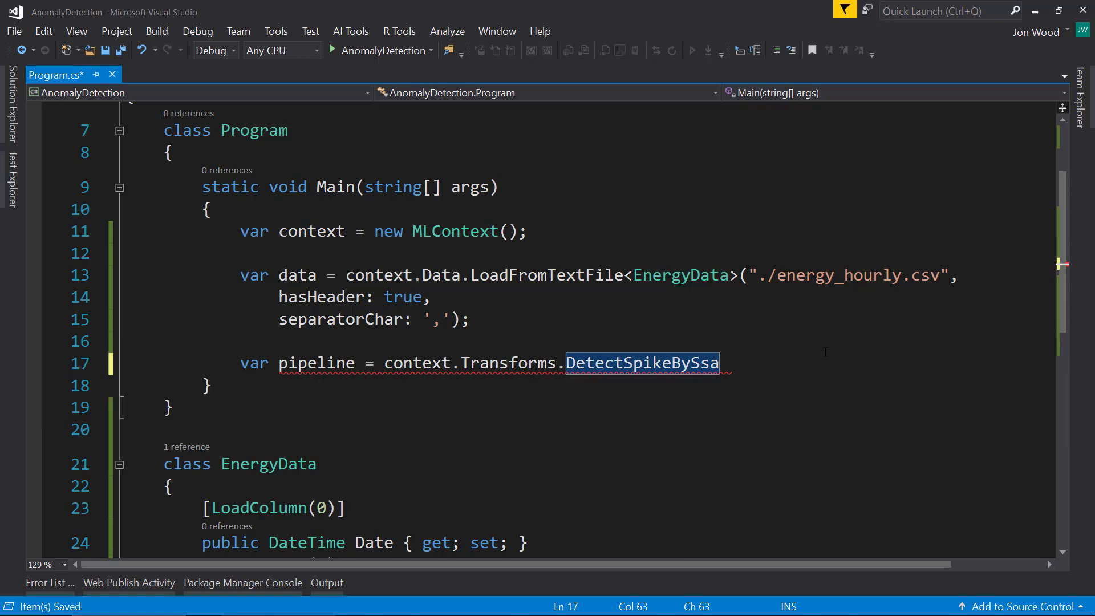
text(()
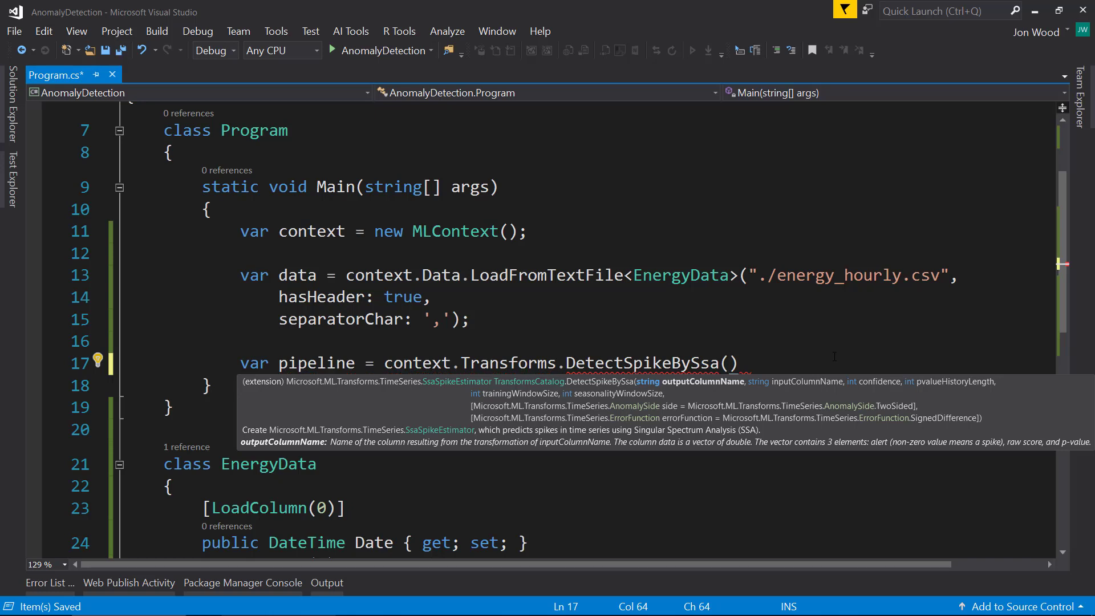
text(nameof()
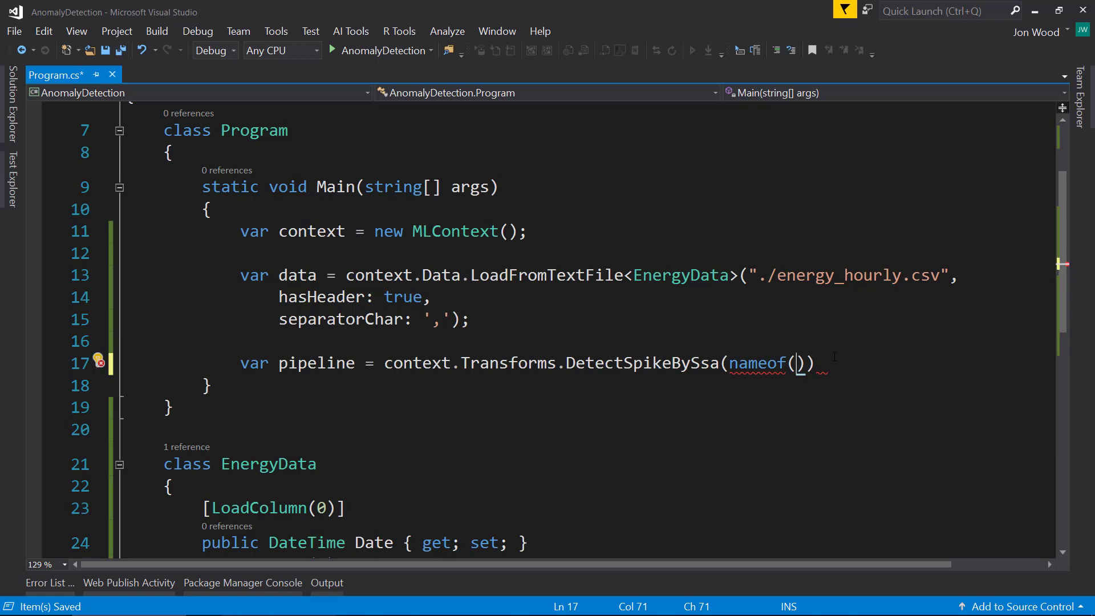
Add class EnergyPrediction with a [VectorType(2)] double[] Prediction property and save
scroll(down, 3)
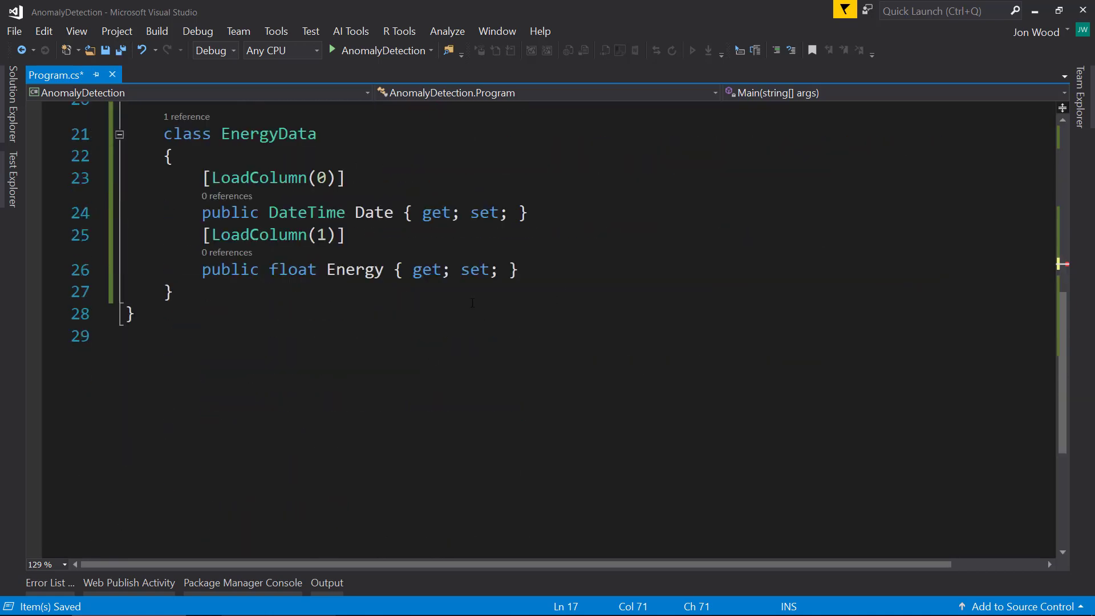
text(class EnergyPrediction)
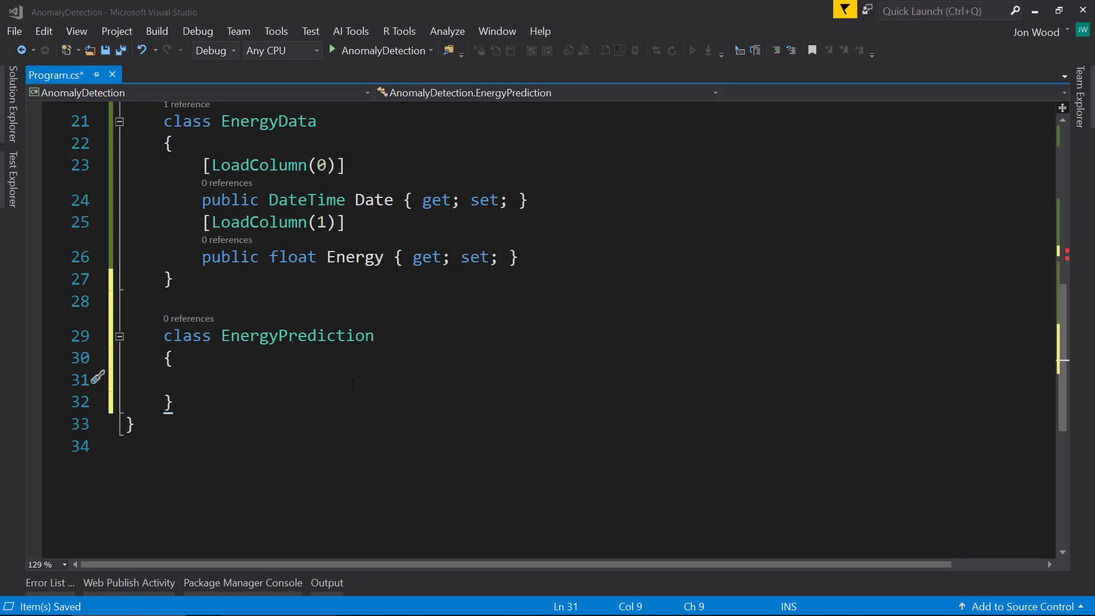
text([VectorType(2)
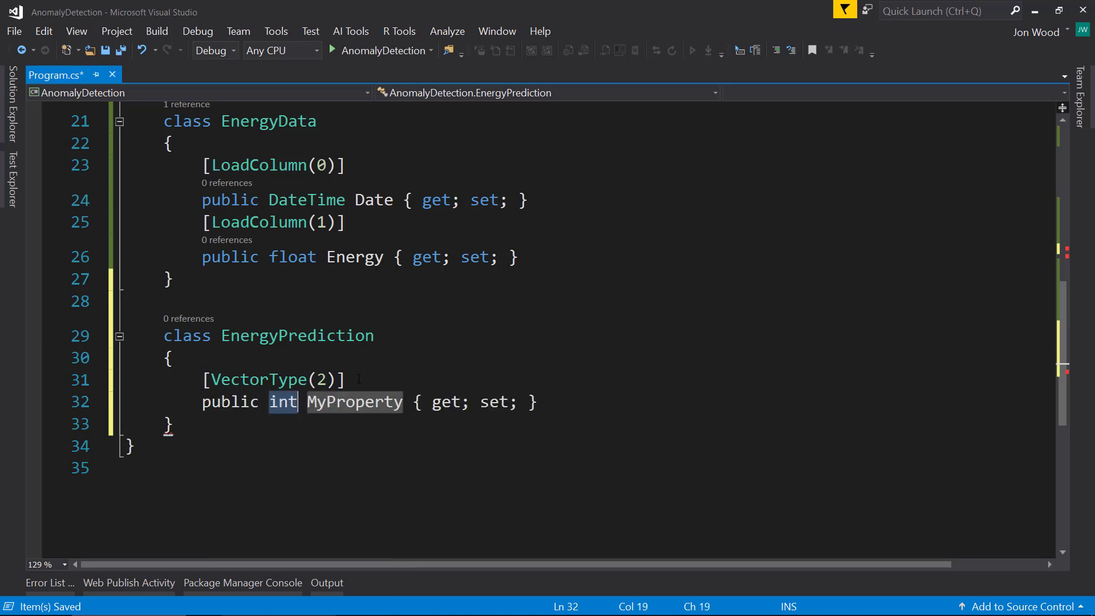
text(double[)
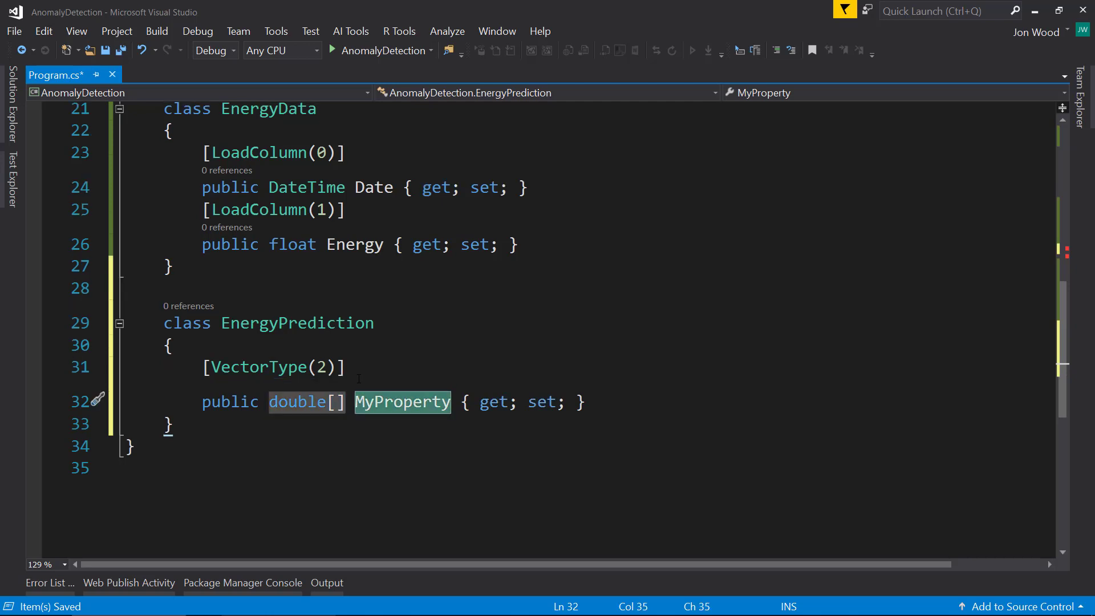
text(Prediction)
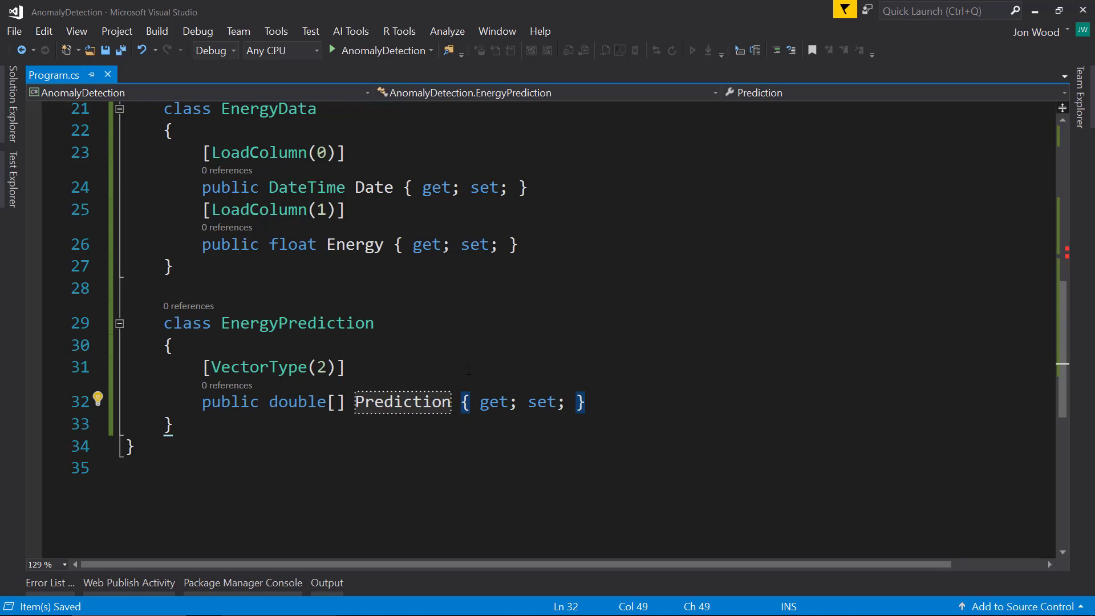
scroll(up, 3)
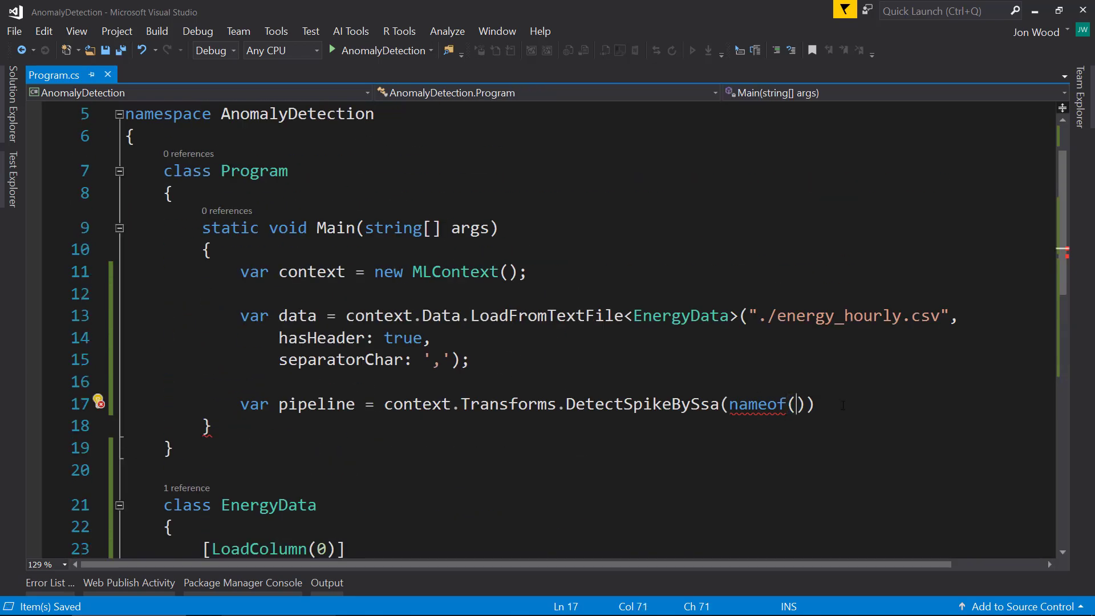
Fill in nameof(EnergyPrediction.Prediction) and nameof(EnergyData.Energy) as the column arguments
text(EnergyPrediction.Prediction)
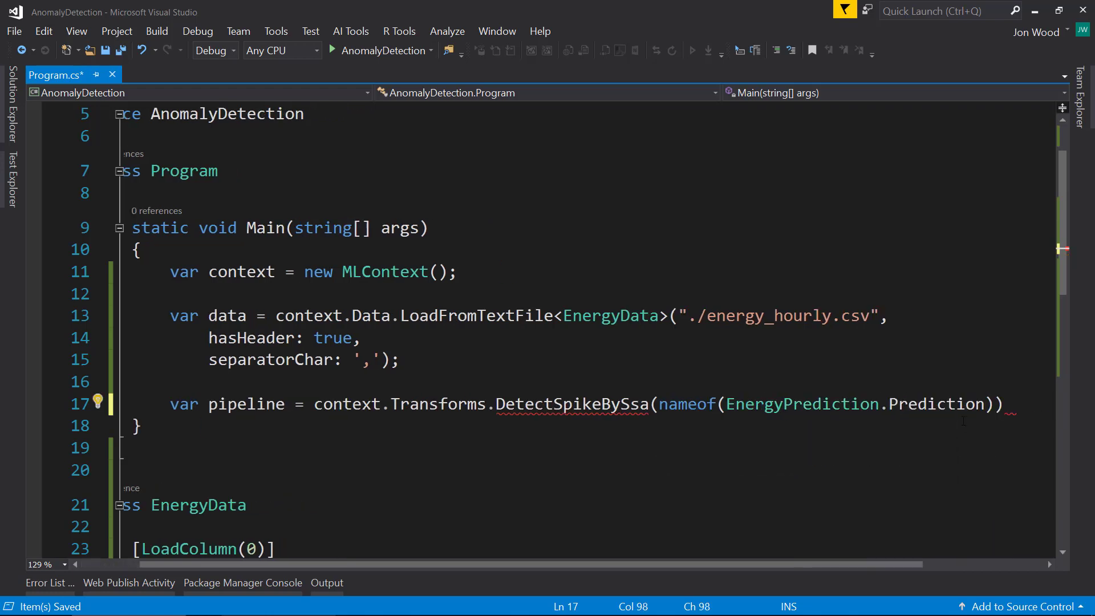
double_click(935, 403)
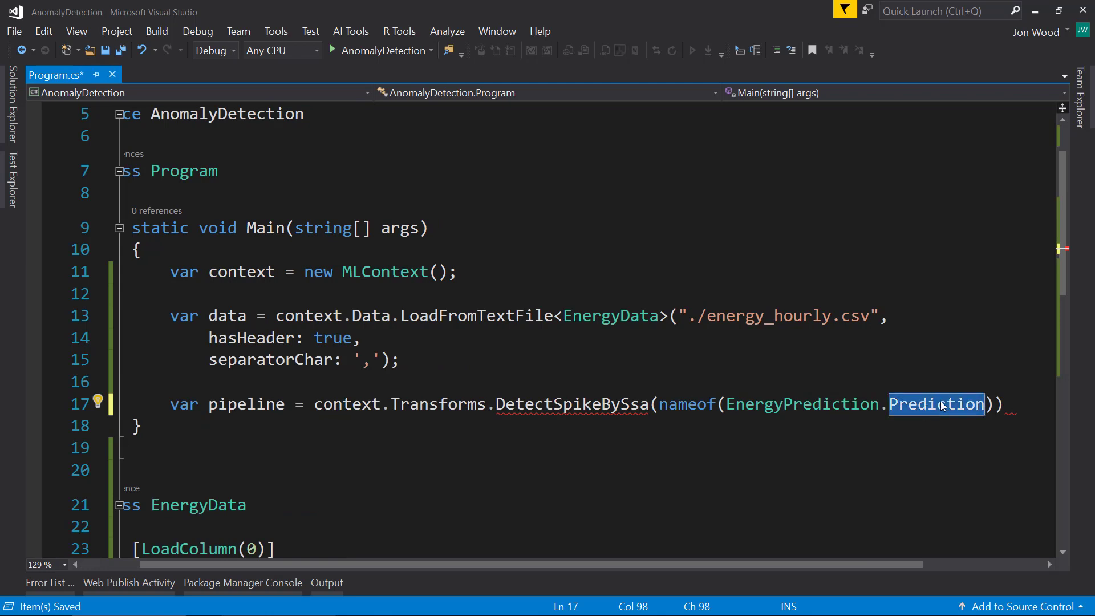
scroll(left, 3)
text(,)
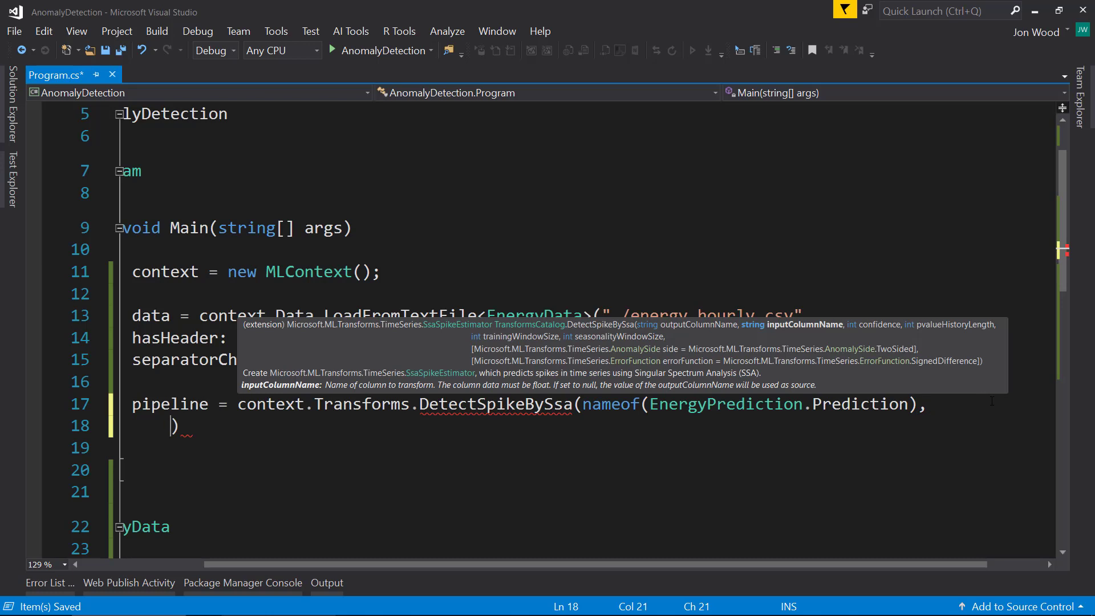
text(nameof)
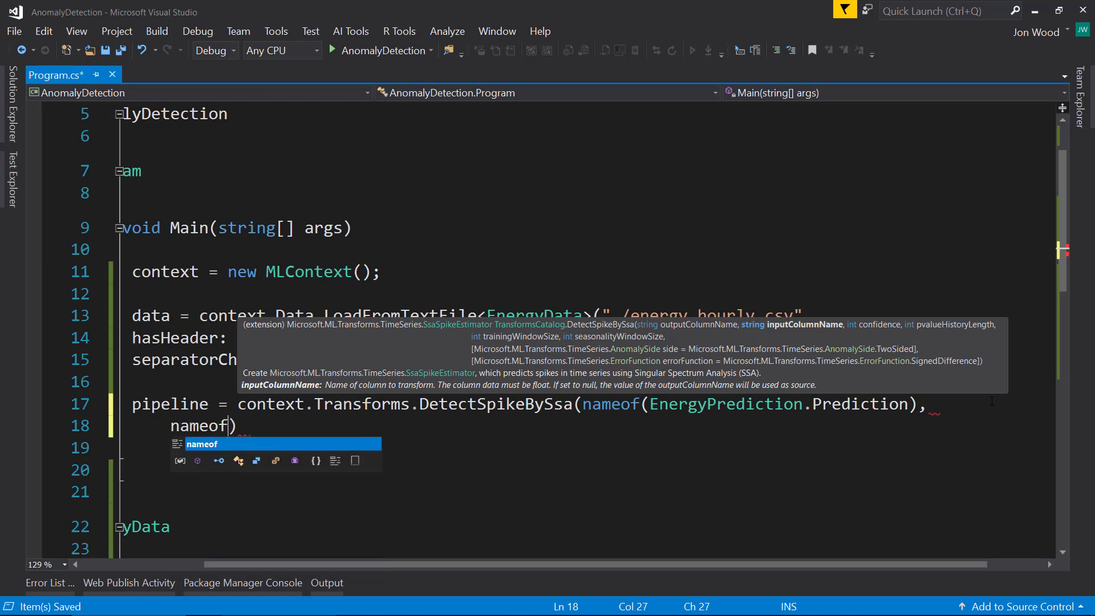
text(EnergyData.Energy)
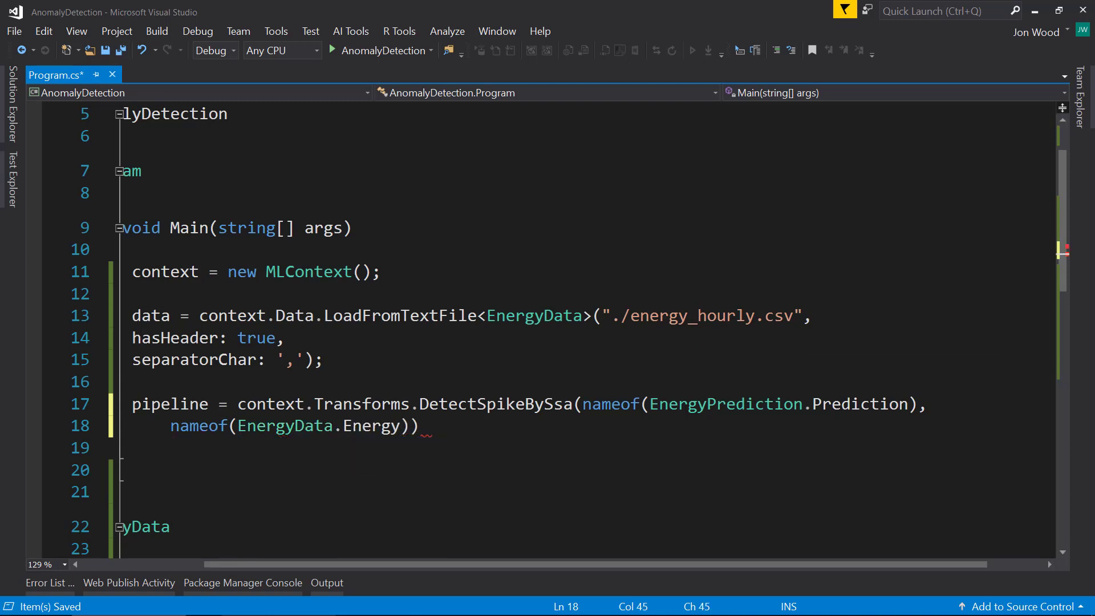
double_click(372, 425)
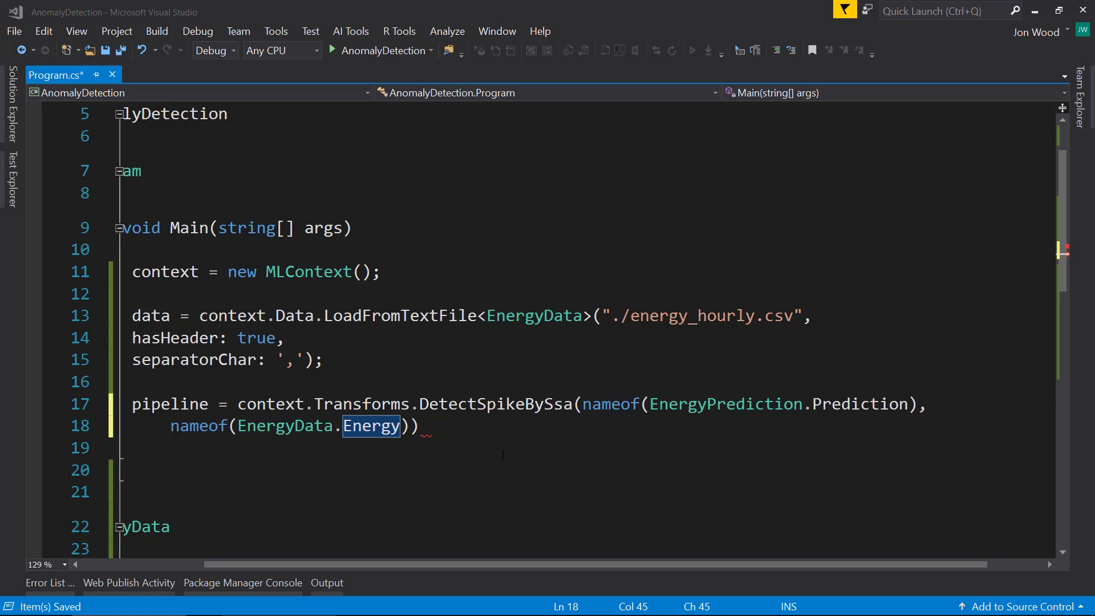
text(,)
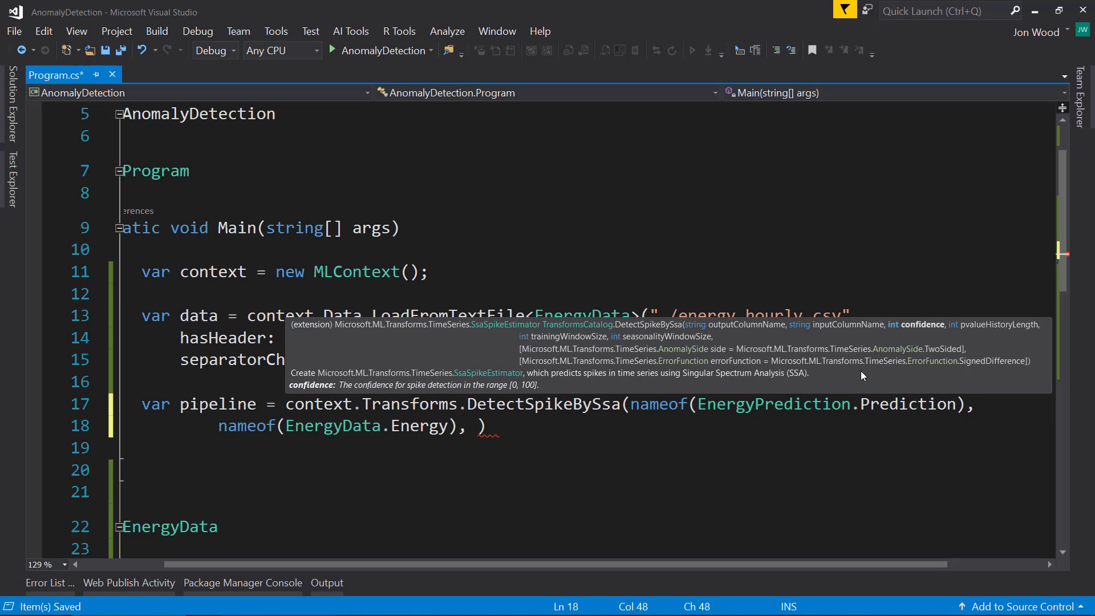
mouse_move(799, 382)
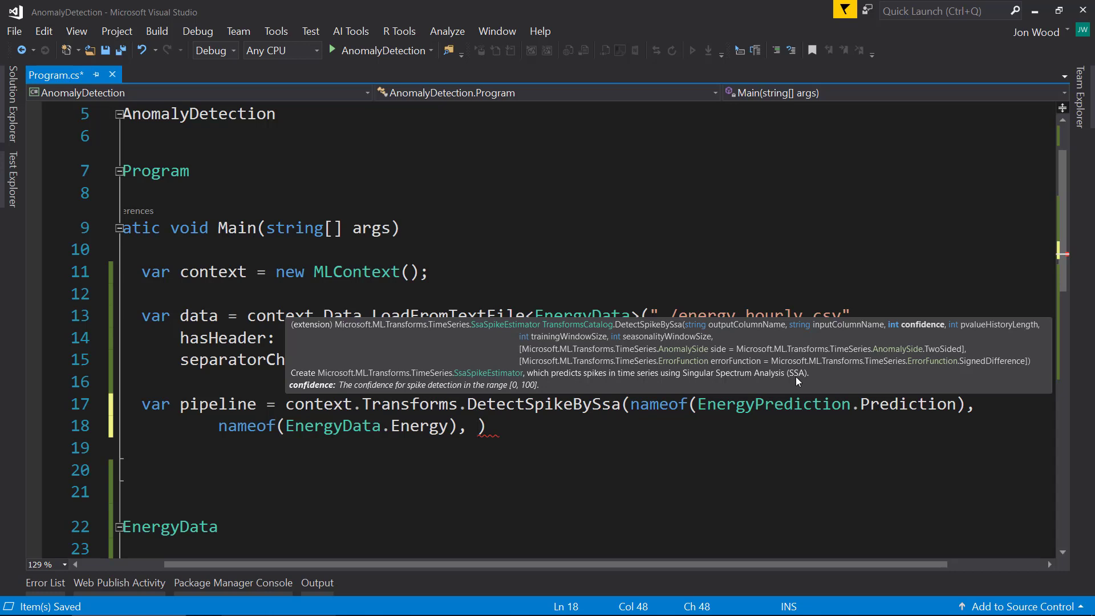
Add confidence 98, trainingWindowSize 90, seasonalityWindowSize 30, pvalueHistoryLength 30, and save
text(confidence:)
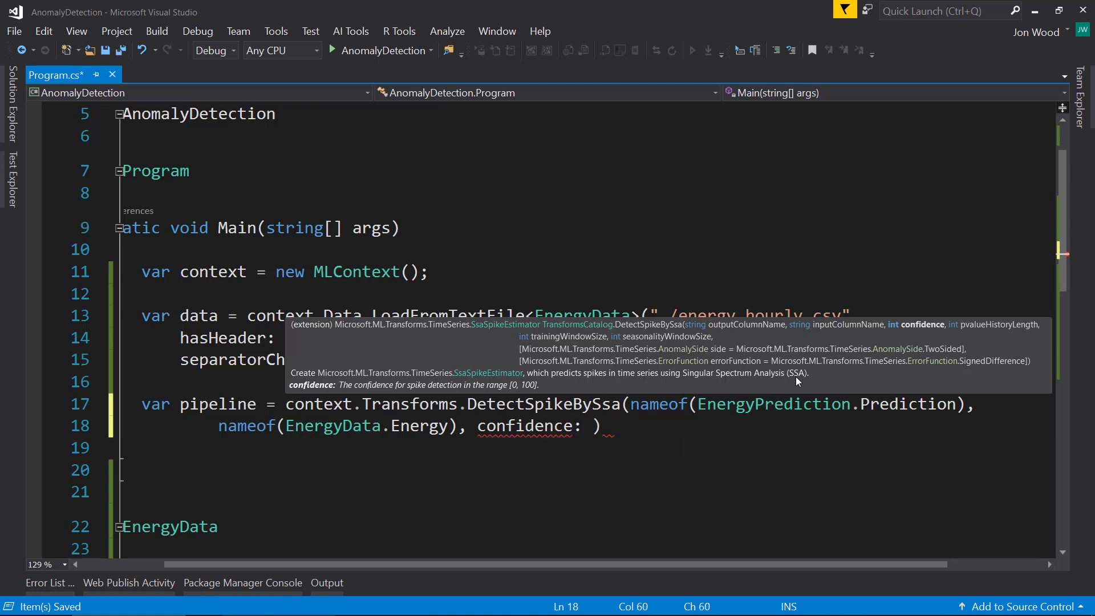
text(98)
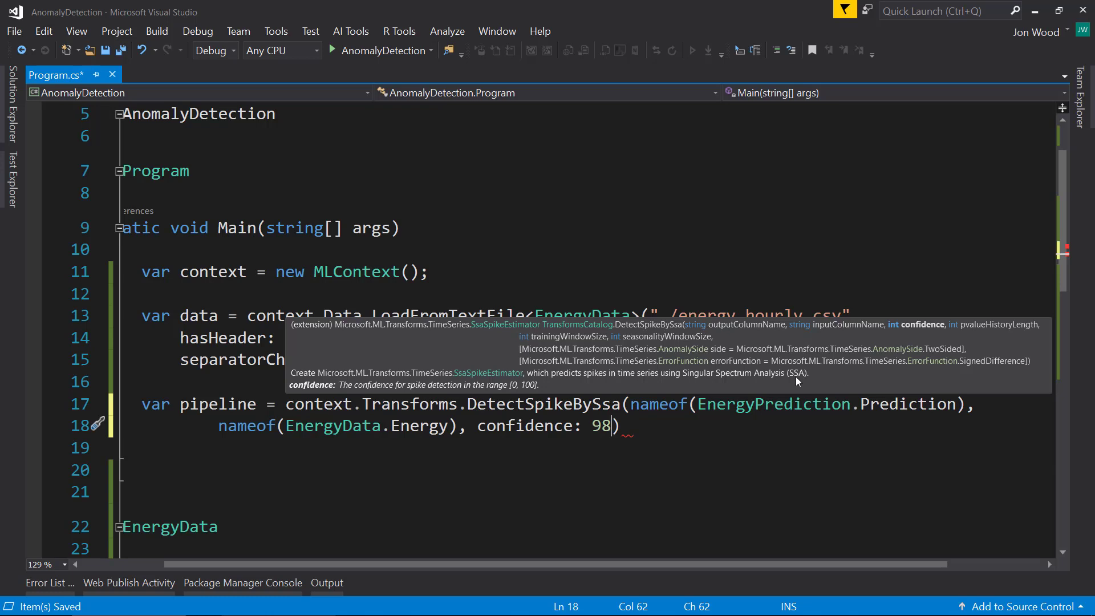
text(, trainingWindowSize:)
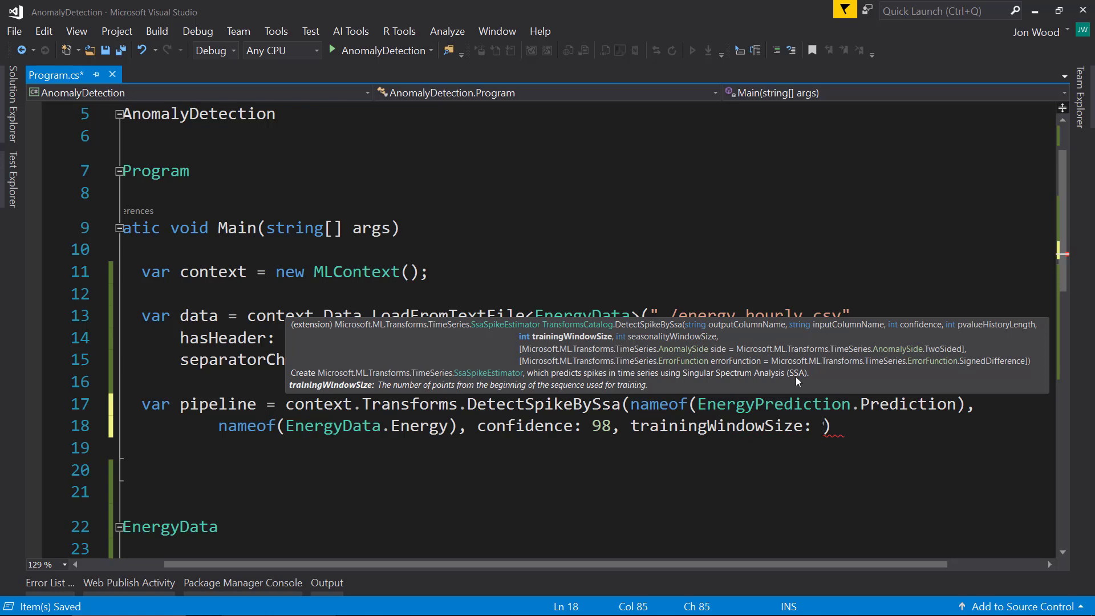
text(90,)
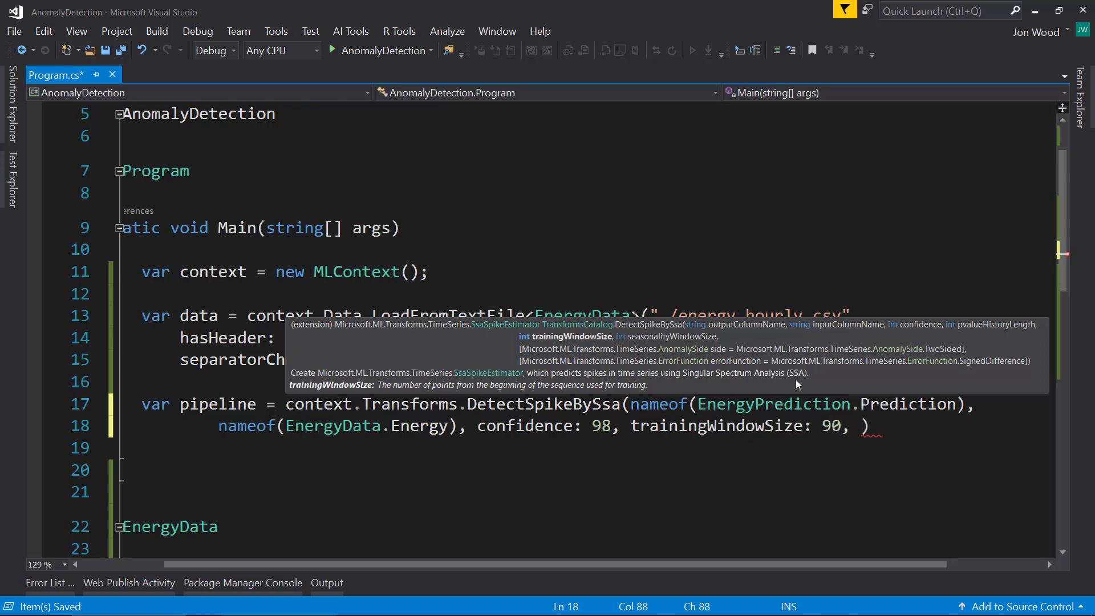
text(seasonalityWindowSize:)
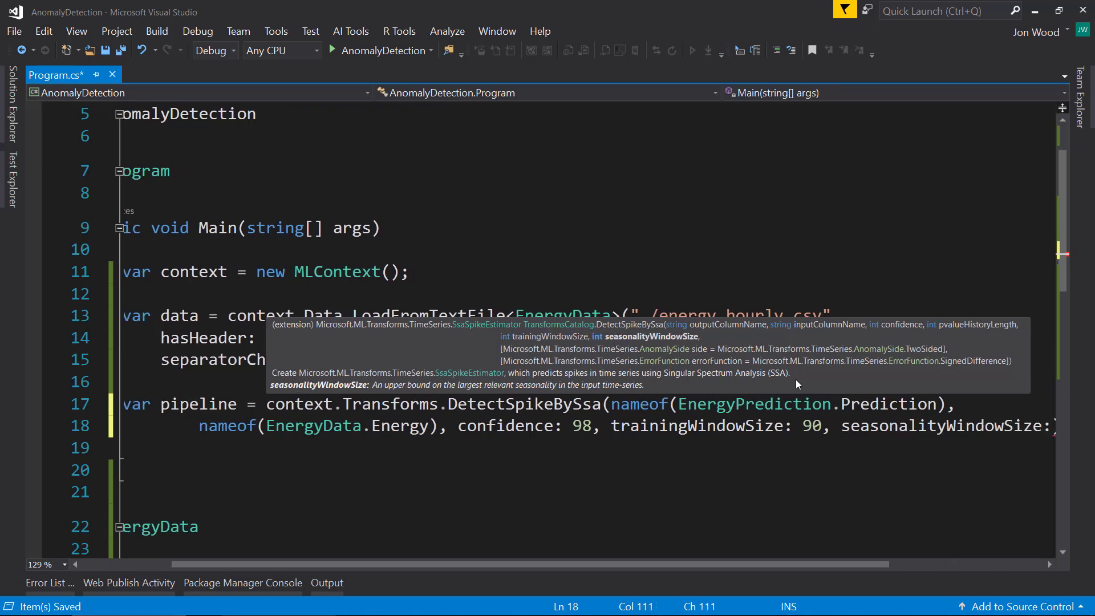
scroll(left, 3)
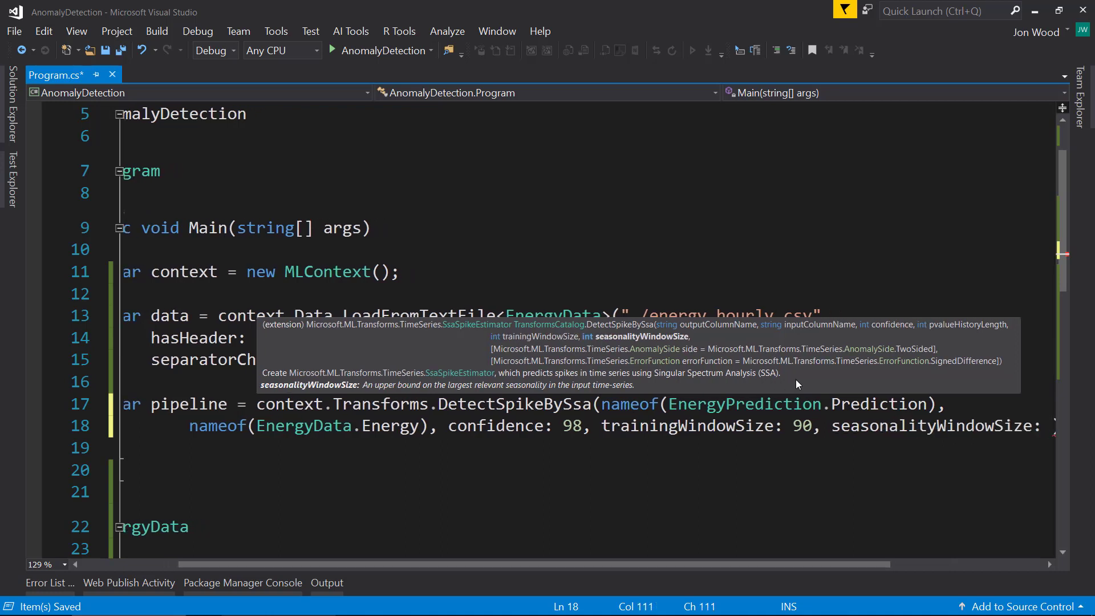
text(30,)
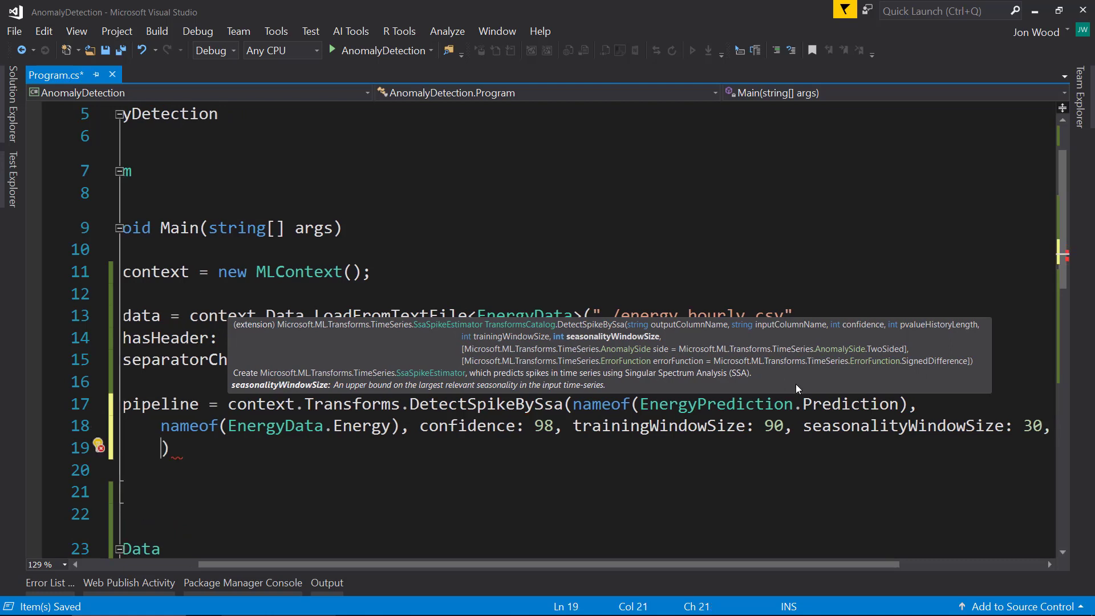
text(pvalueHistoryLength:)
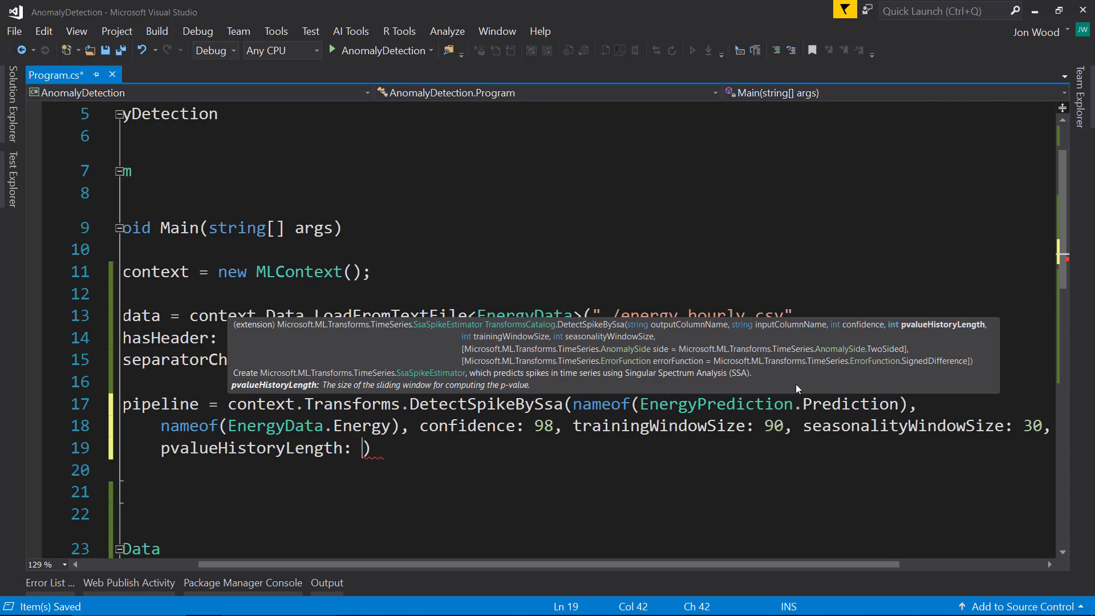
text(30)
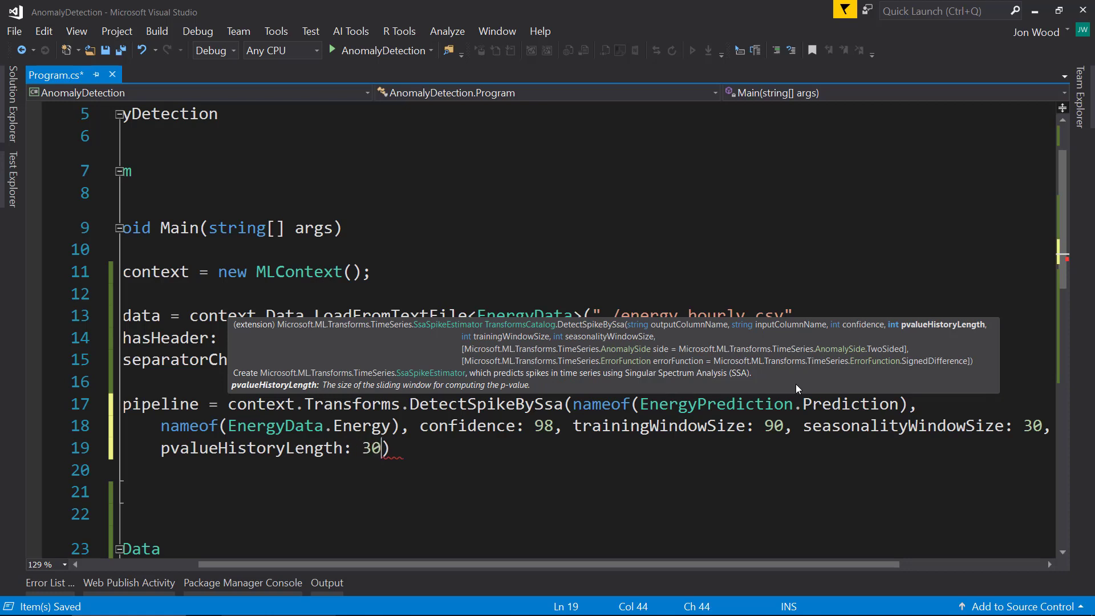
text(;)
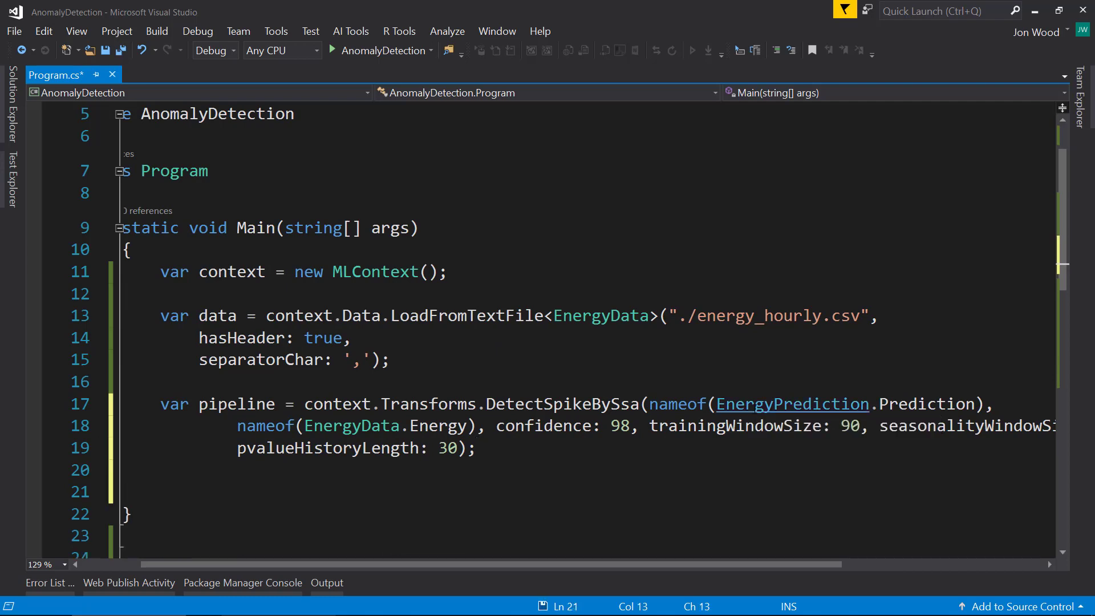
key(ctrl+s)
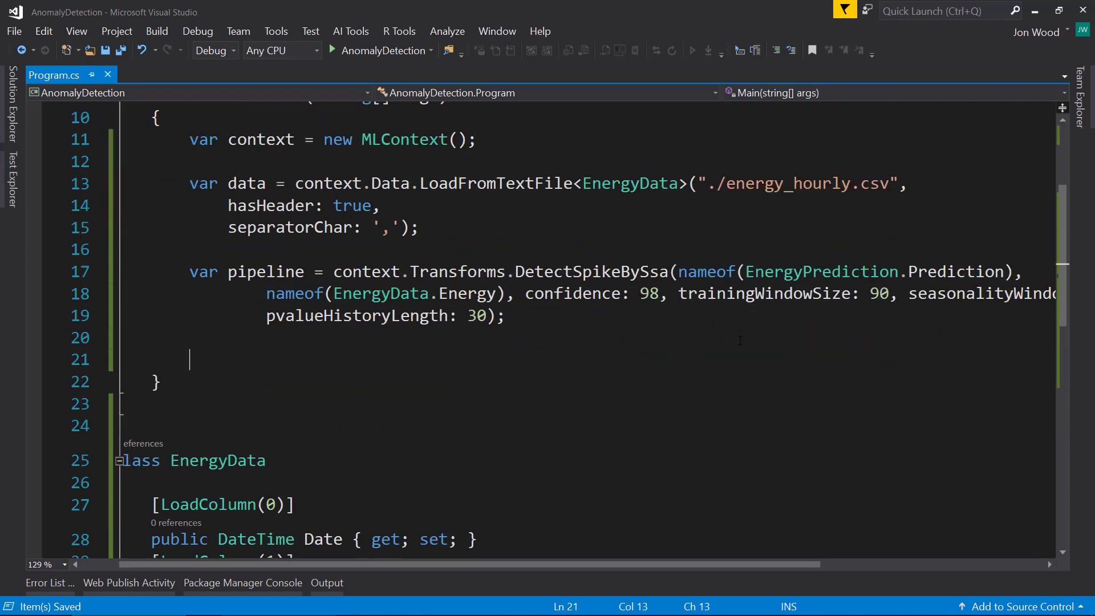
Write var transformedData = pipeline.Fit(data).Transform(data); and begin the predictions line
text(var transformedData)
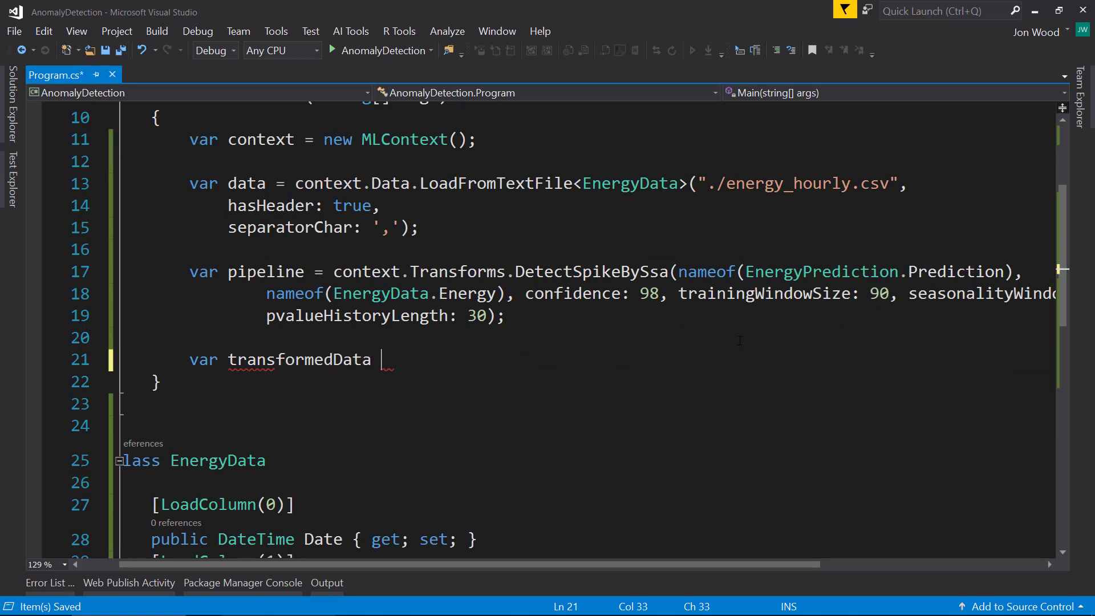
text(= pipeline.)
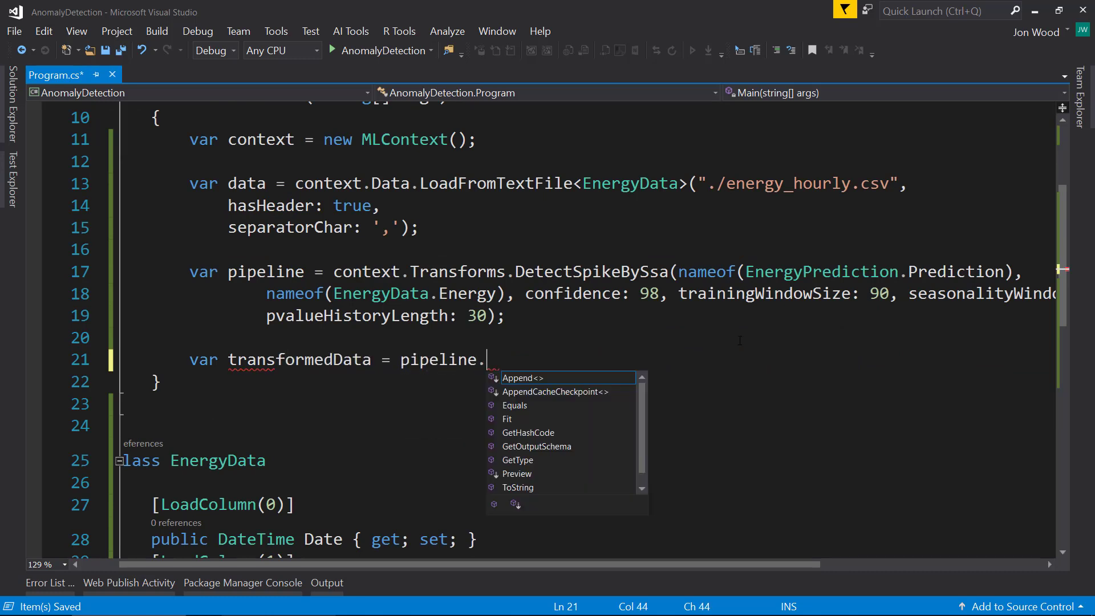
text(Fit(data)
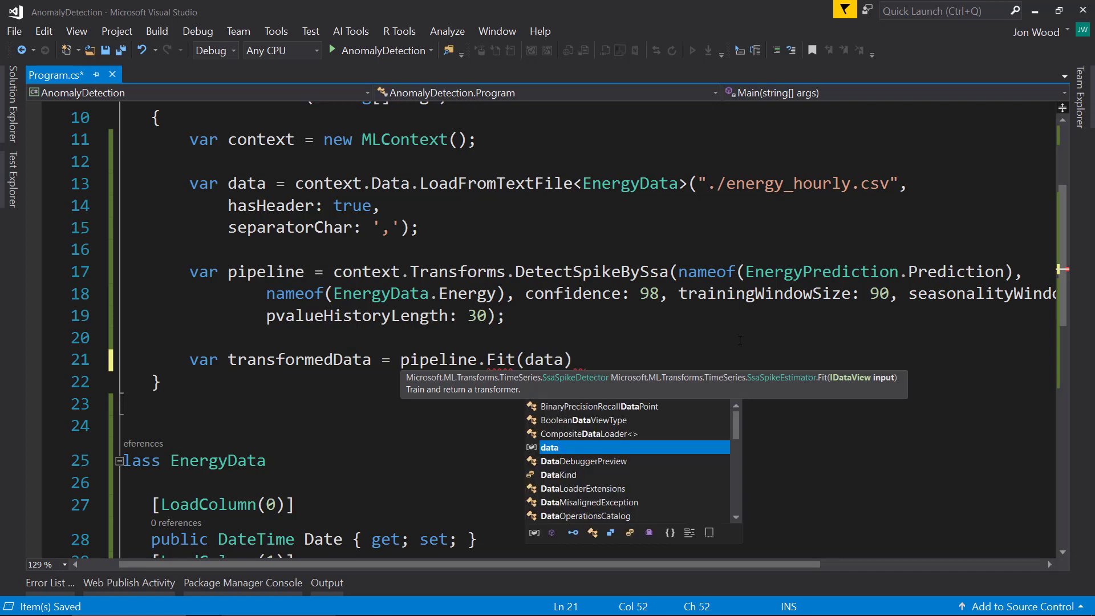
text(.Tran)
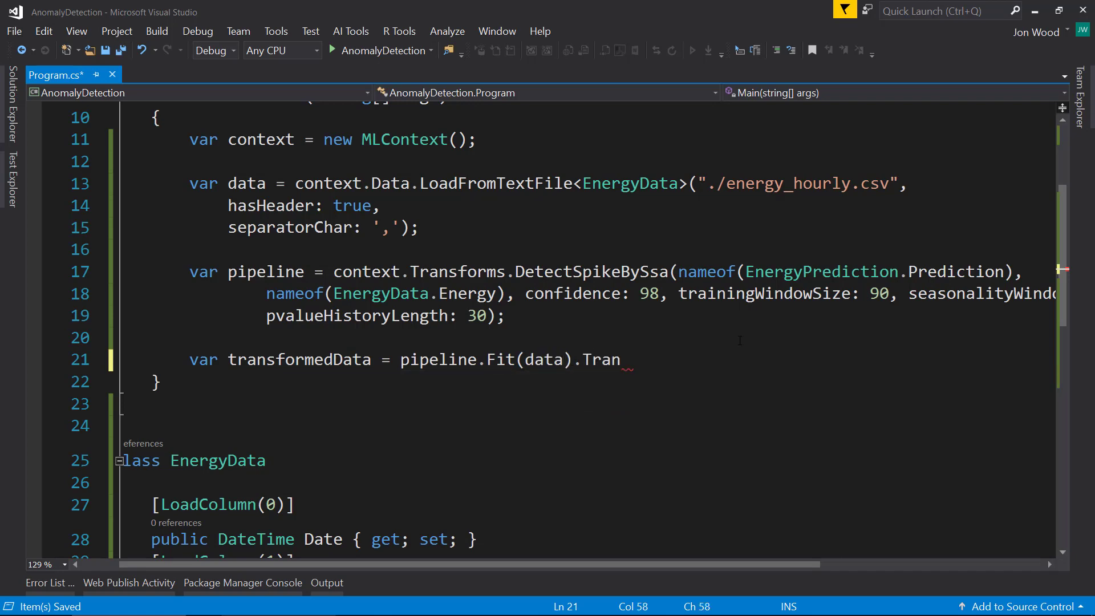
text(sform(data);)
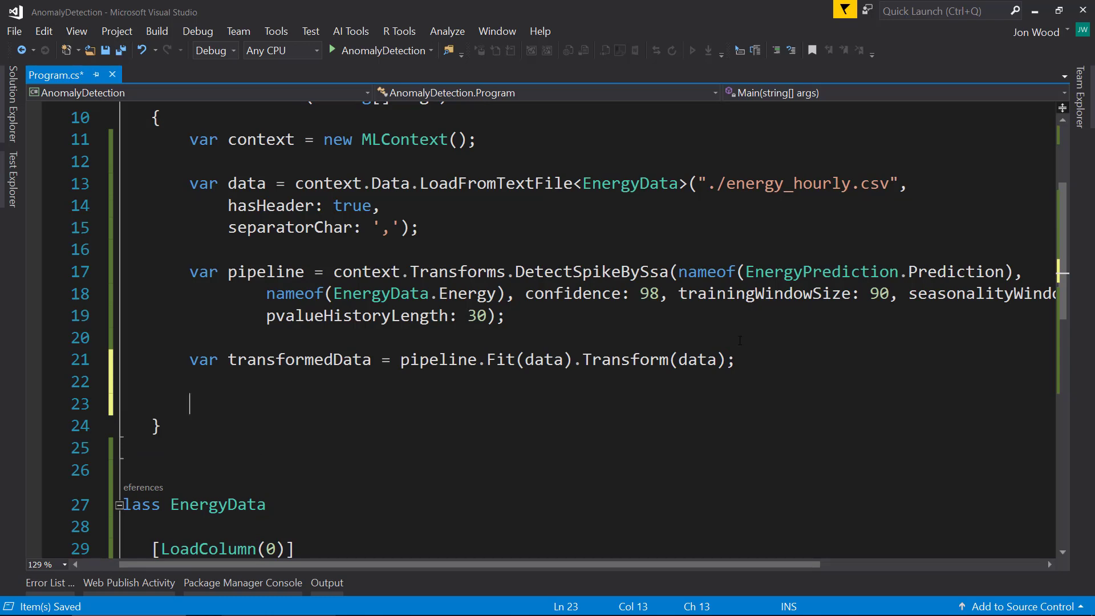
text(var predi)
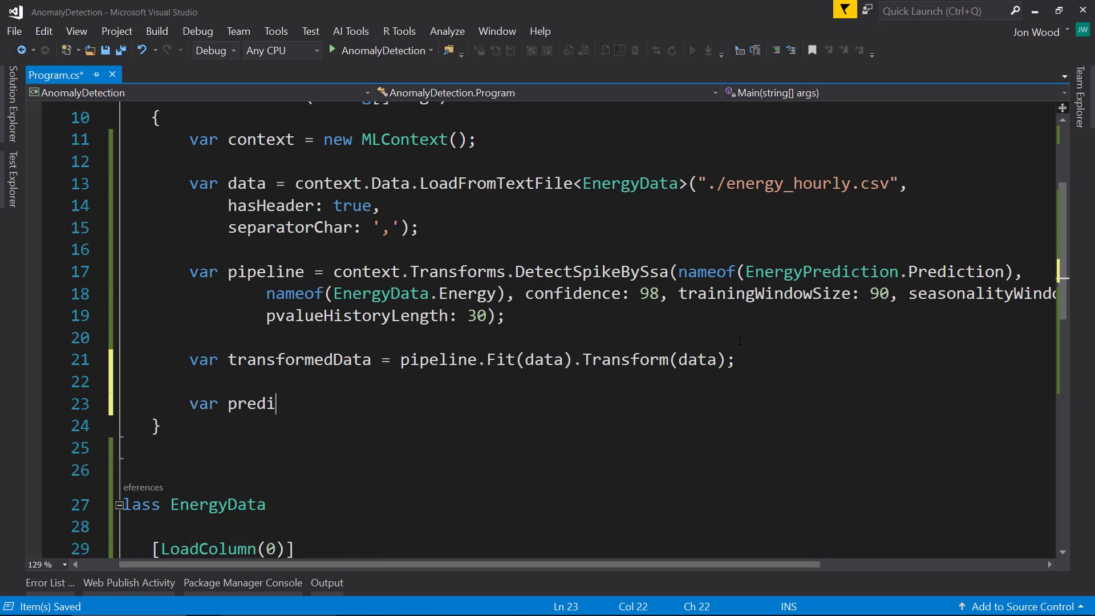
Set predictions to CreateEnumerable<EnergyPrediction>(transformedData, reuseRowObject: true).ToList() and save
text(ction)
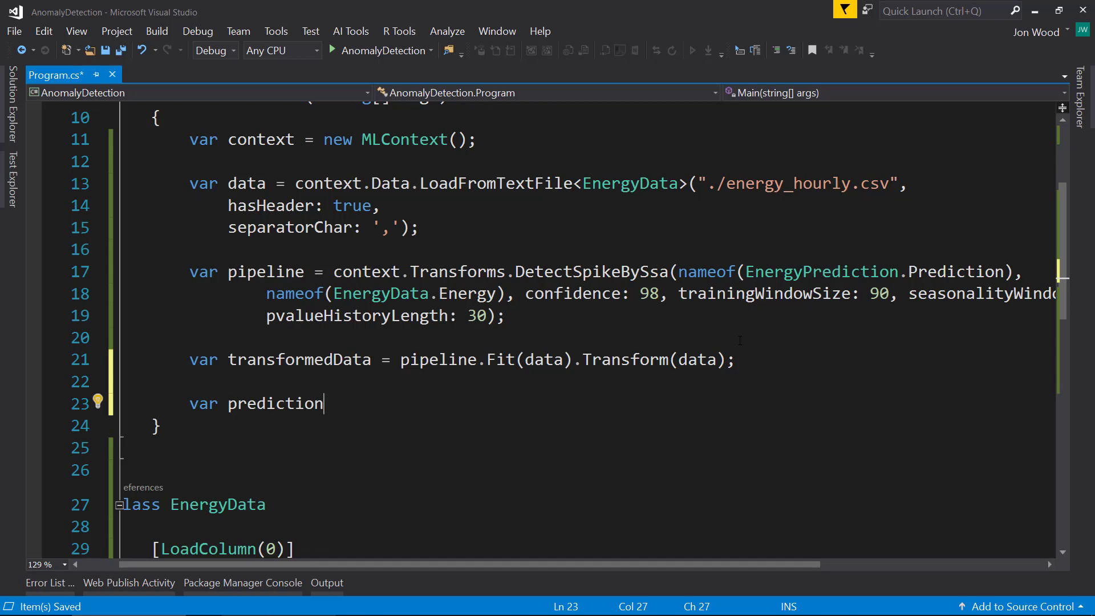
text(s =)
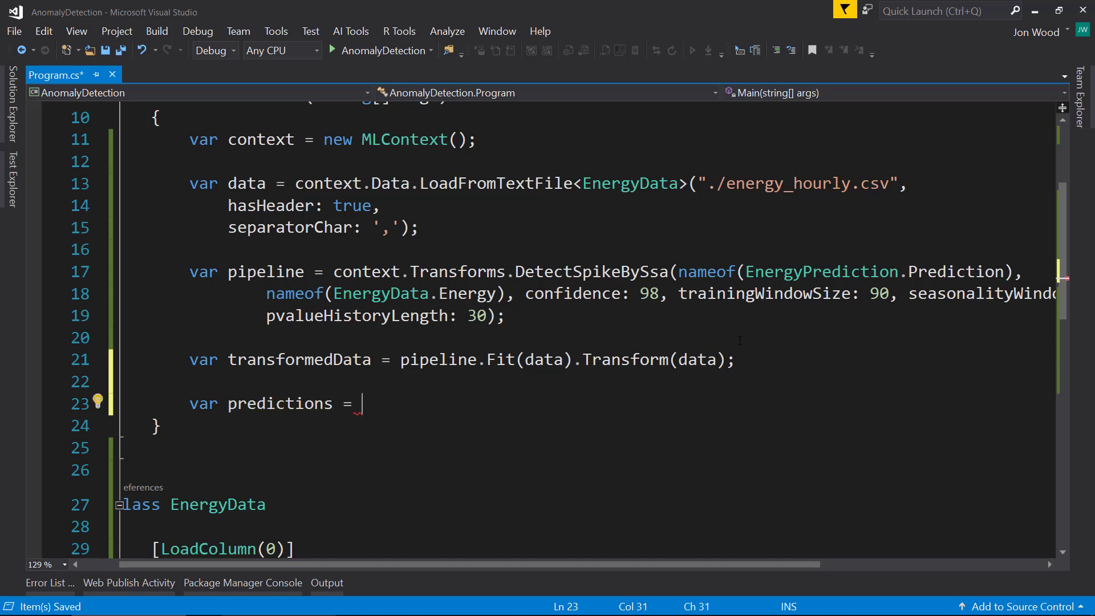
text(conte)
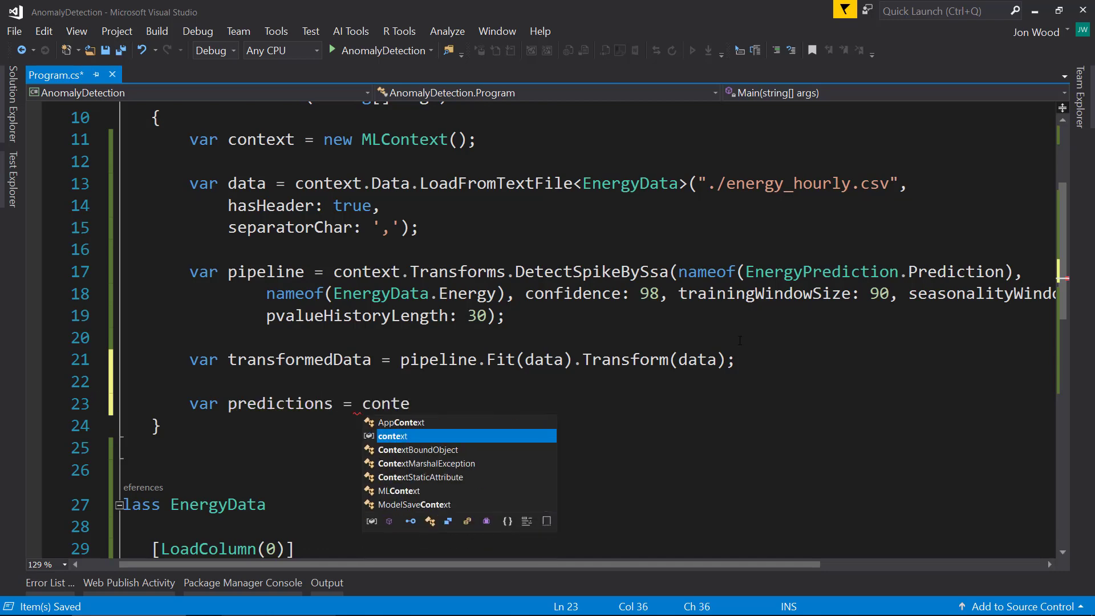
text(xt.Data.)
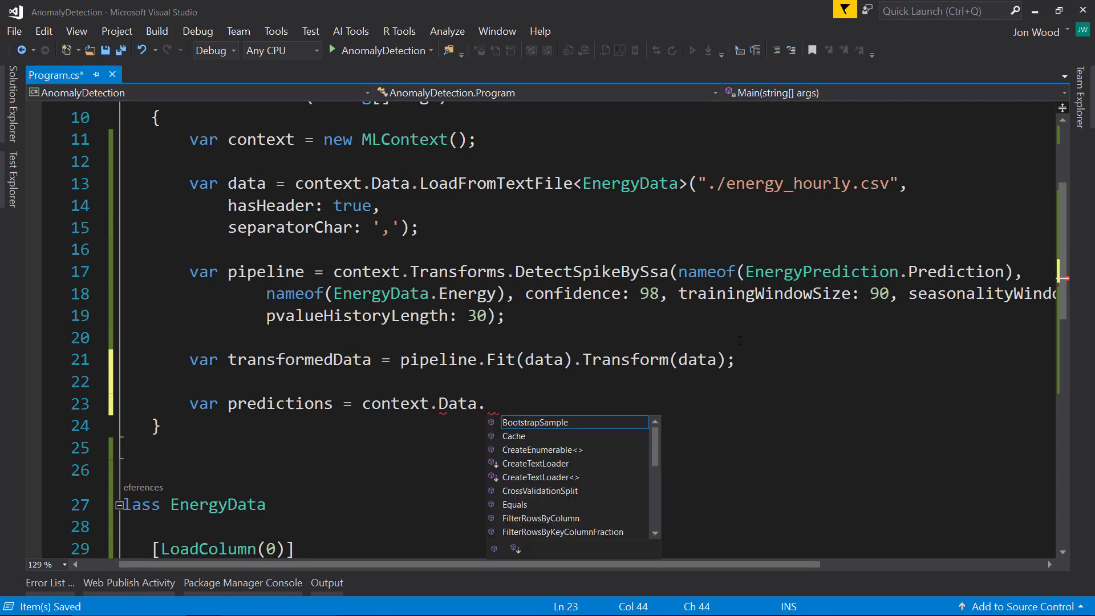
text(CreateEnumerable<>)
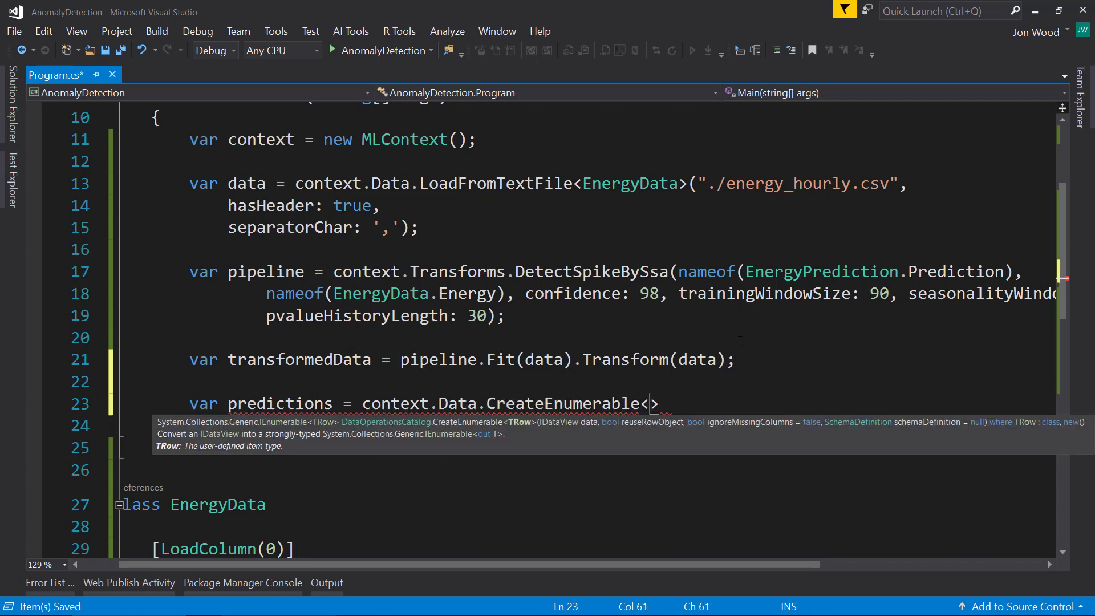
text(EnergyPrediction)
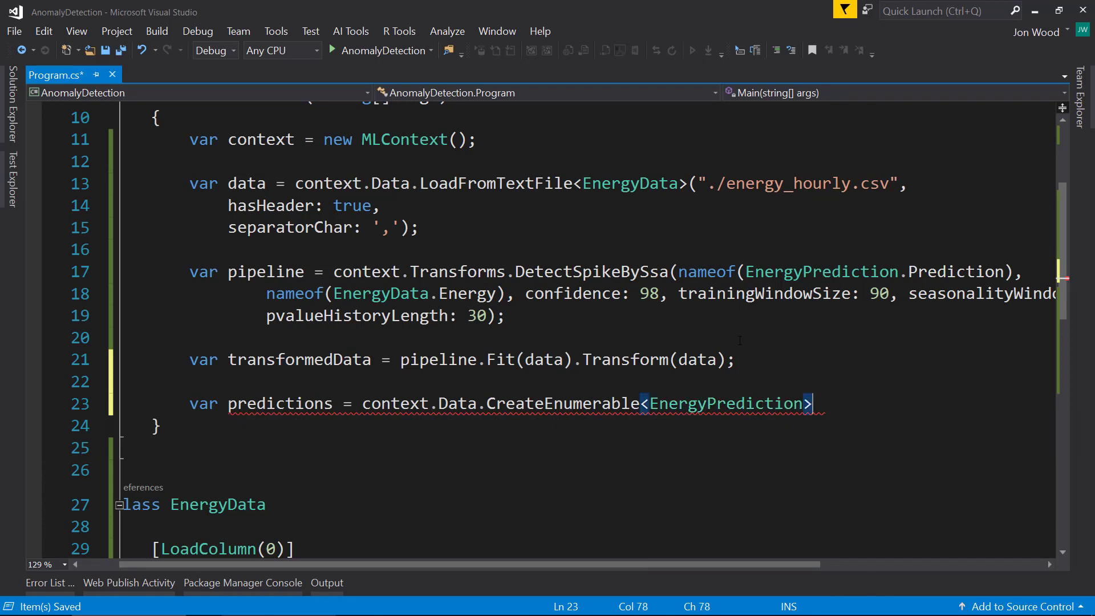
text((transformedData, re)
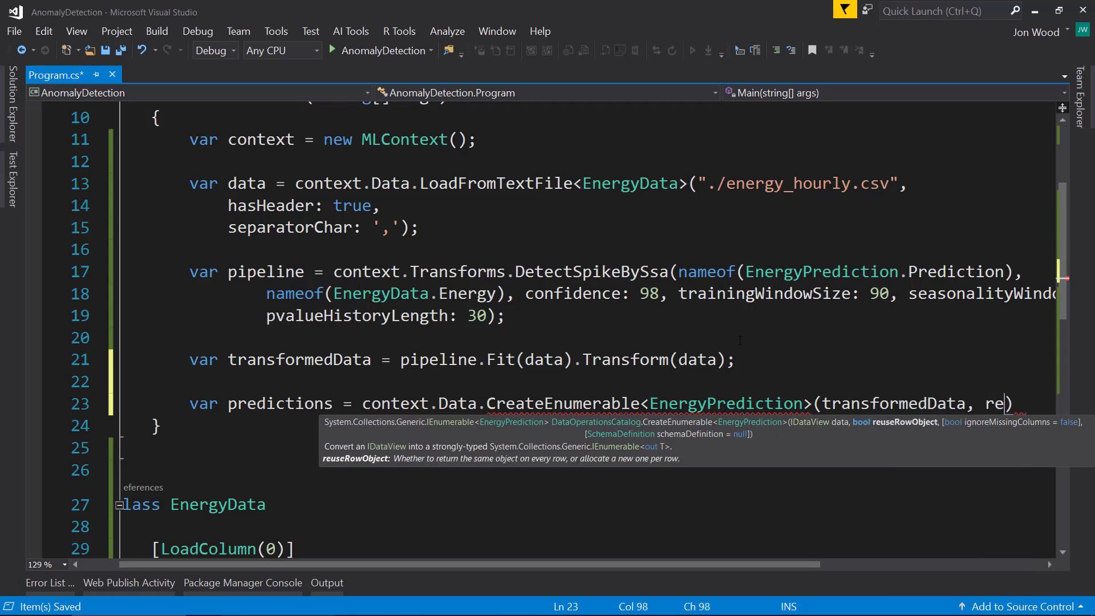
text(su)
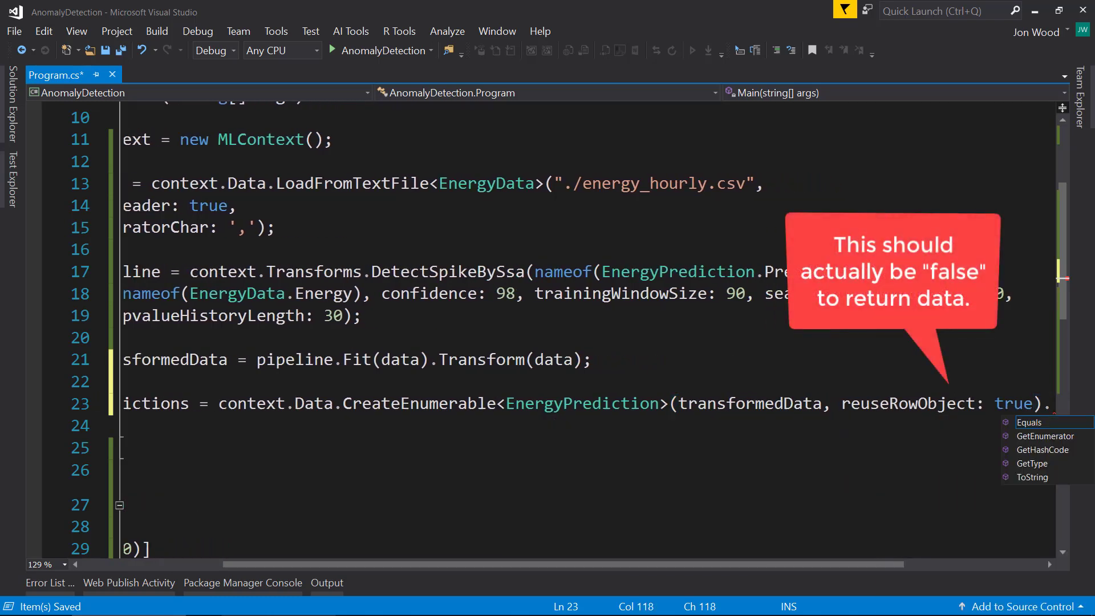
text(ToList();)
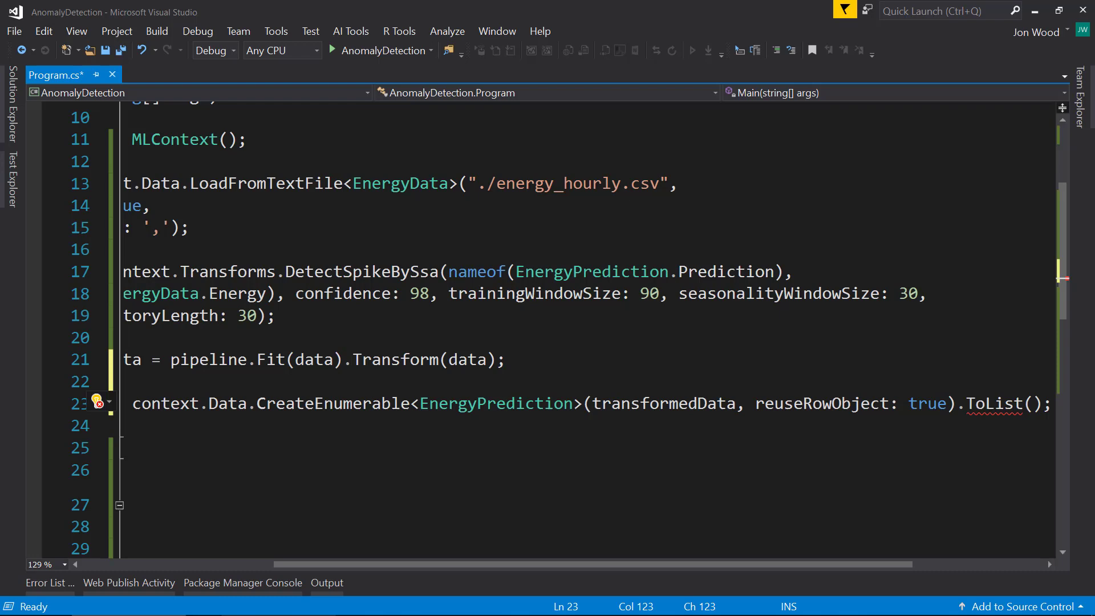
key(ctrl+s)
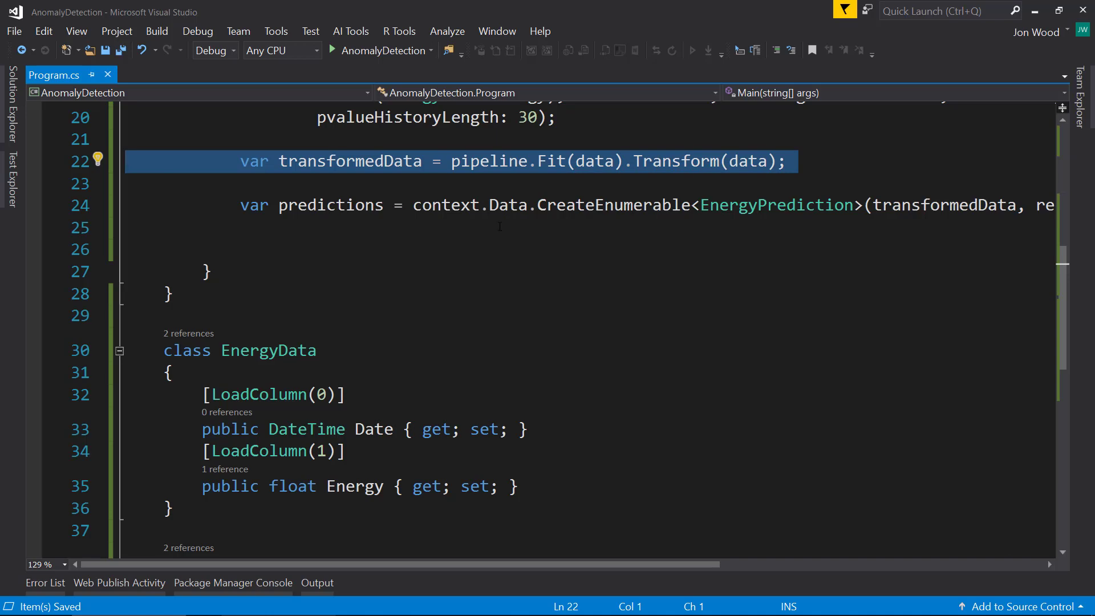
scroll(up, 3)
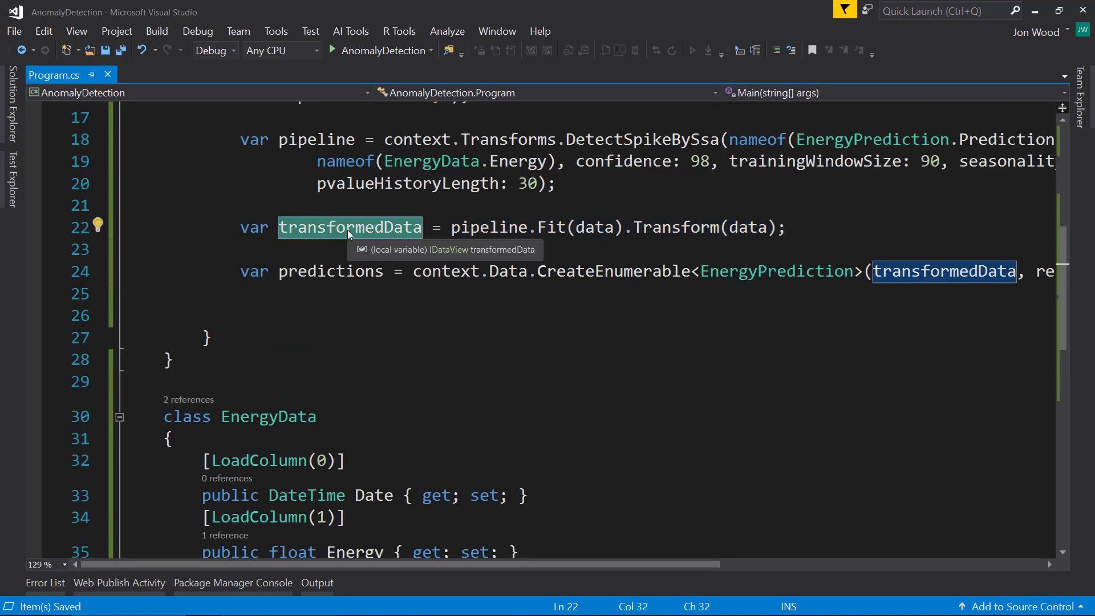
mouse_move(302, 232)
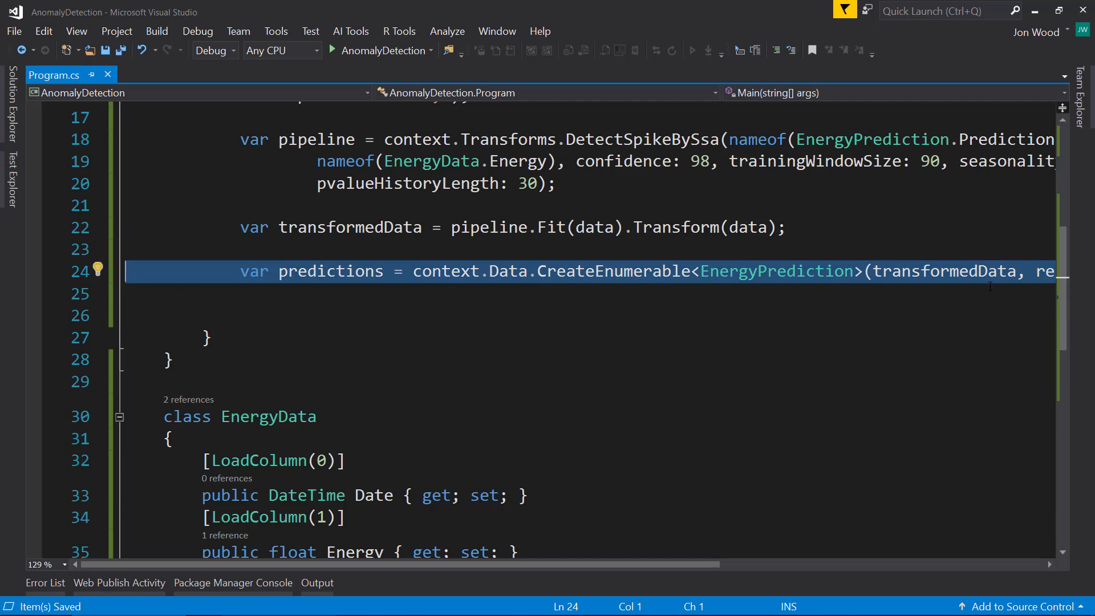
mouse_move(603, 279)
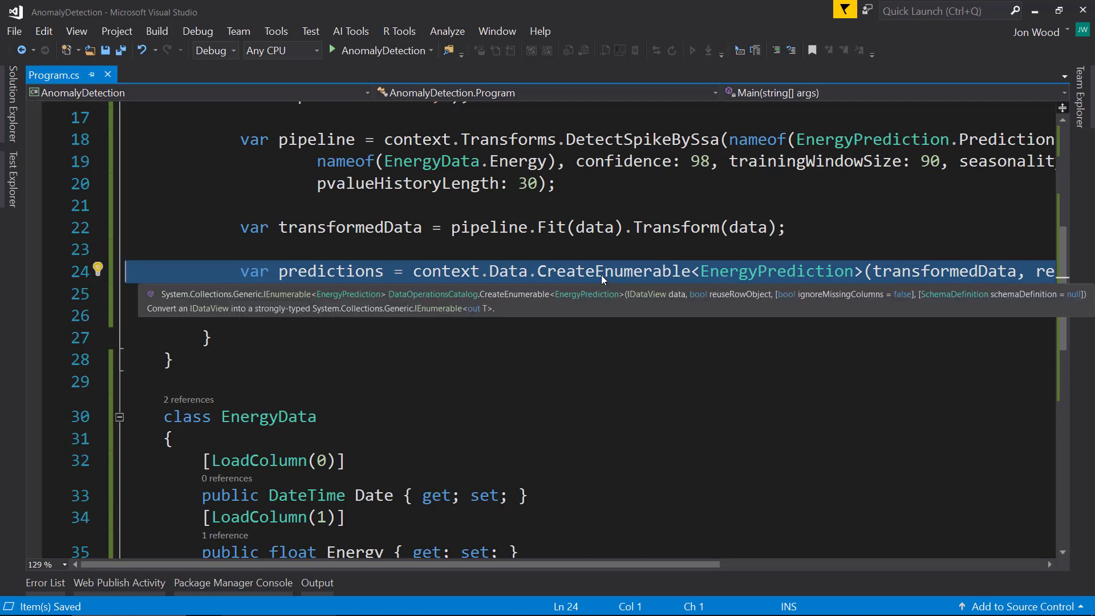
click(480, 293)
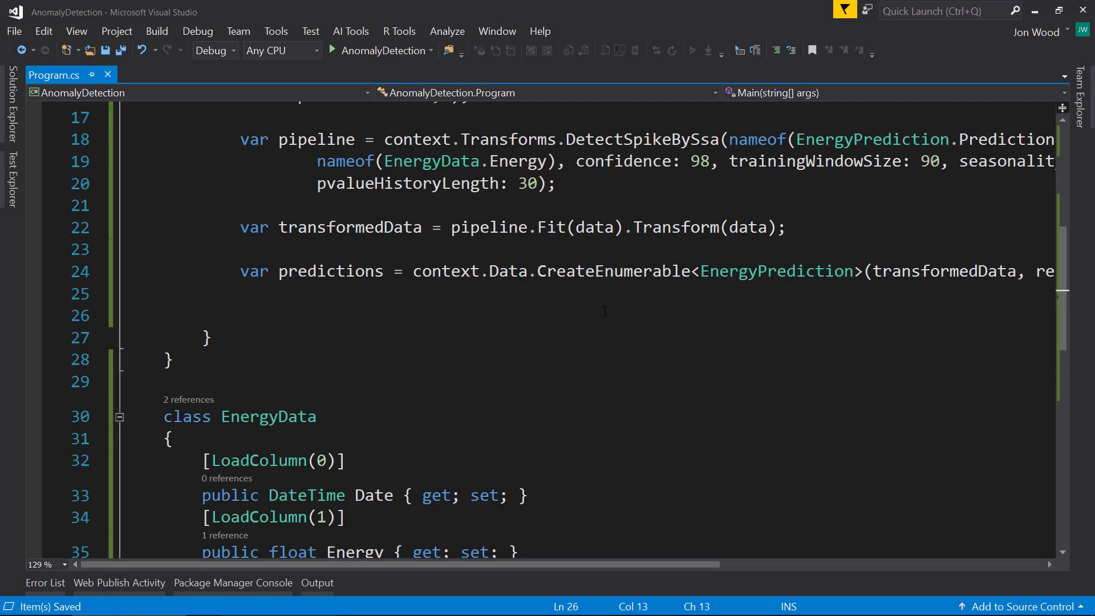
Add var energy = data.GetColumn<float>("Energy").ToArray(); below the predictions line
text(var e)
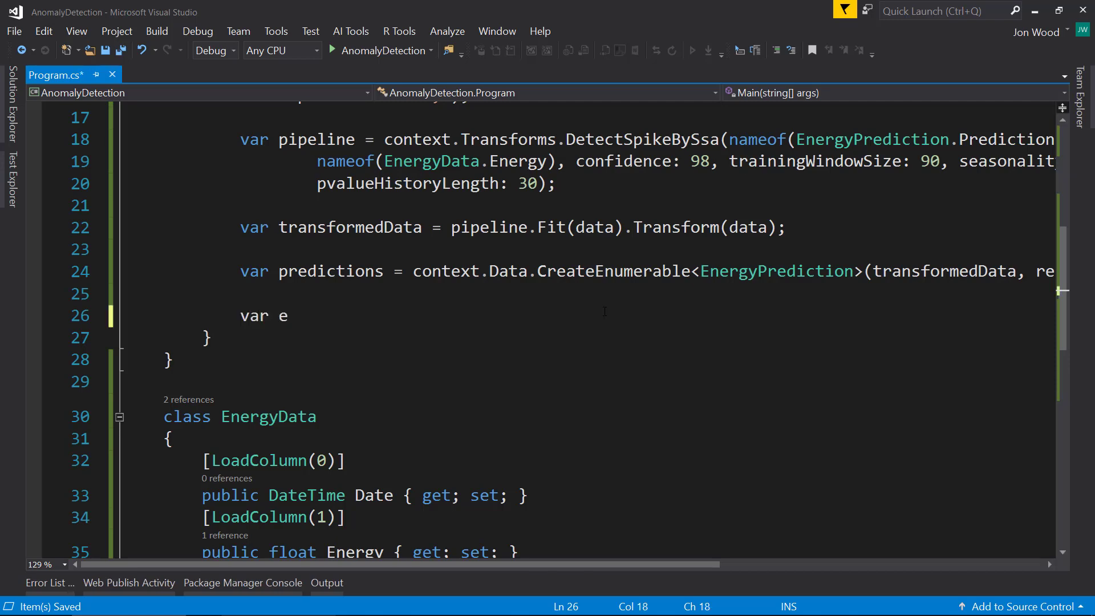
text(nergy = data.)
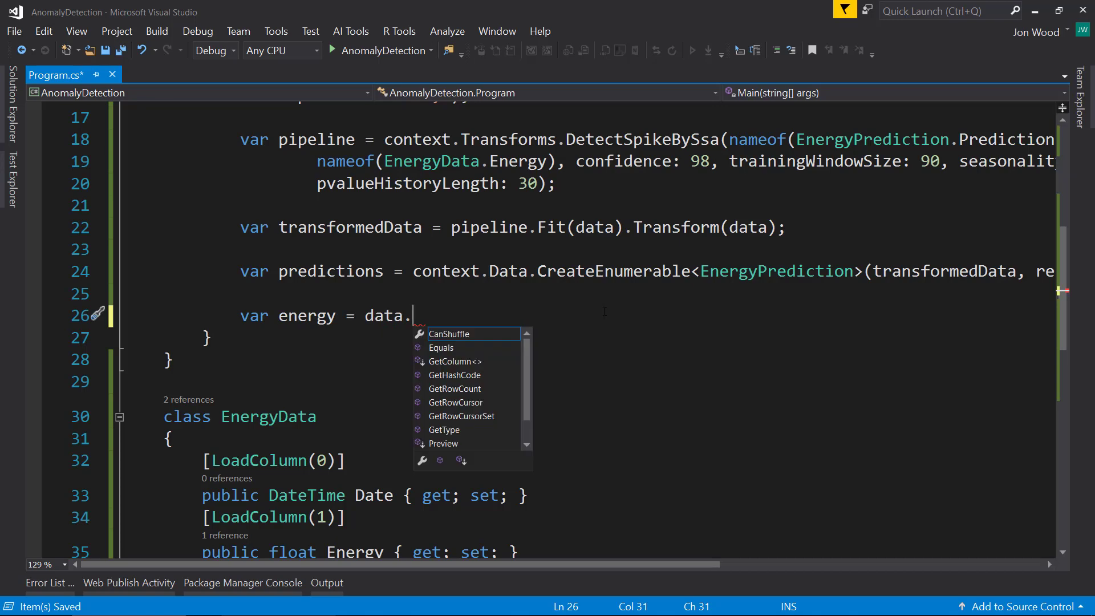
text(get)
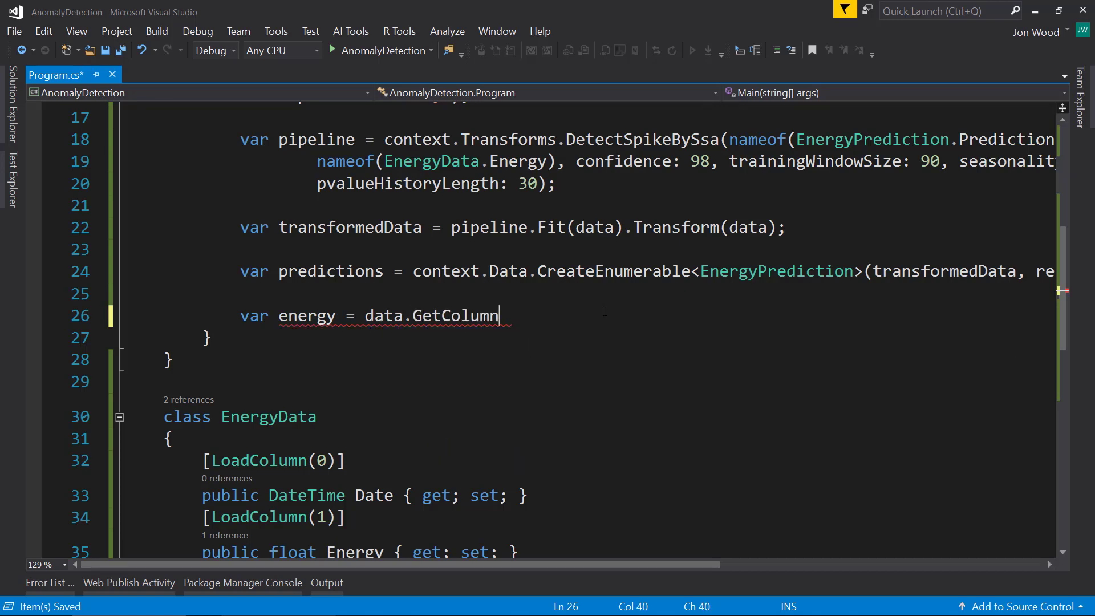
text(<float>)
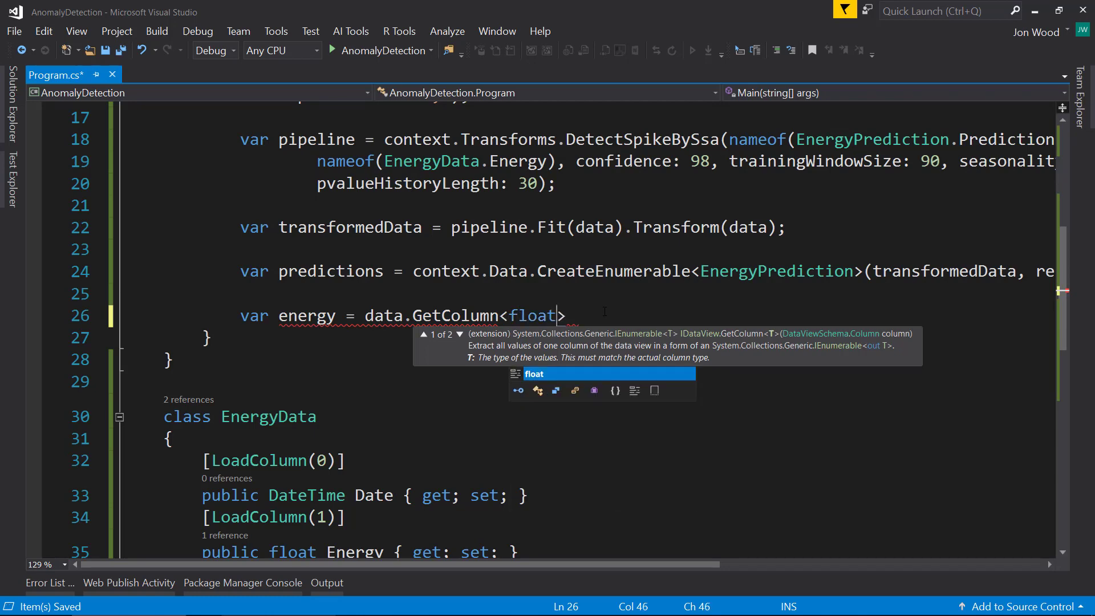
text(("E")
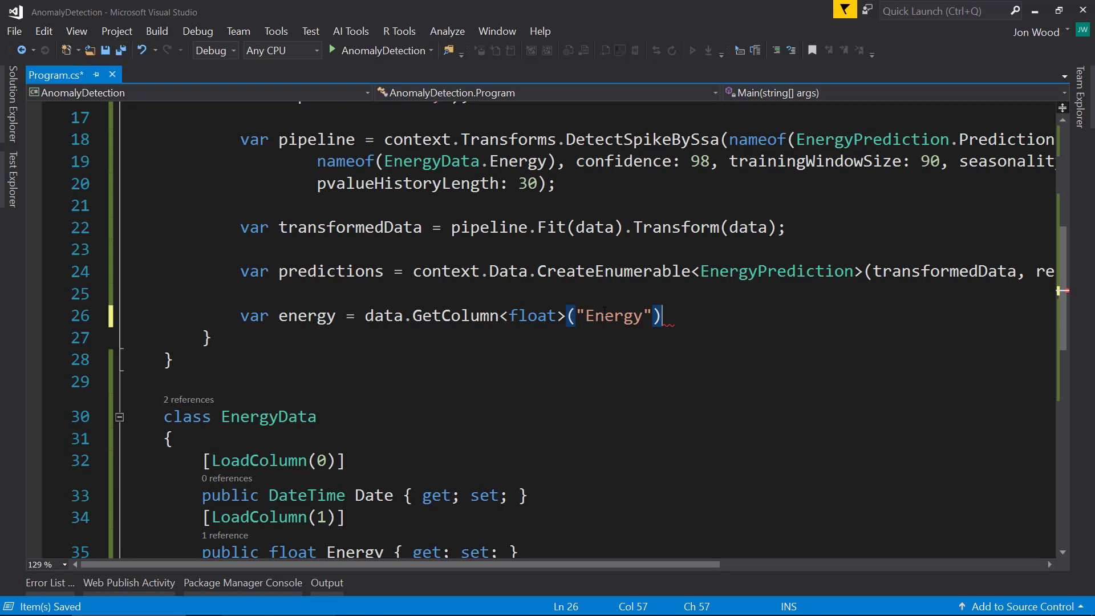
text(.to)
text(var)
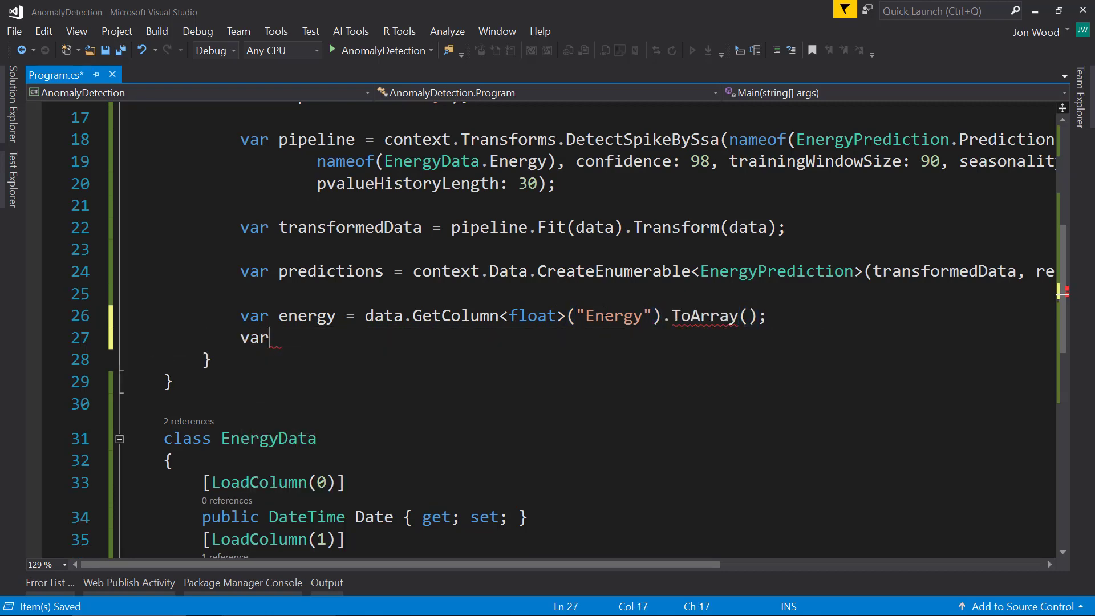
Add var date = data.GetColumn<DateTime>("Date").ToArray(); below the energy line
text(date =)
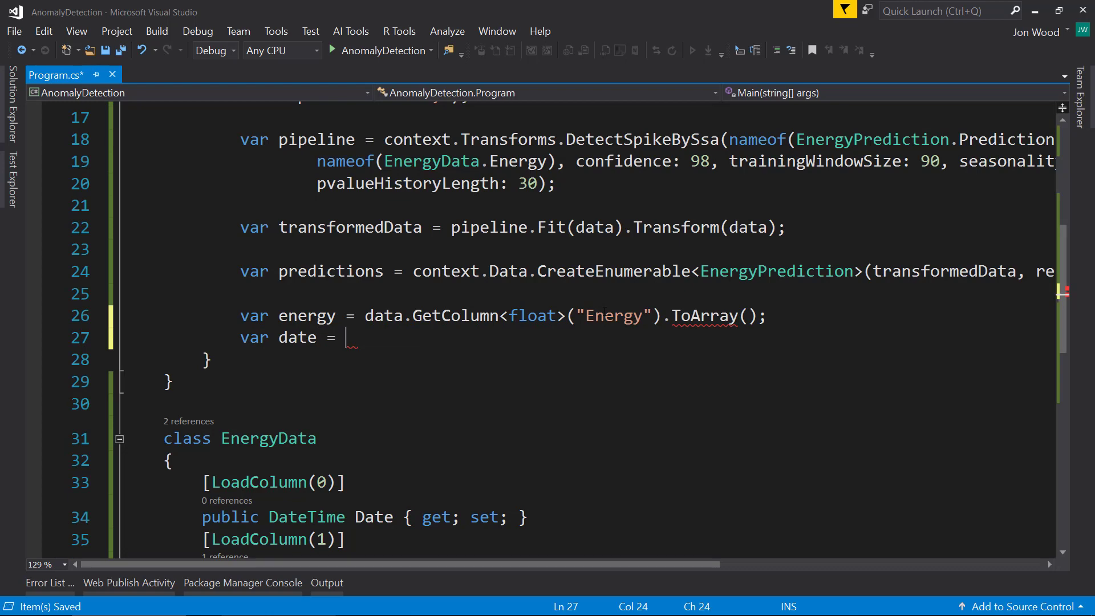
text(data.)
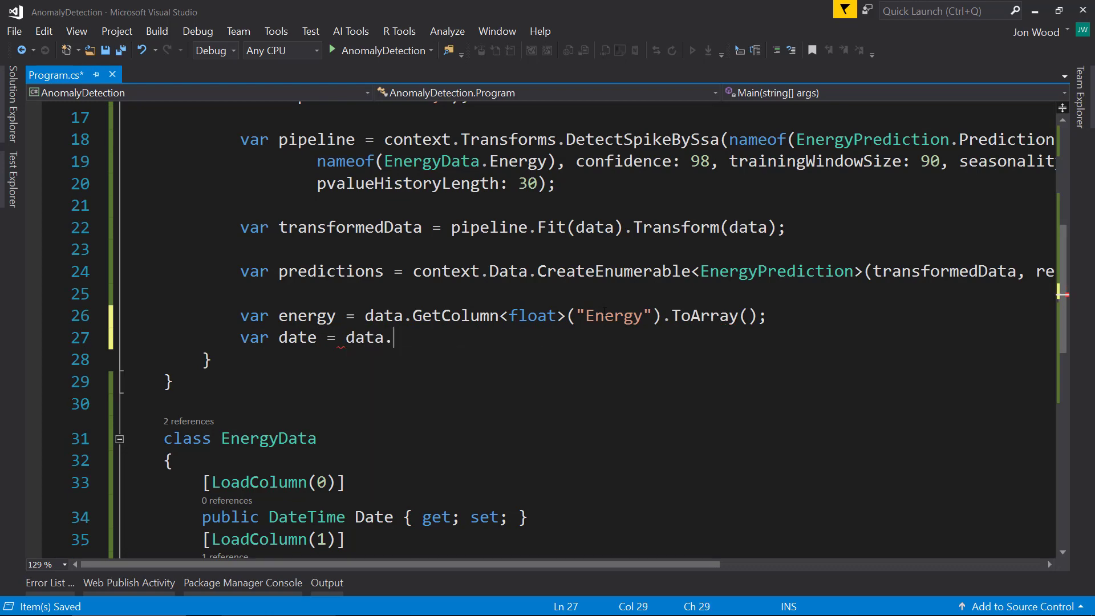
text(get)
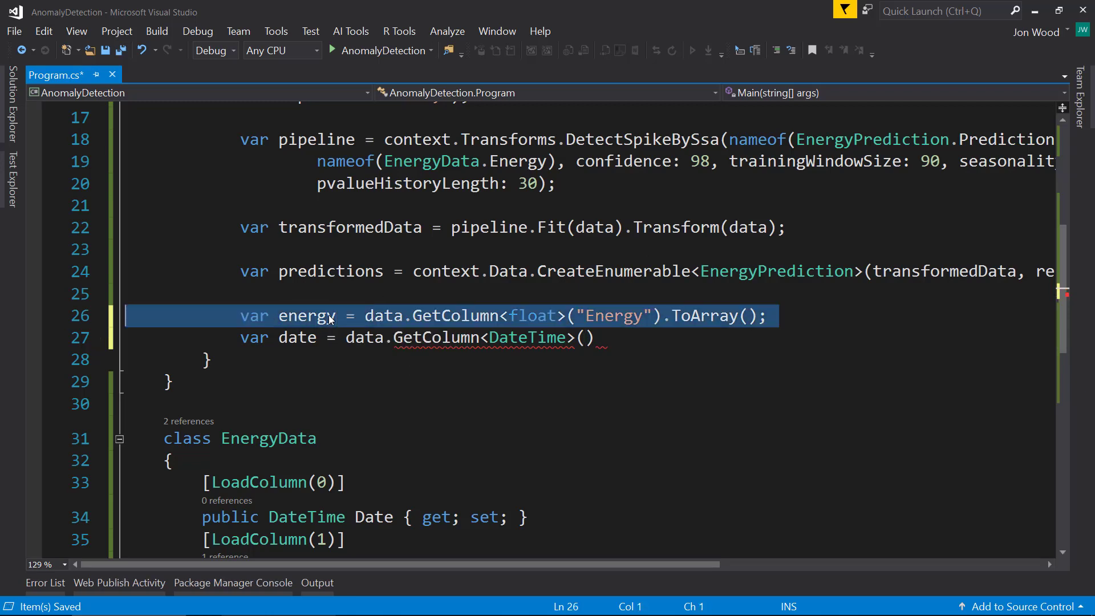
double_click(296, 337)
text("Date)
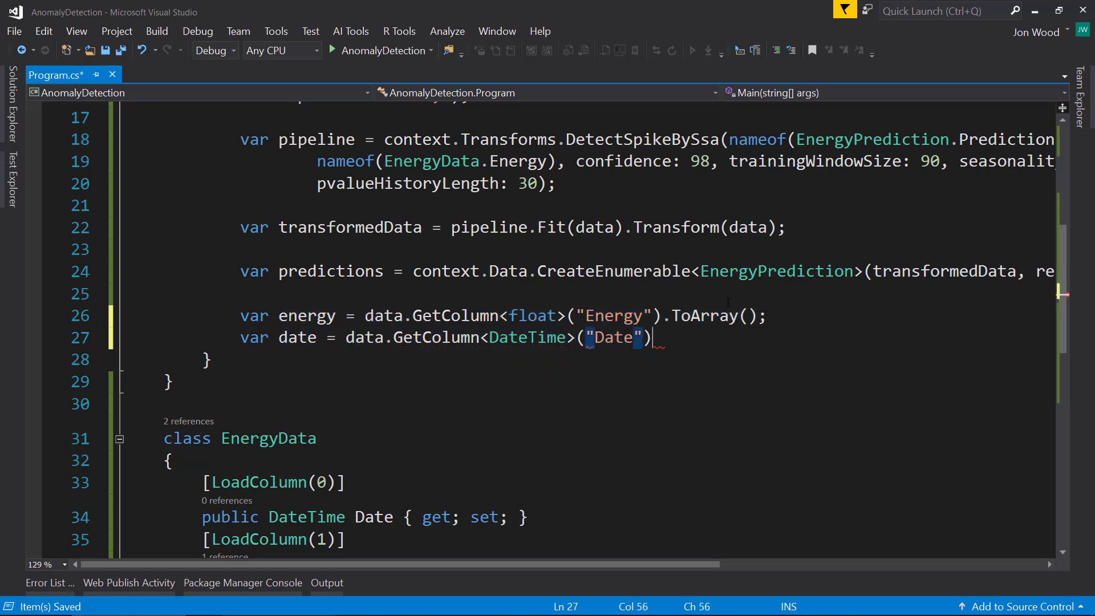
text(.ToArray())
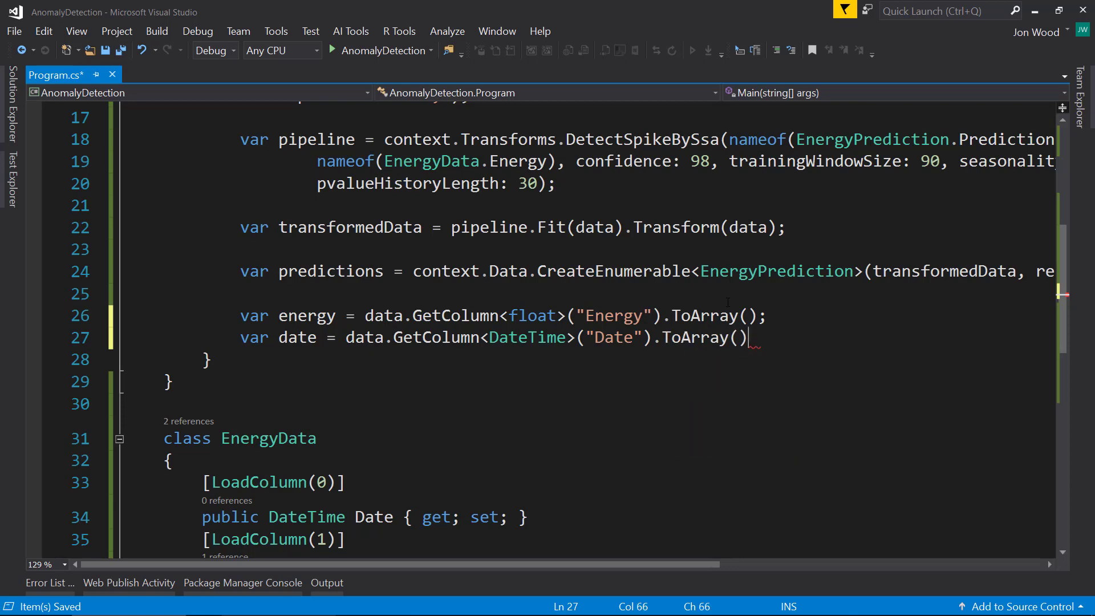
key(enter)
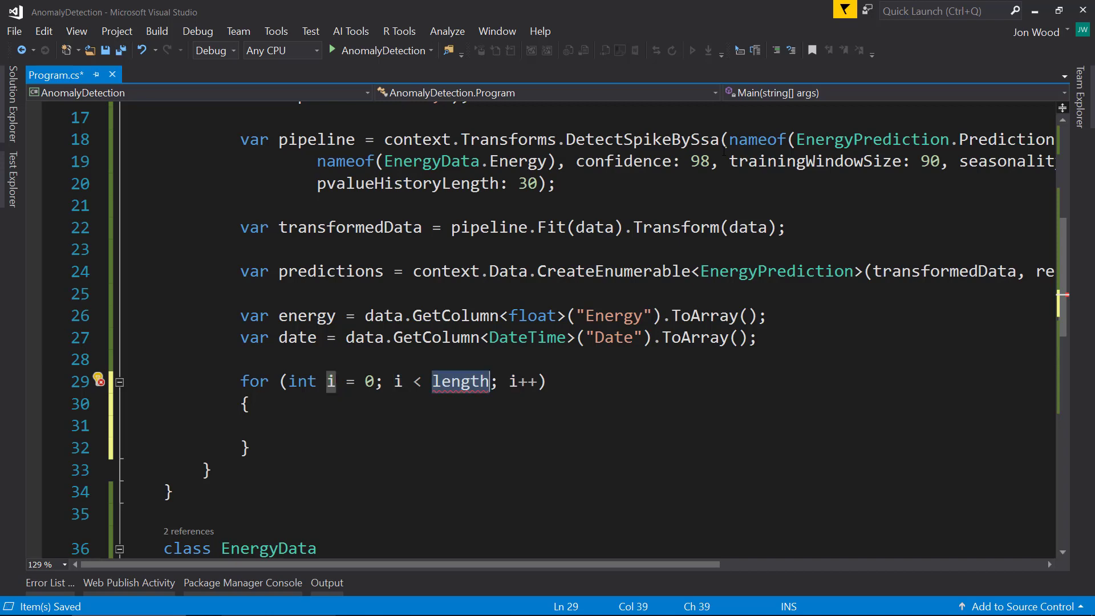
Bound the for loop by predictions.Count() and add if(predictions[i].Prediction[0] == 1)
text(predictions.)
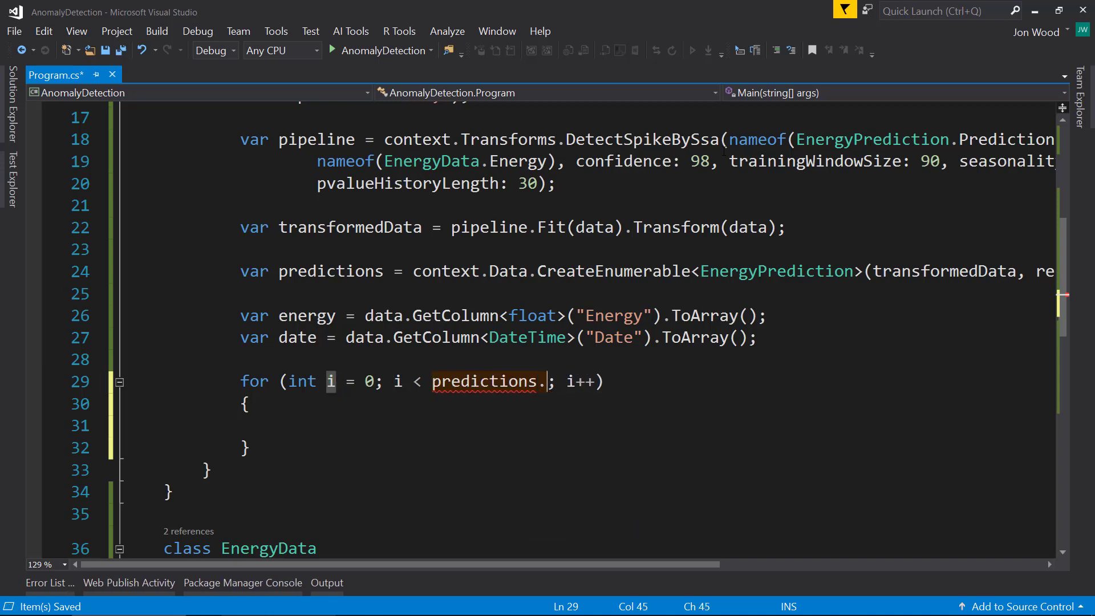
text(cou)
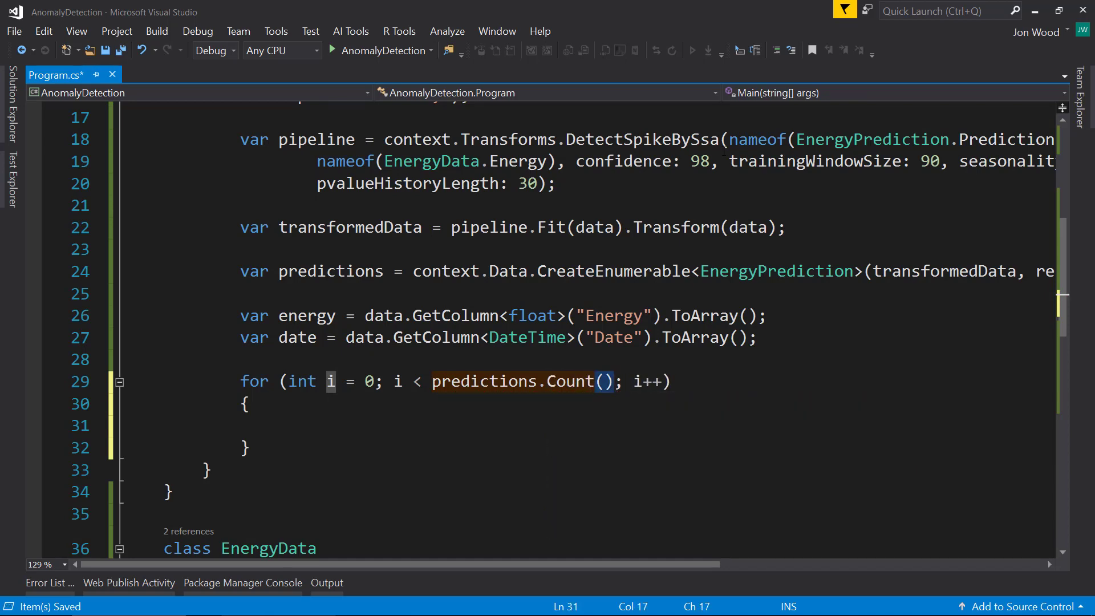
text(if()
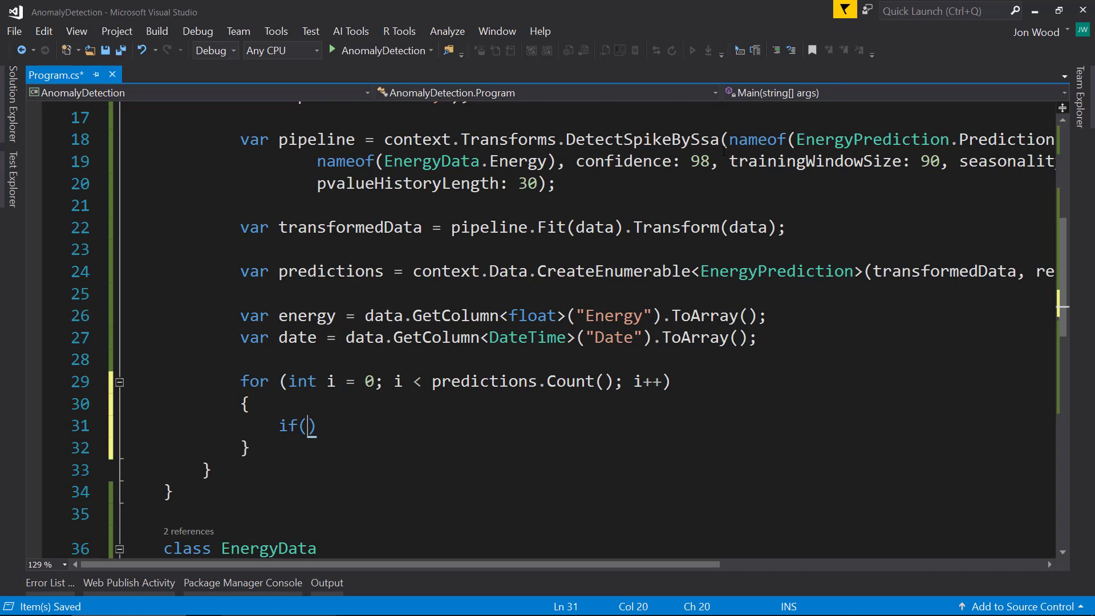
text(predictions)
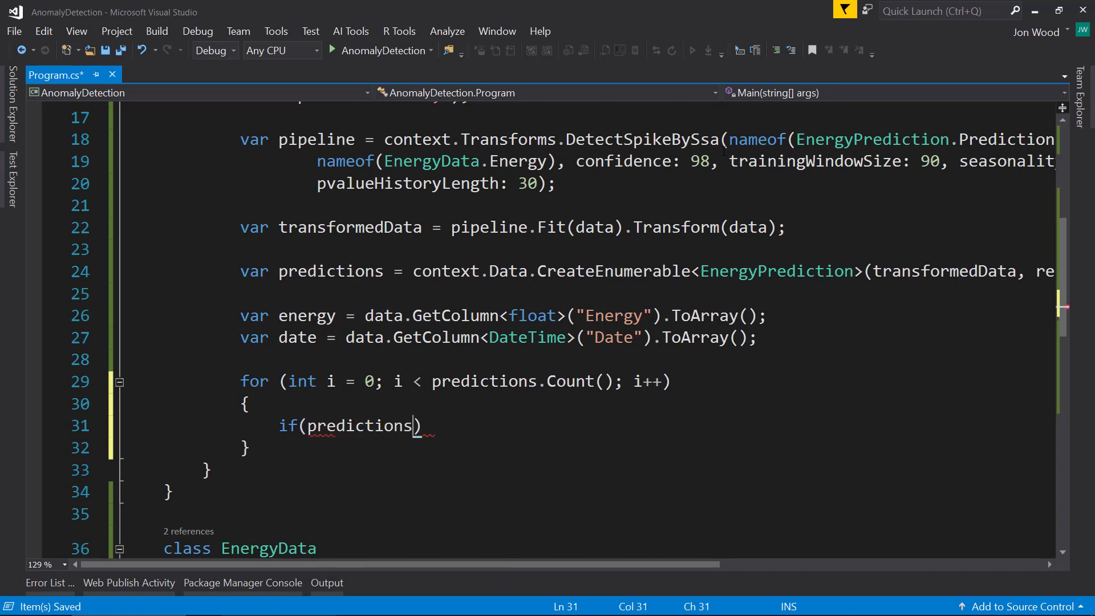
text([i])
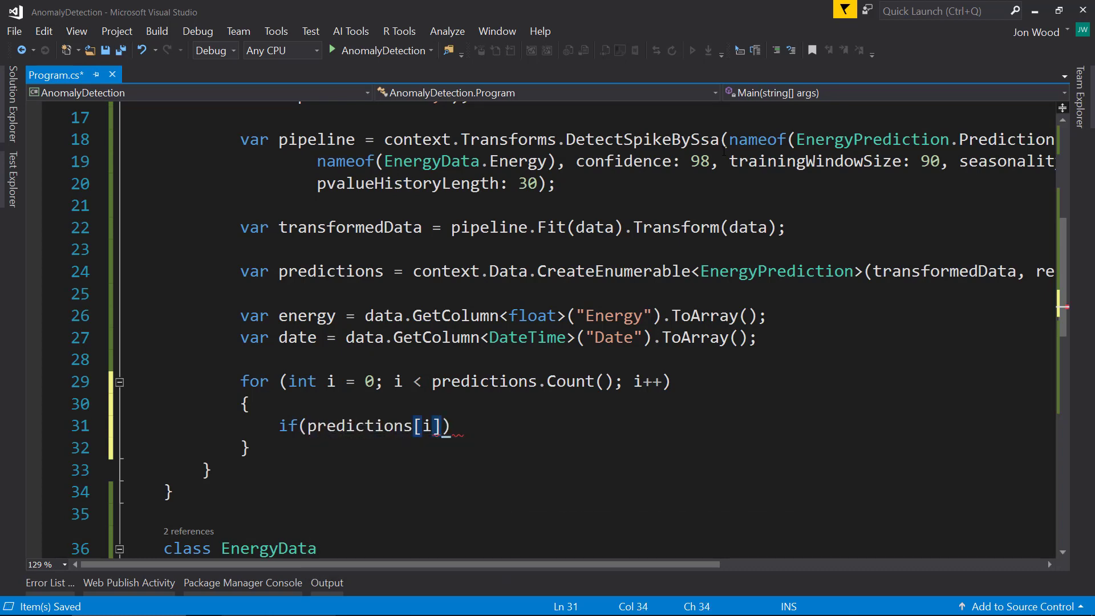
text(.p)
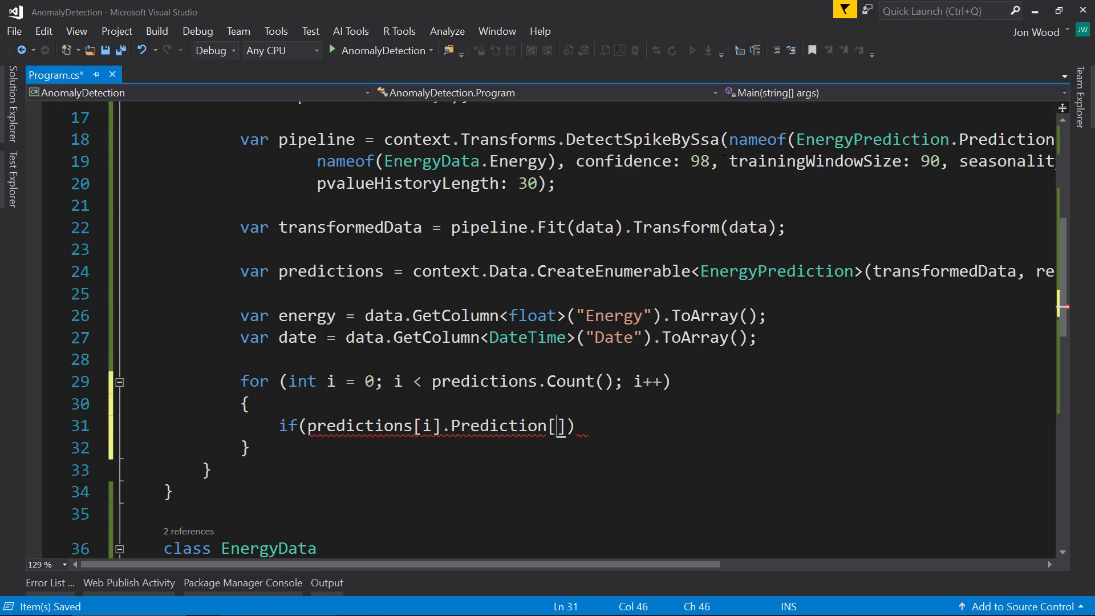
text(0)
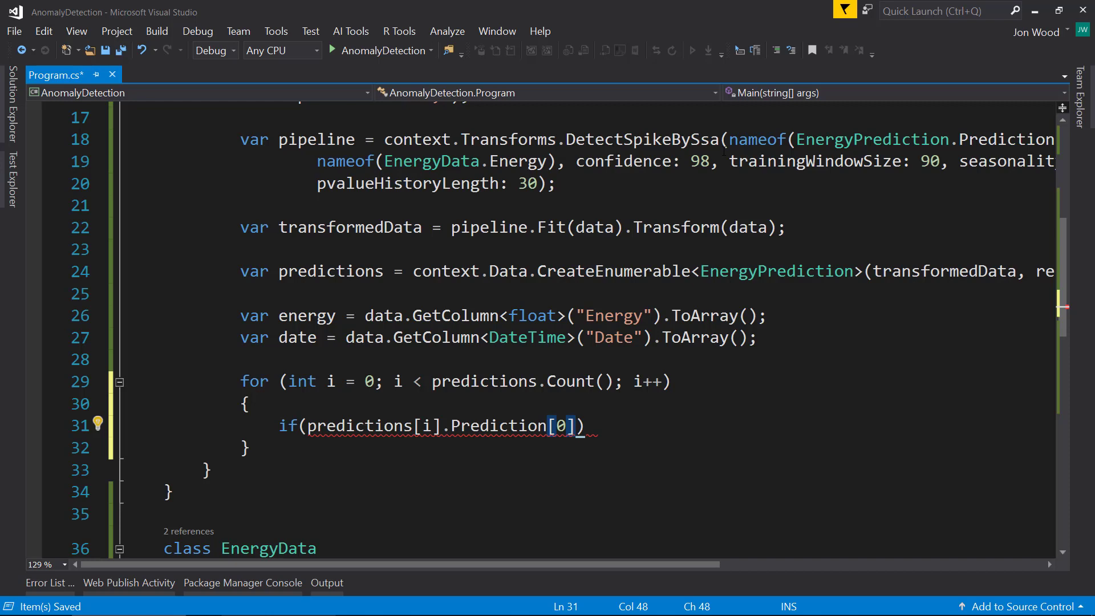
text(== 1)
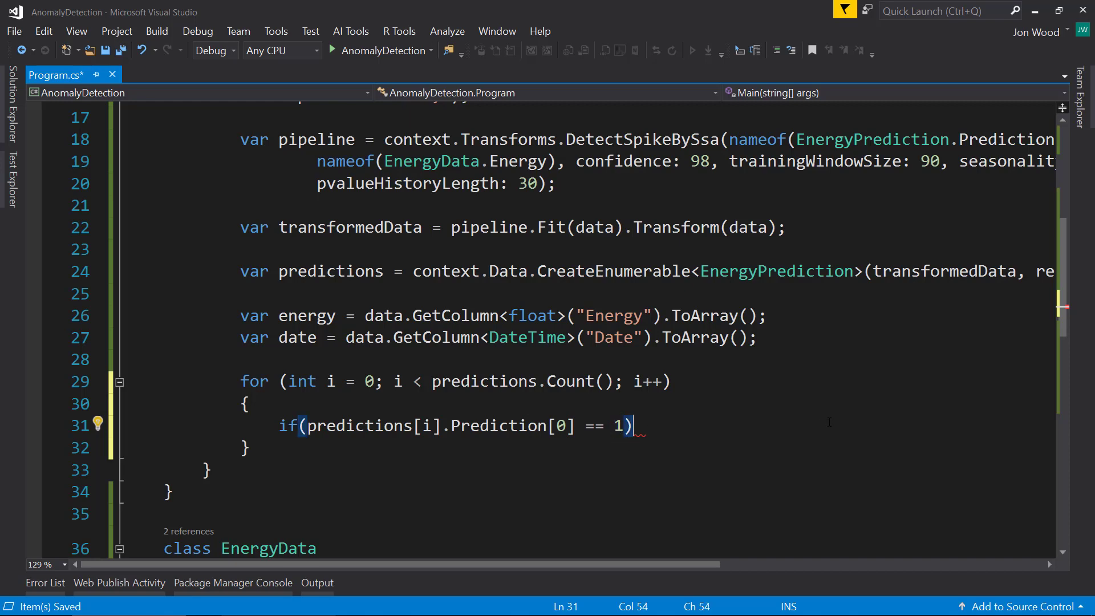
key(enter)
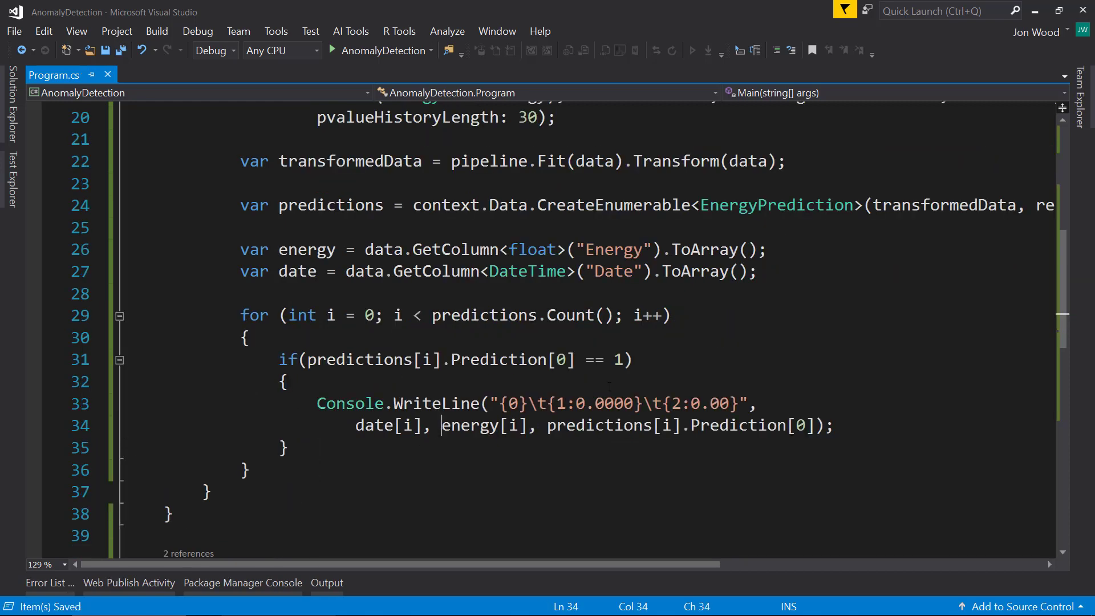
double_click(373, 425)
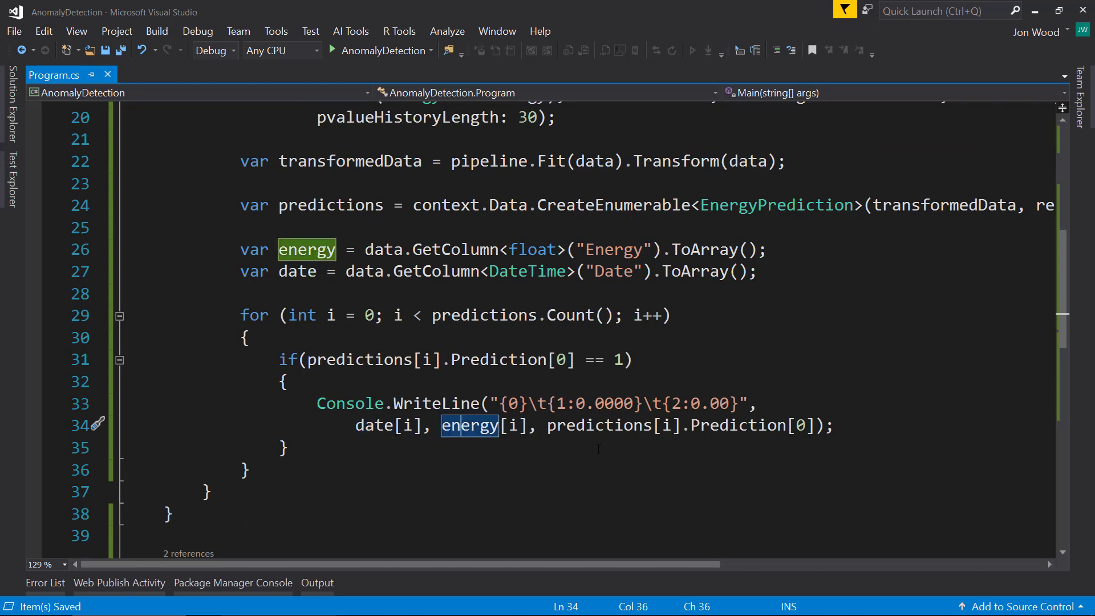
double_click(739, 425)
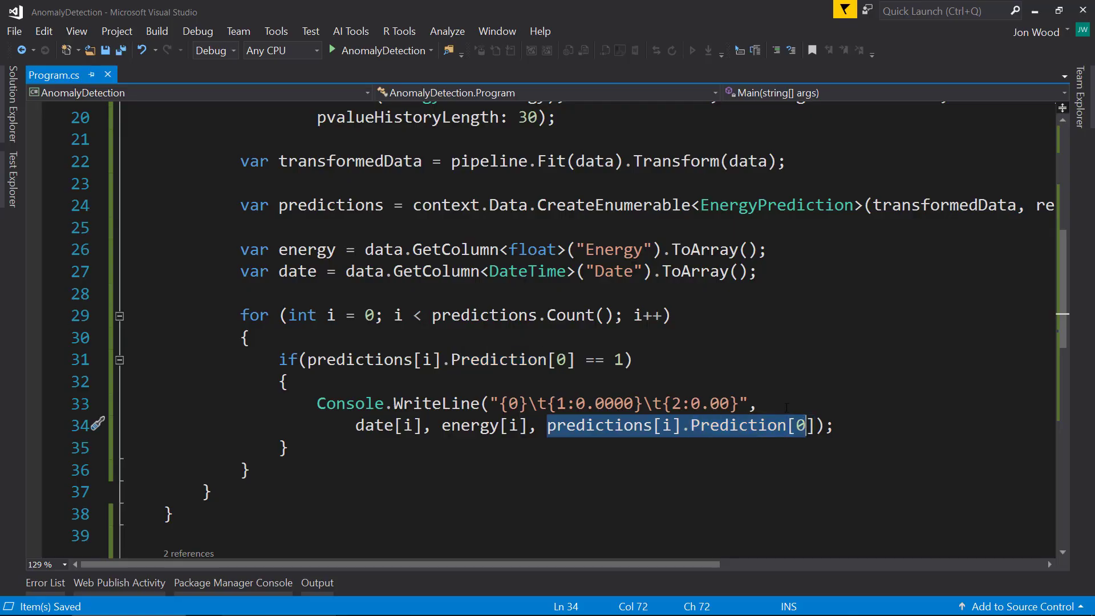
click(630, 359)
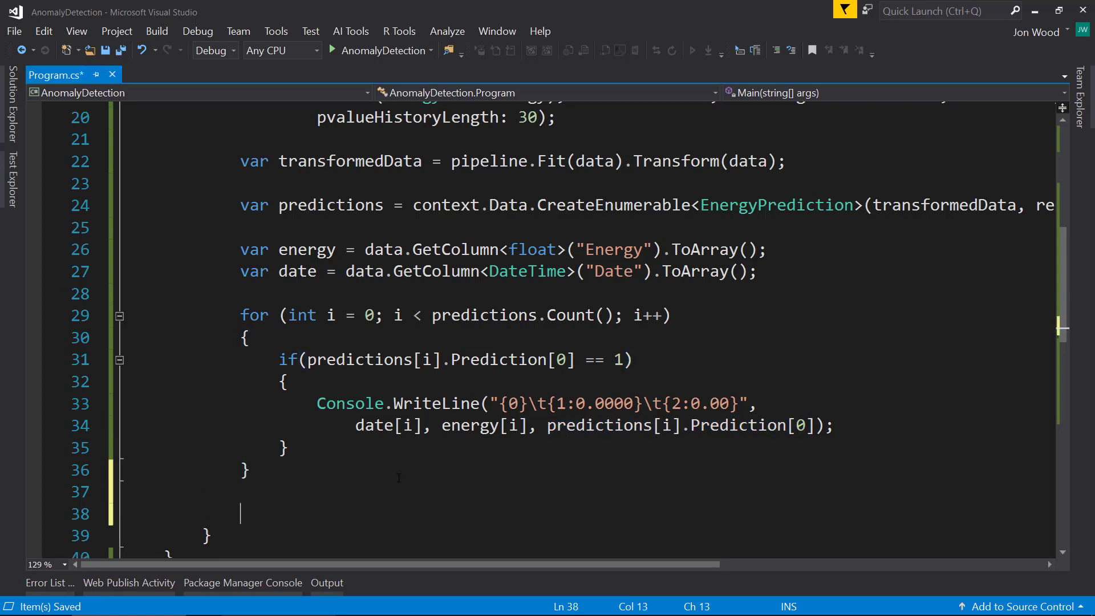
text(Cons)
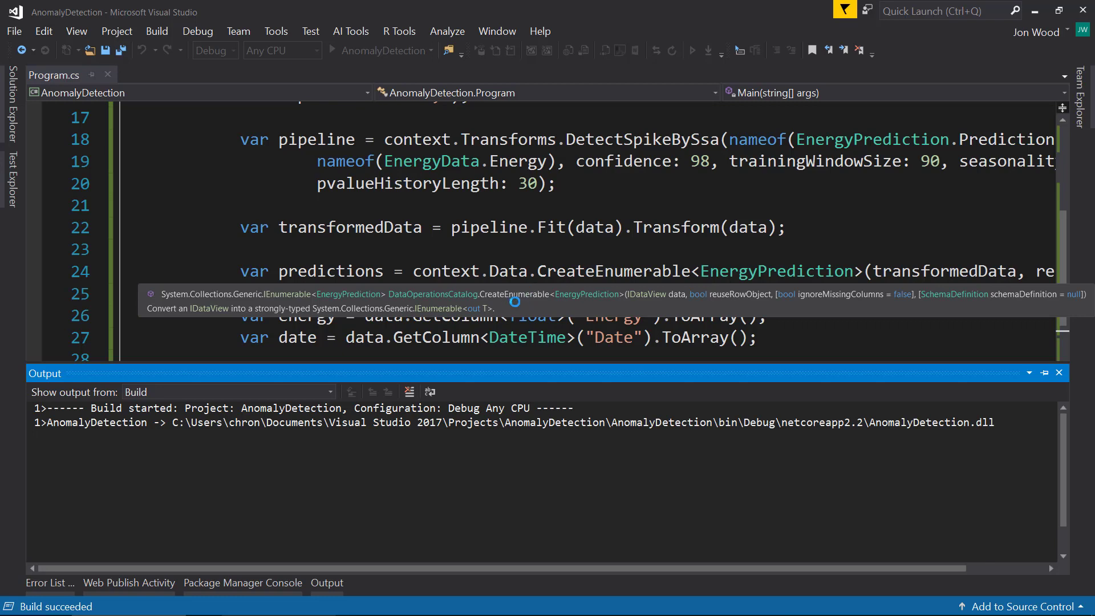
Hide the build Output pane and run the AnomalyDetection app
click(1058, 373)
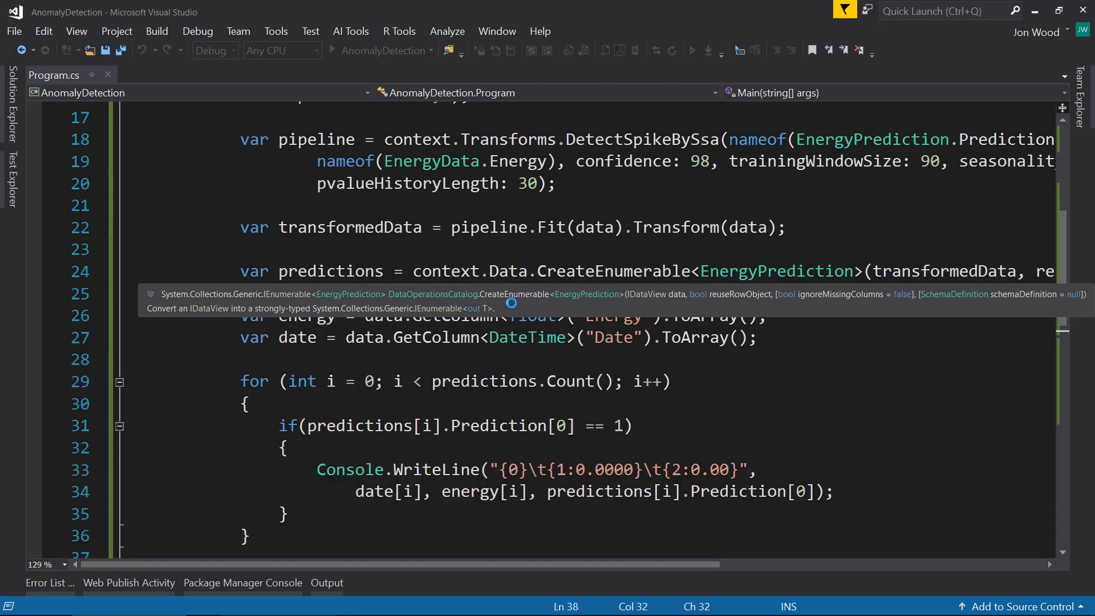
click(332, 49)
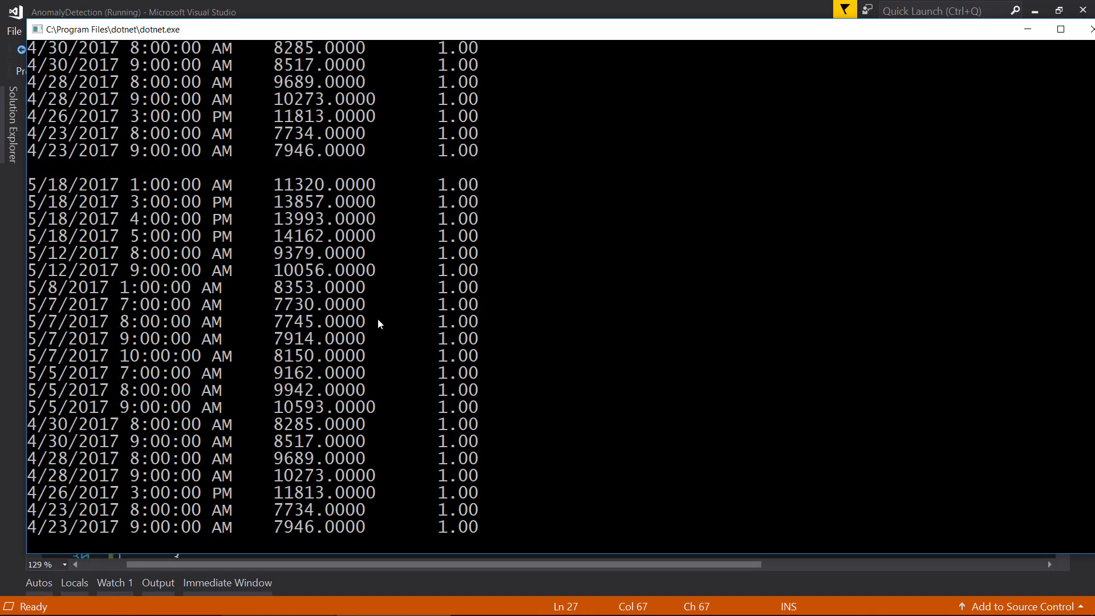
Scroll the console output to review the spike dates, energy values and 1.00 flags
scroll(down, 3)
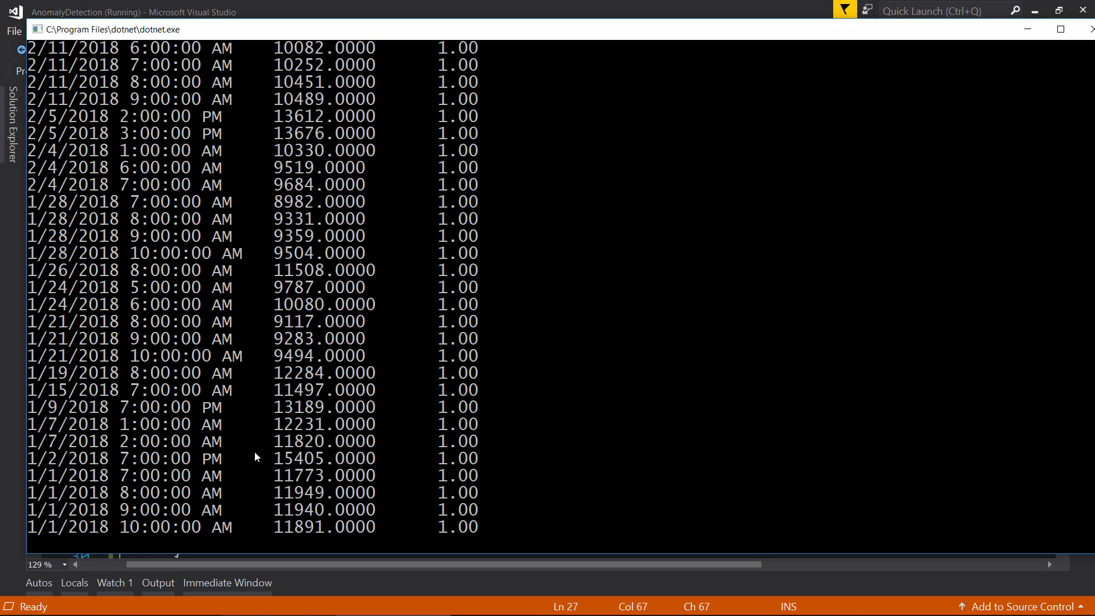
mouse_move(195, 261)
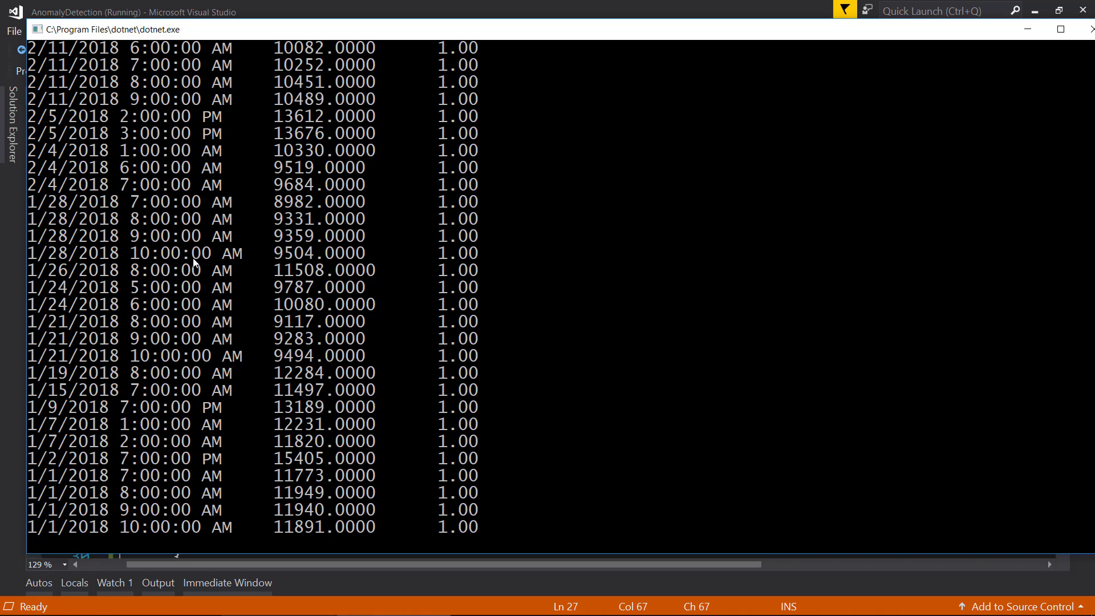
scroll(up, 3)
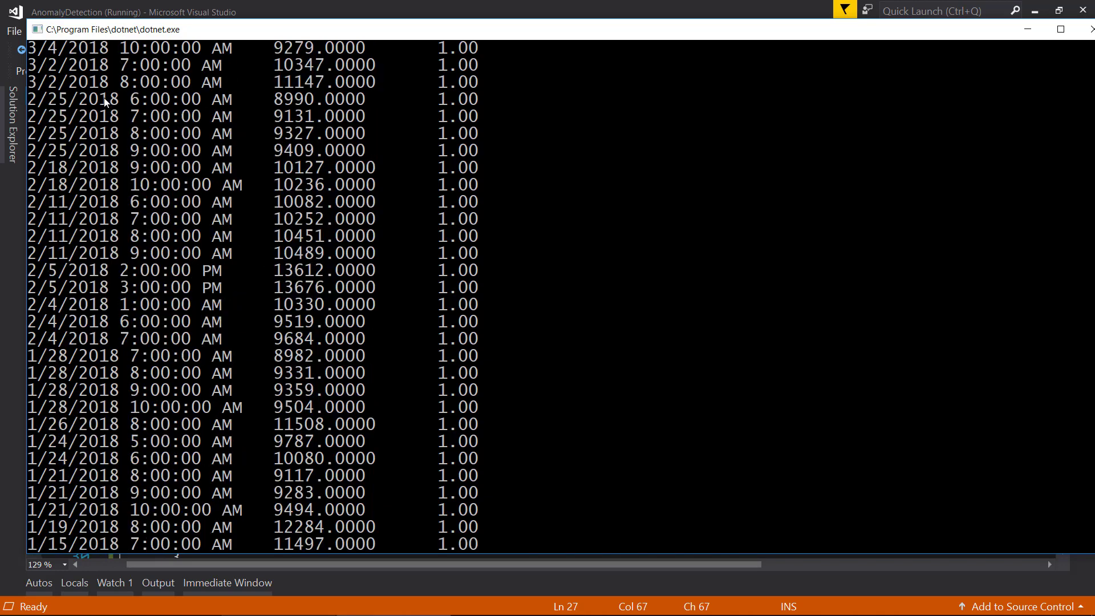
mouse_move(159, 110)
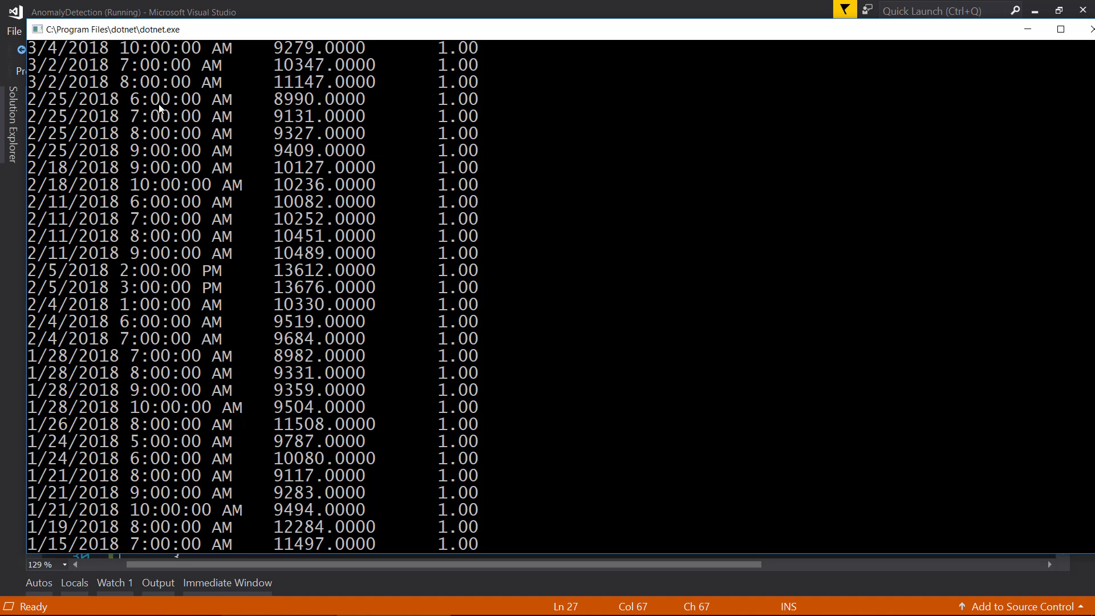
mouse_move(38, 103)
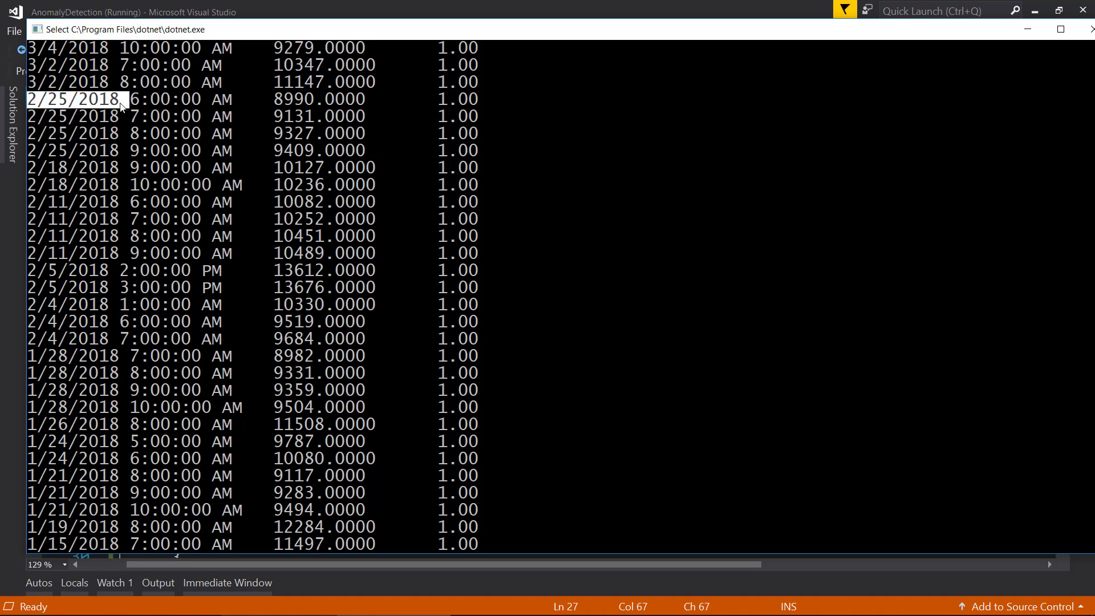
mouse_move(130, 103)
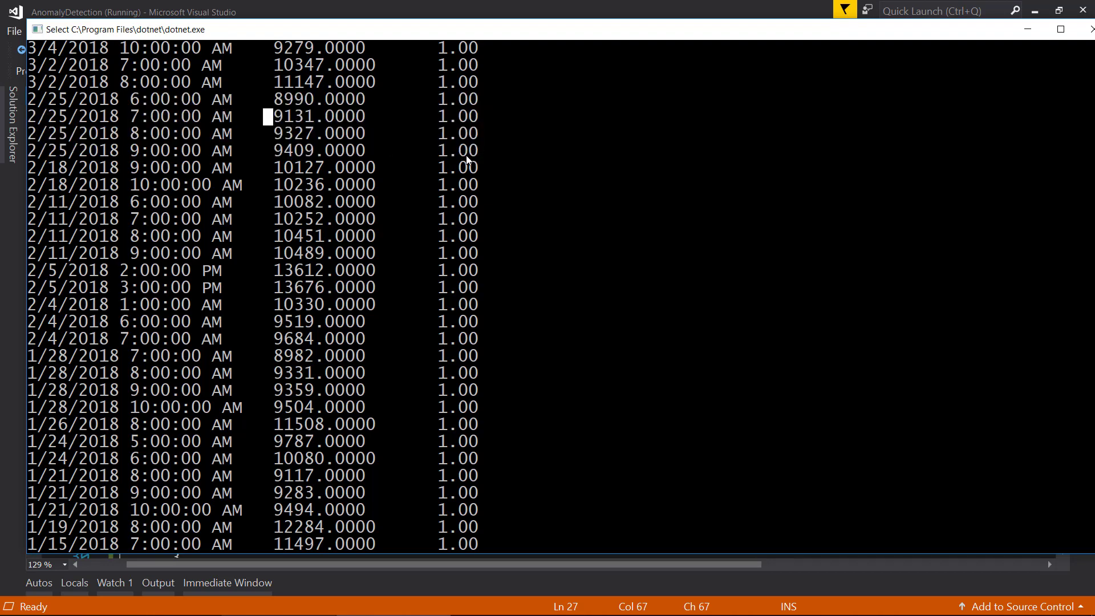
mouse_move(188, 146)
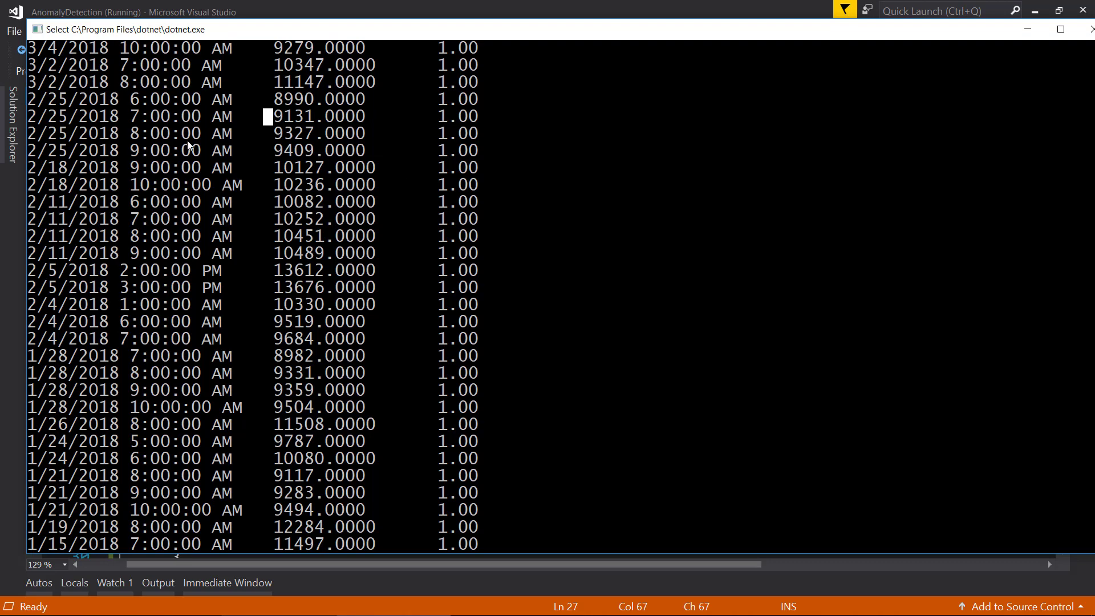
mouse_move(299, 131)
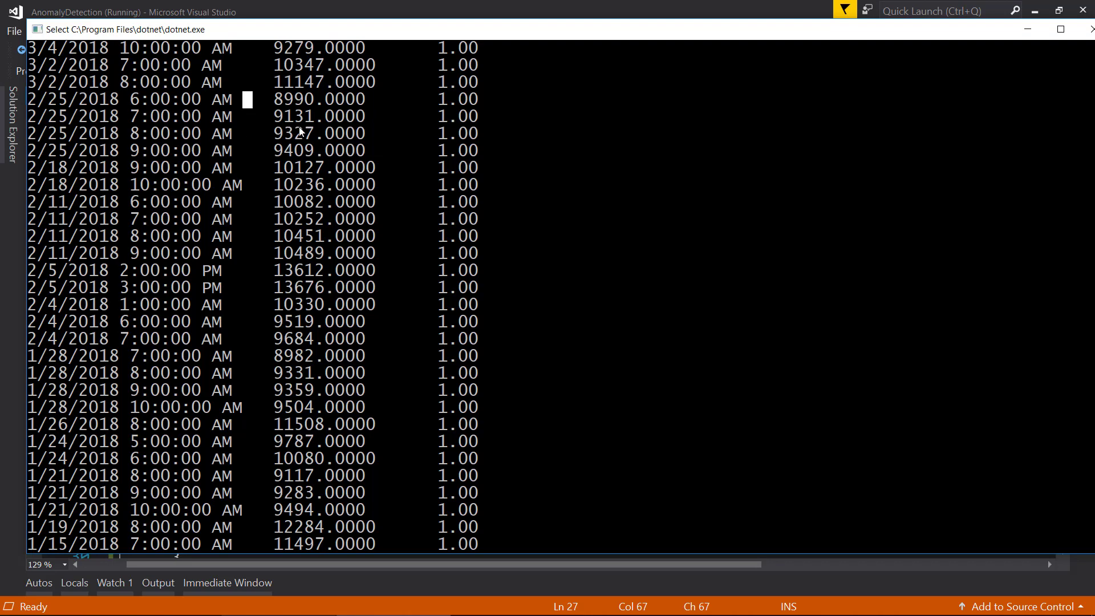
mouse_move(342, 157)
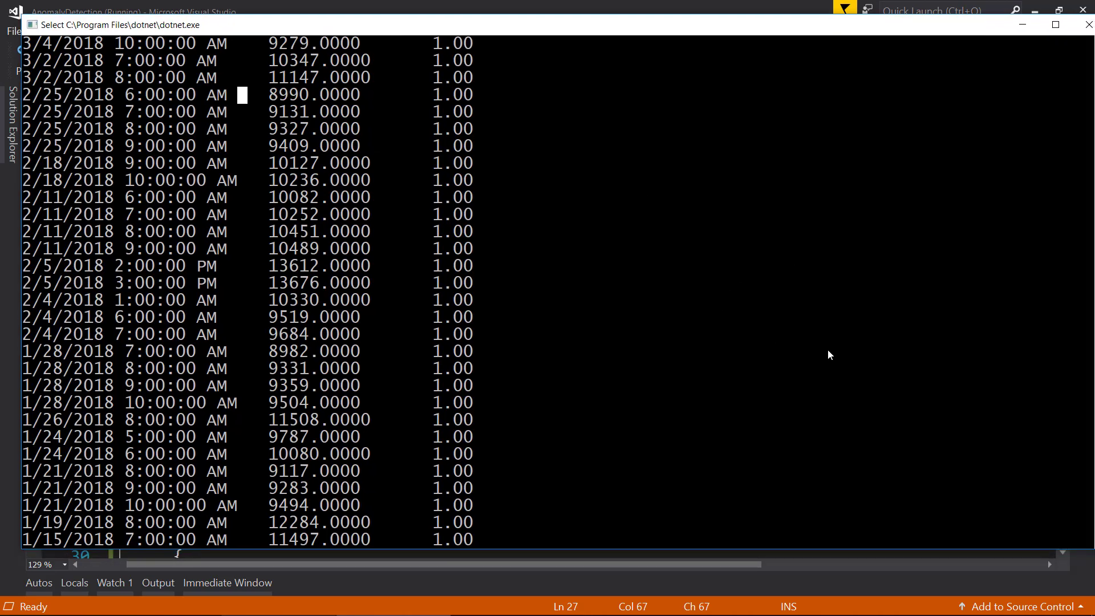
mouse_move(582, 561)
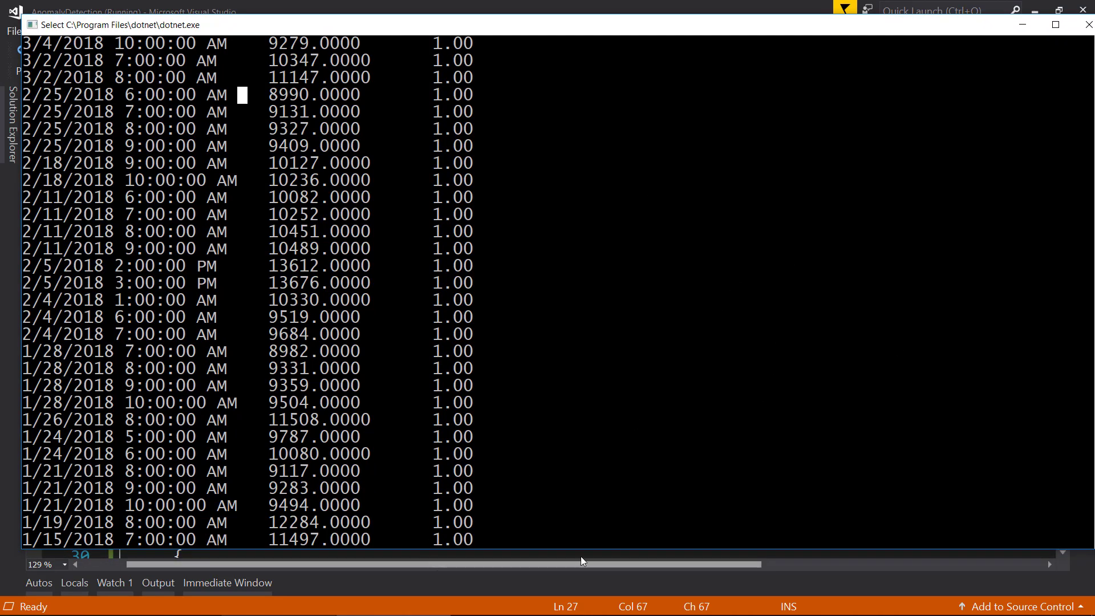
mouse_move(656, 431)
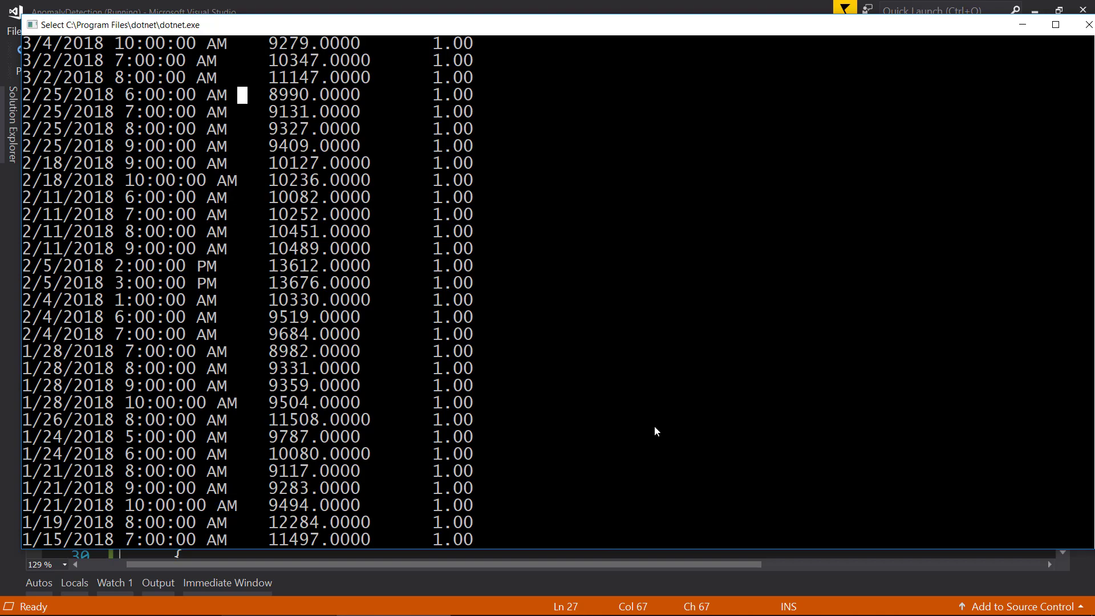
mouse_move(253, 392)
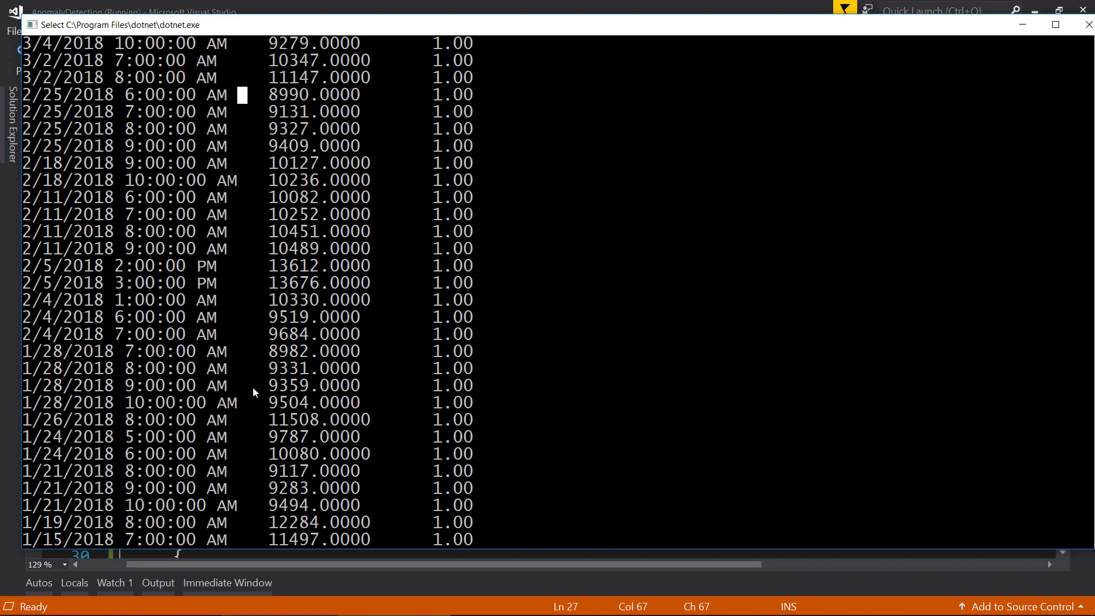